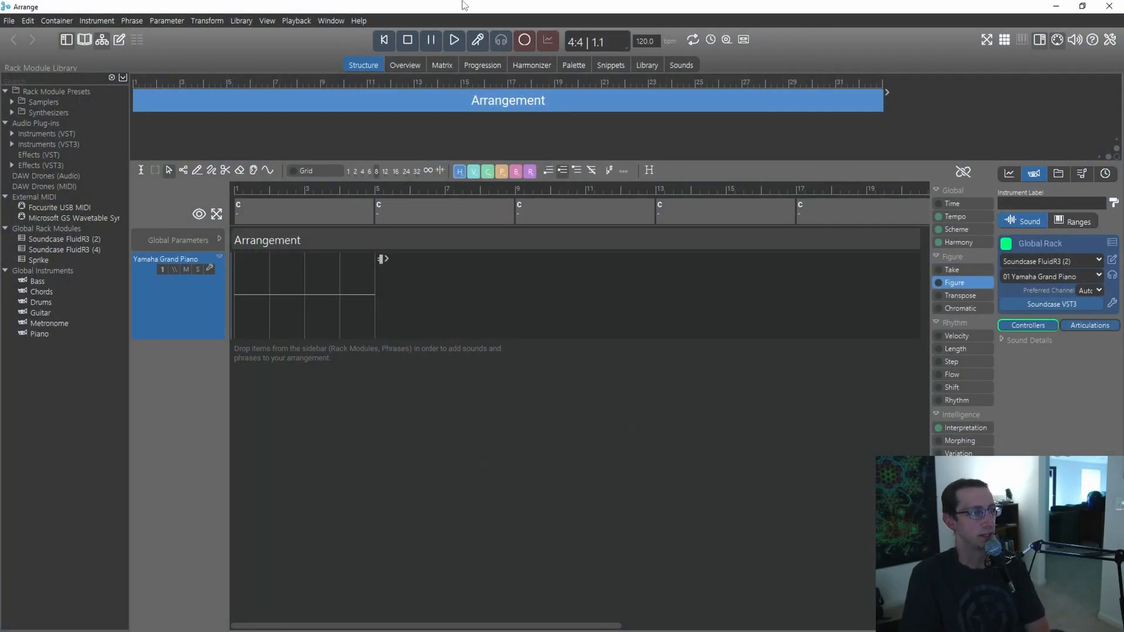
mouse_move(587, 97)
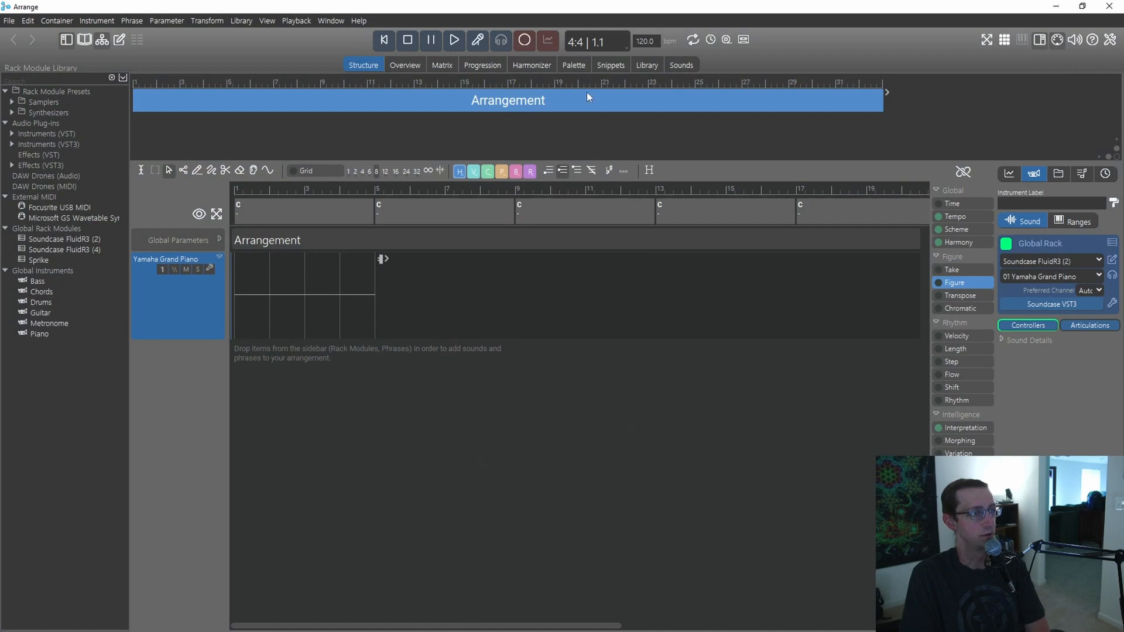
Switch from the Structure page to the chord palette for C major.
left_click(574, 65)
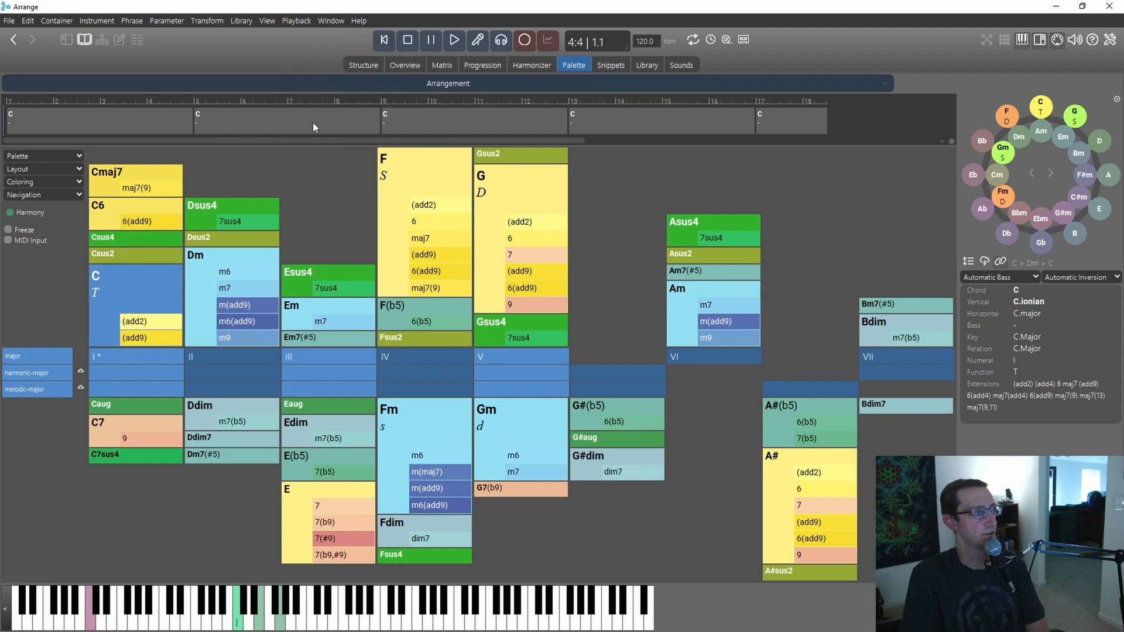
Reset the progression to a single C chord and audition the palette's C, Dm and G chords.
left_click(453, 40)
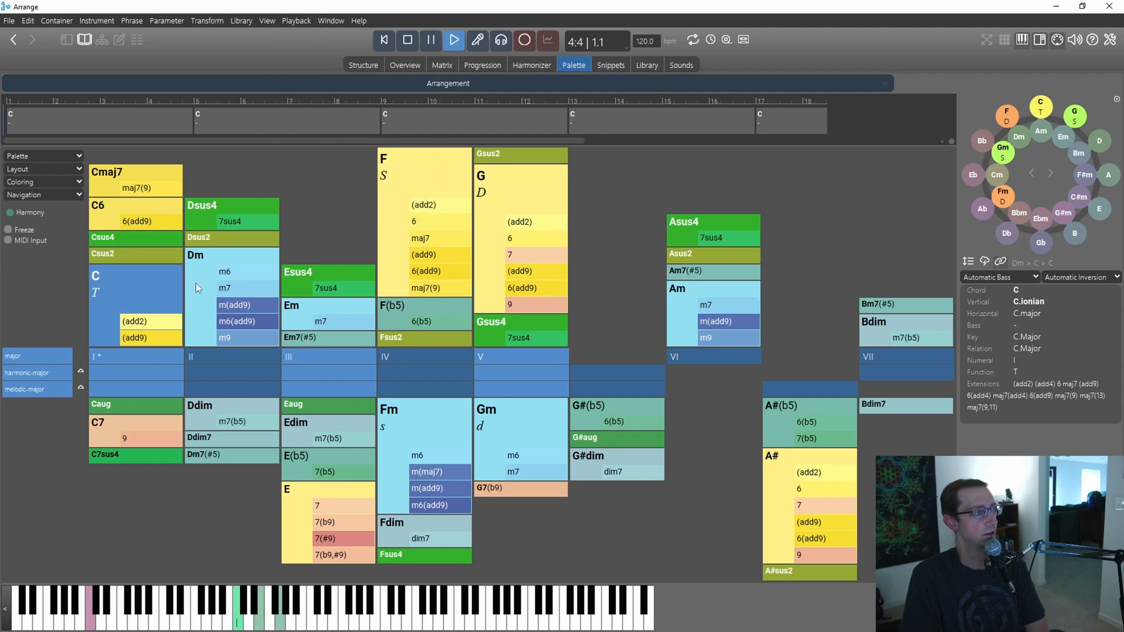
left_click(407, 40)
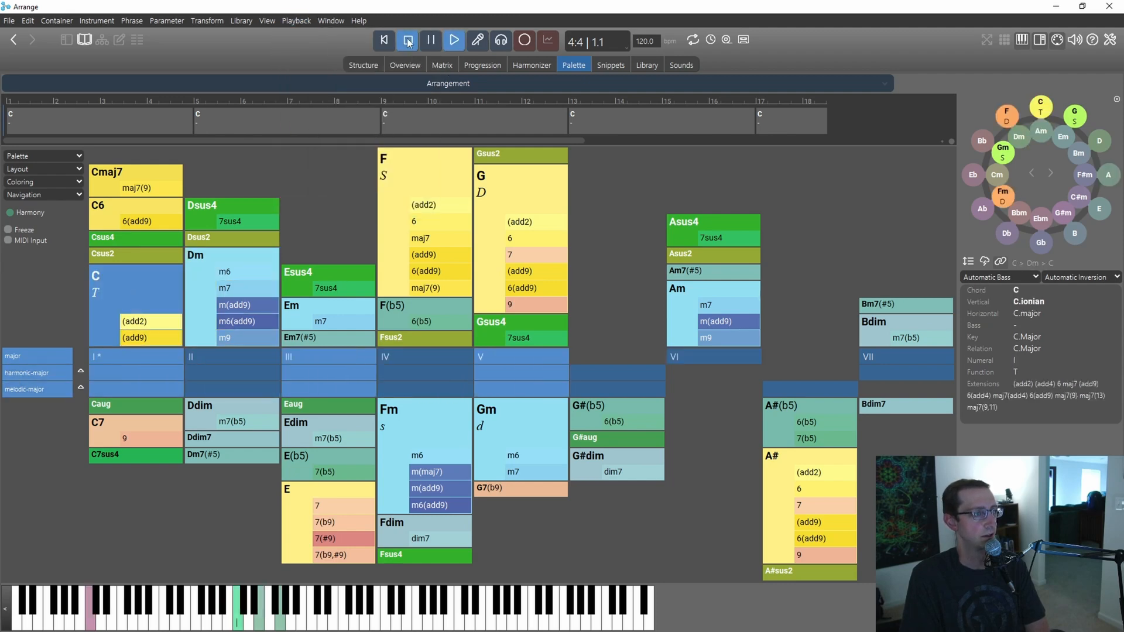
left_click(454, 40)
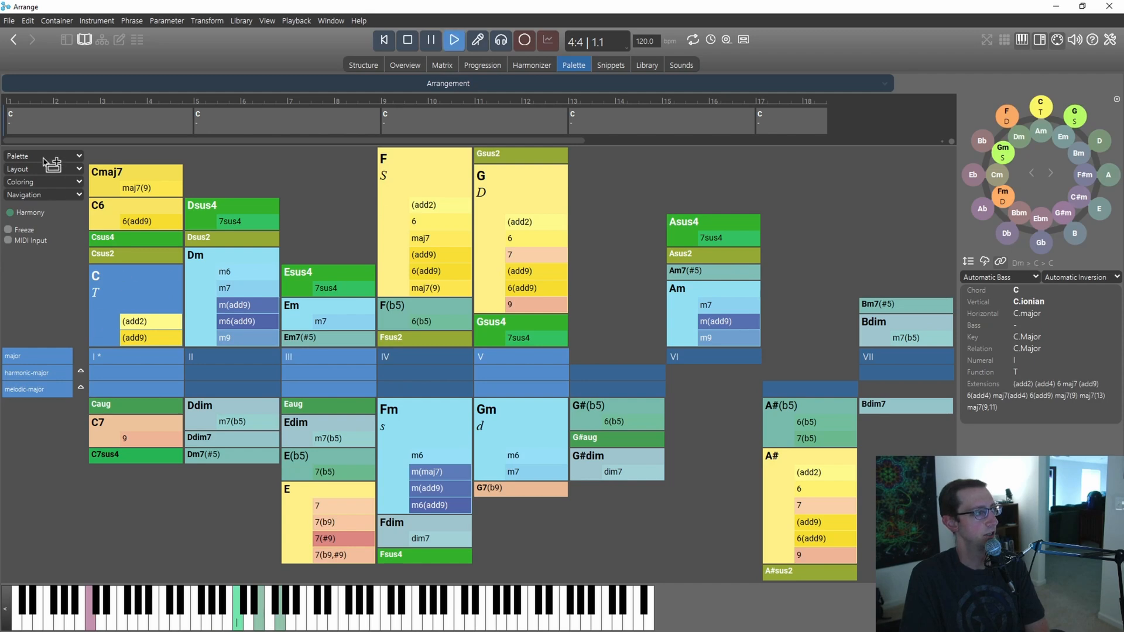
left_click(28, 120)
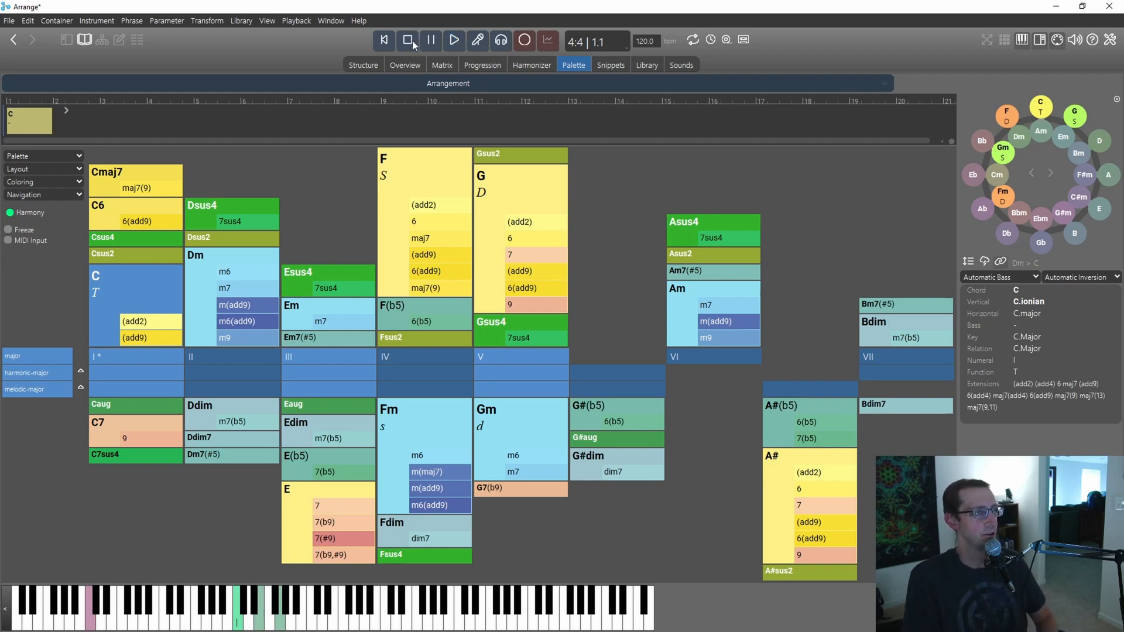
left_click(129, 294)
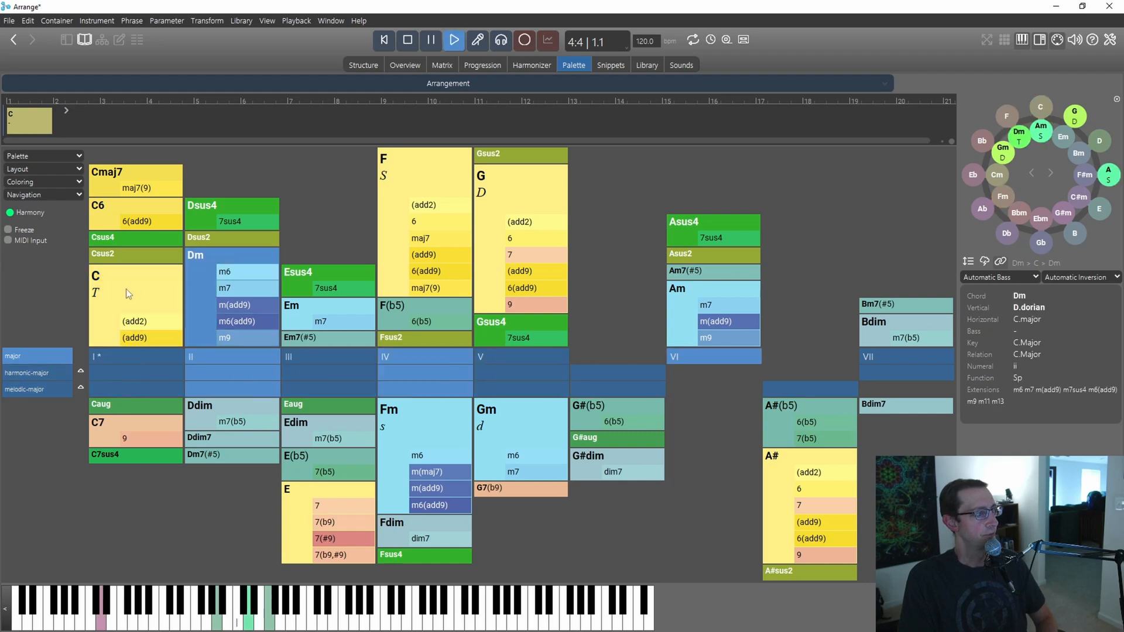
left_click(520, 175)
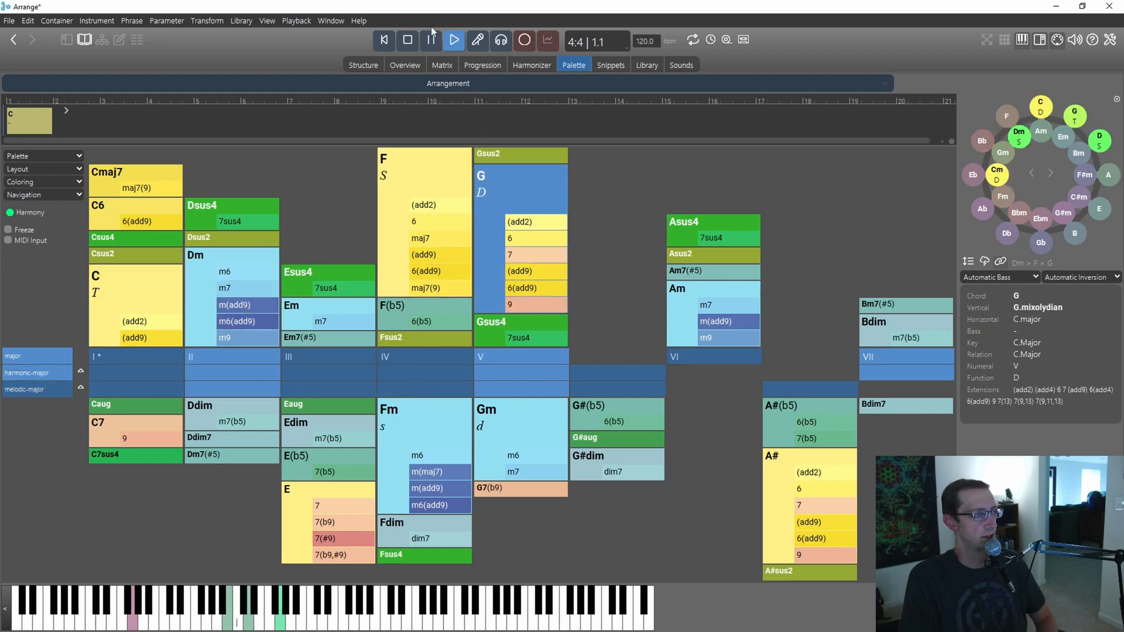
left_click(454, 39)
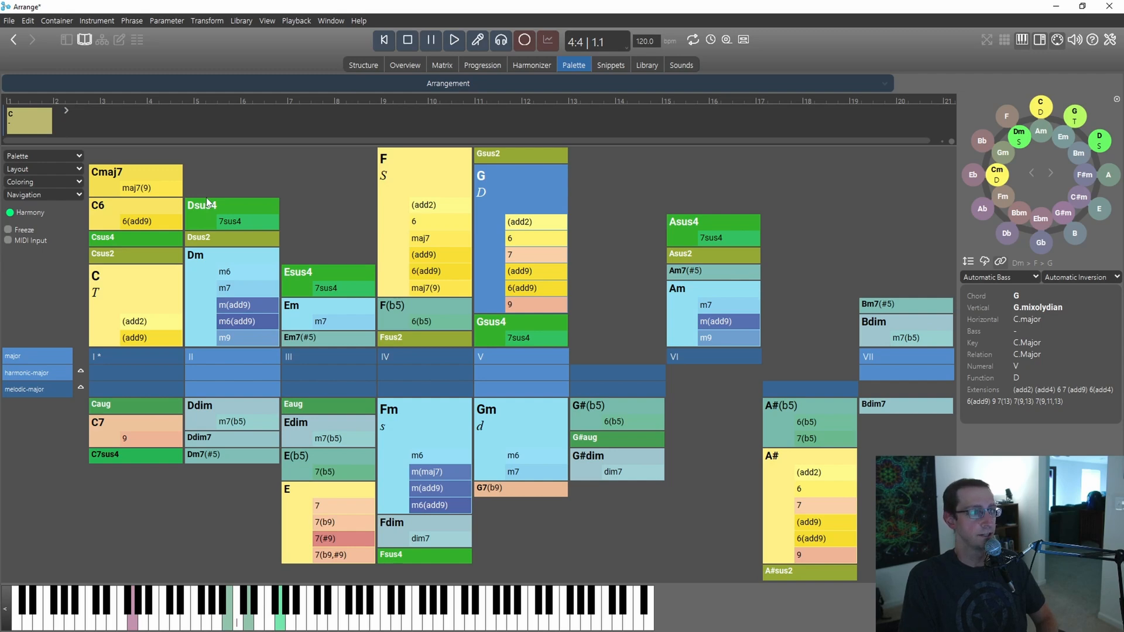
Re-root the palette on F major, audition Bb and F, and bring up the scale set choices.
left_click(24, 155)
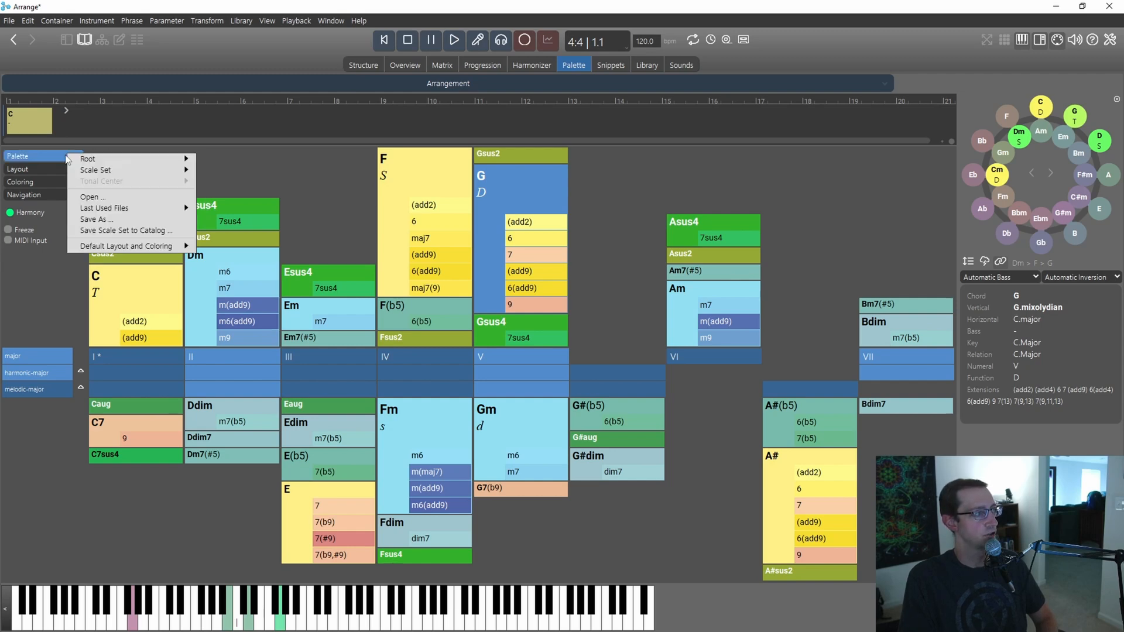
mouse_move(128, 158)
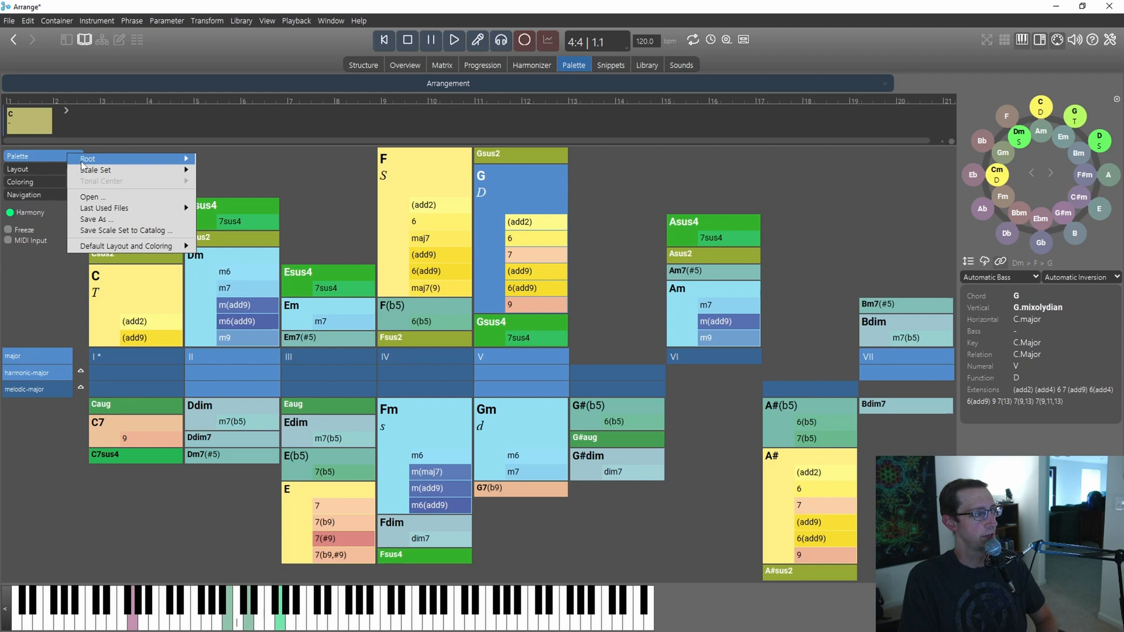
mouse_move(88, 158)
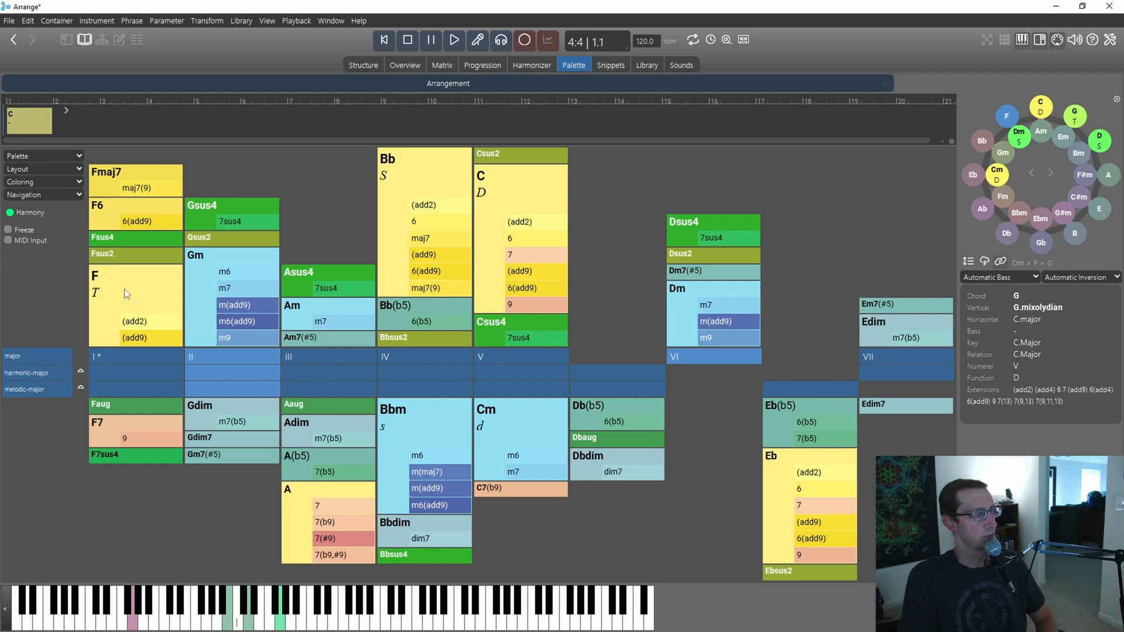
left_click(454, 40)
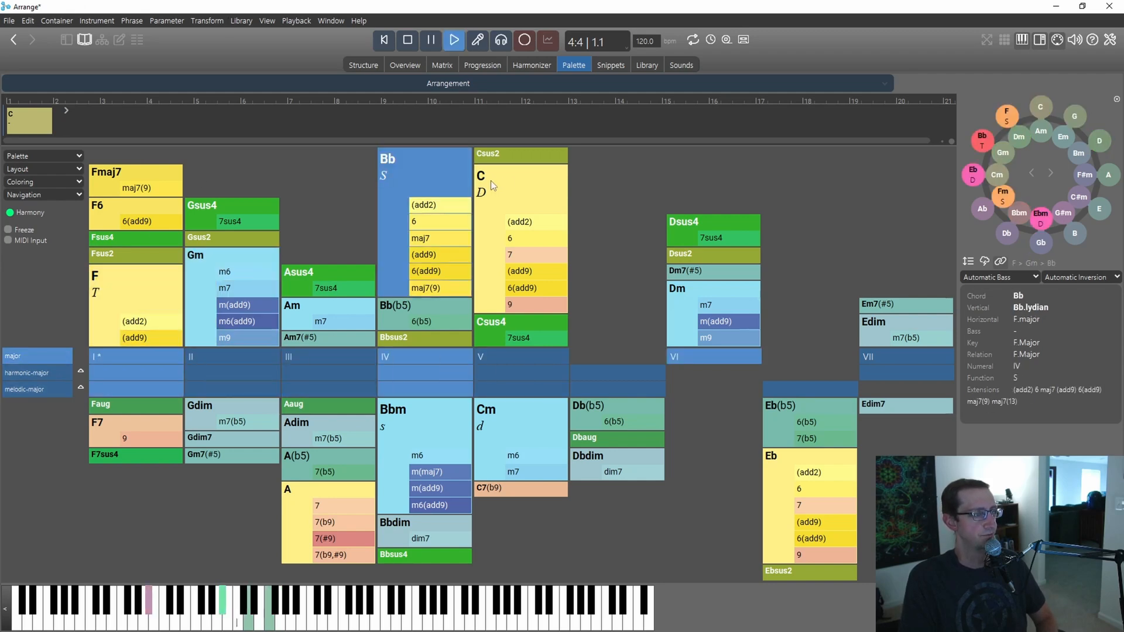
left_click(343, 320)
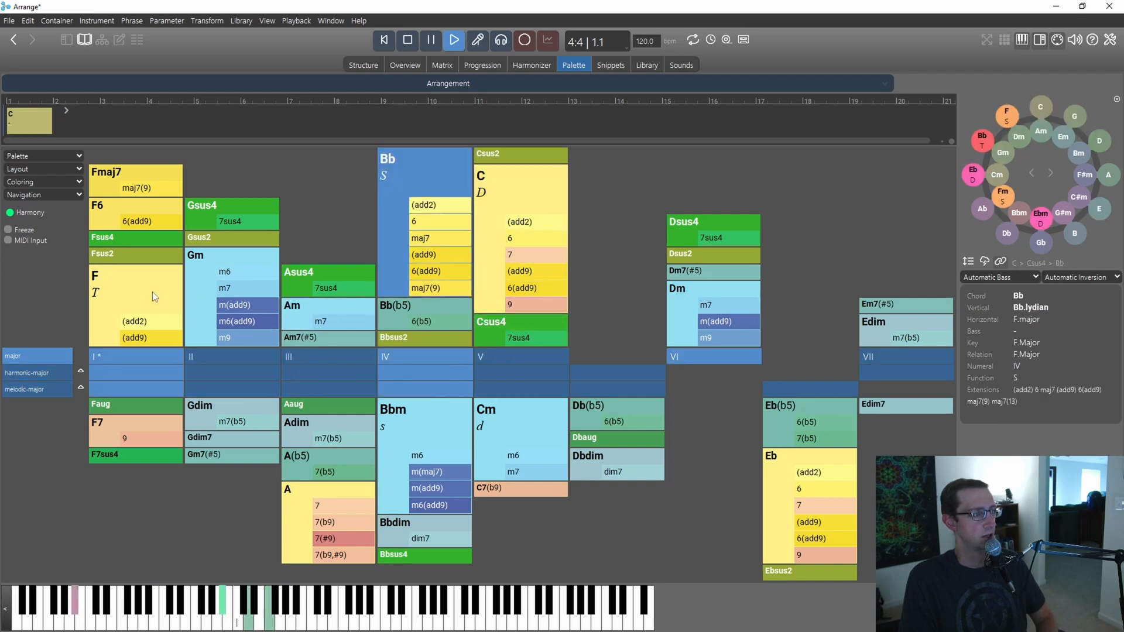
left_click(135, 294)
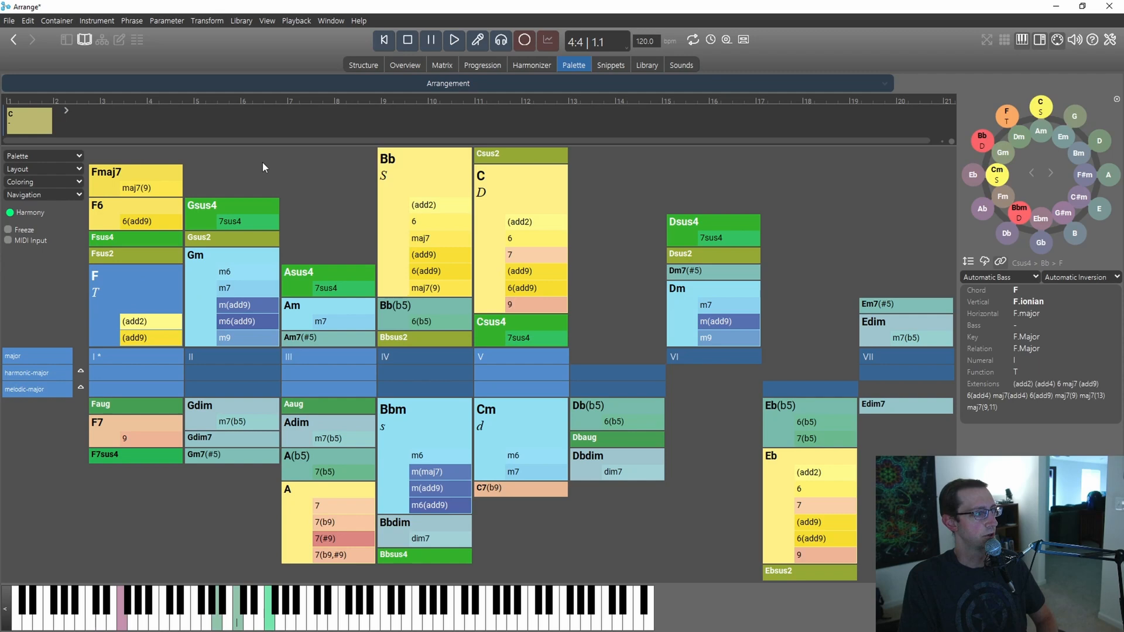
left_click(41, 155)
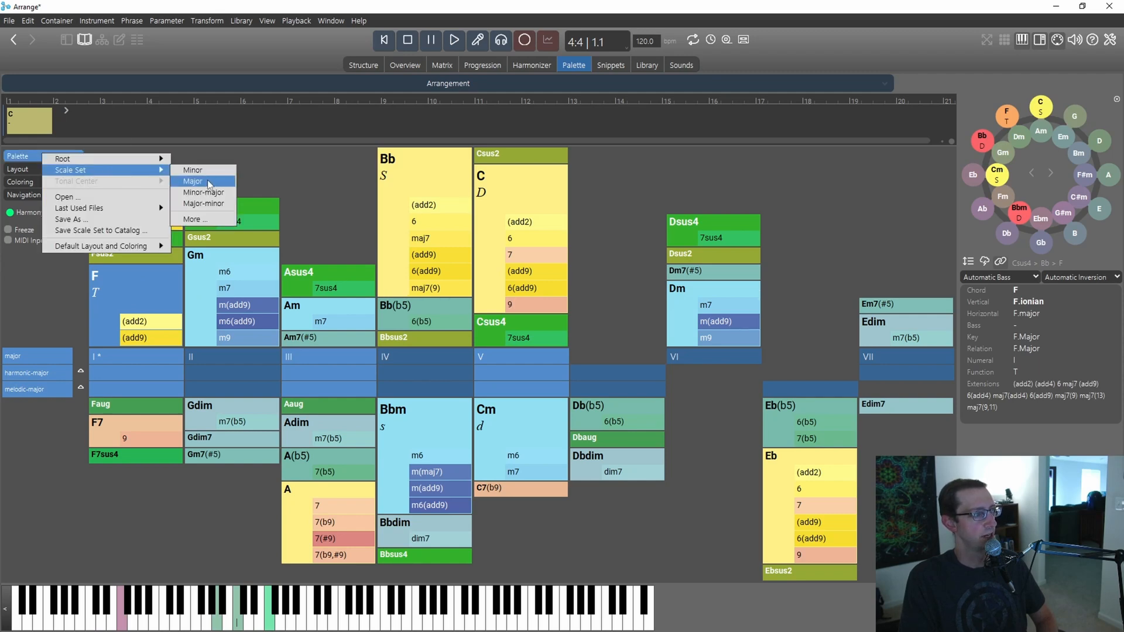
mouse_move(203, 171)
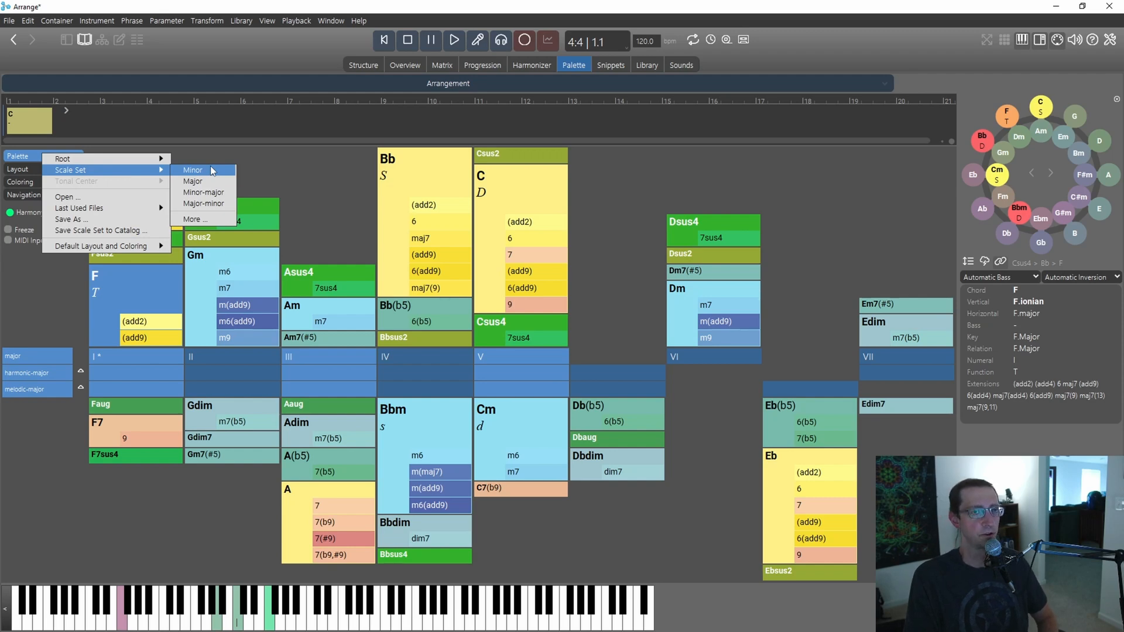
mouse_move(196, 219)
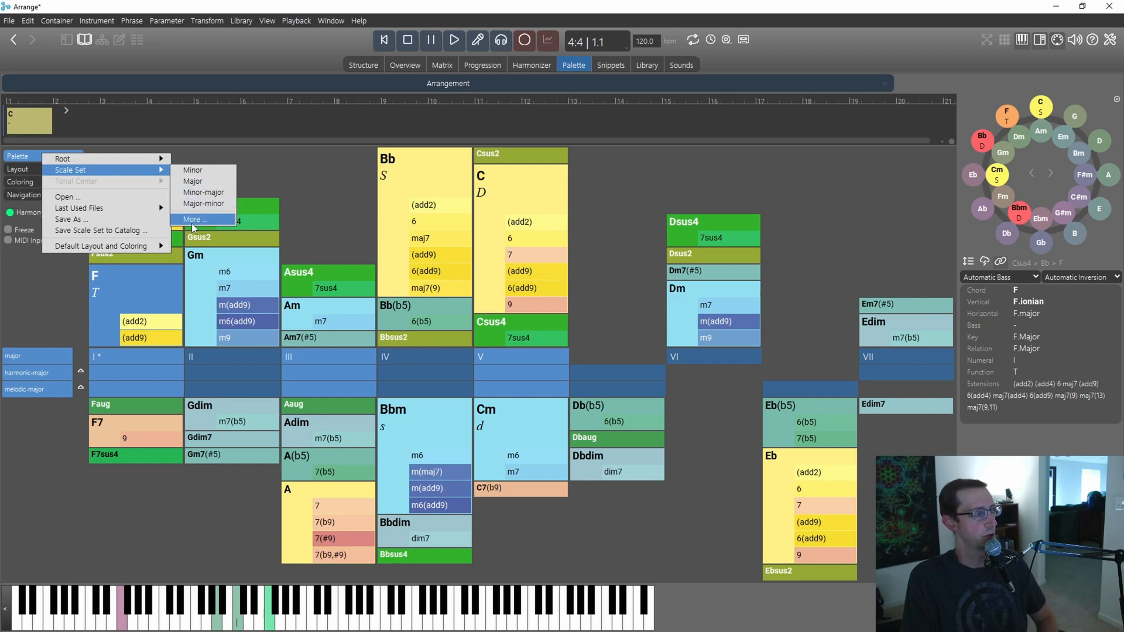
mouse_move(192, 180)
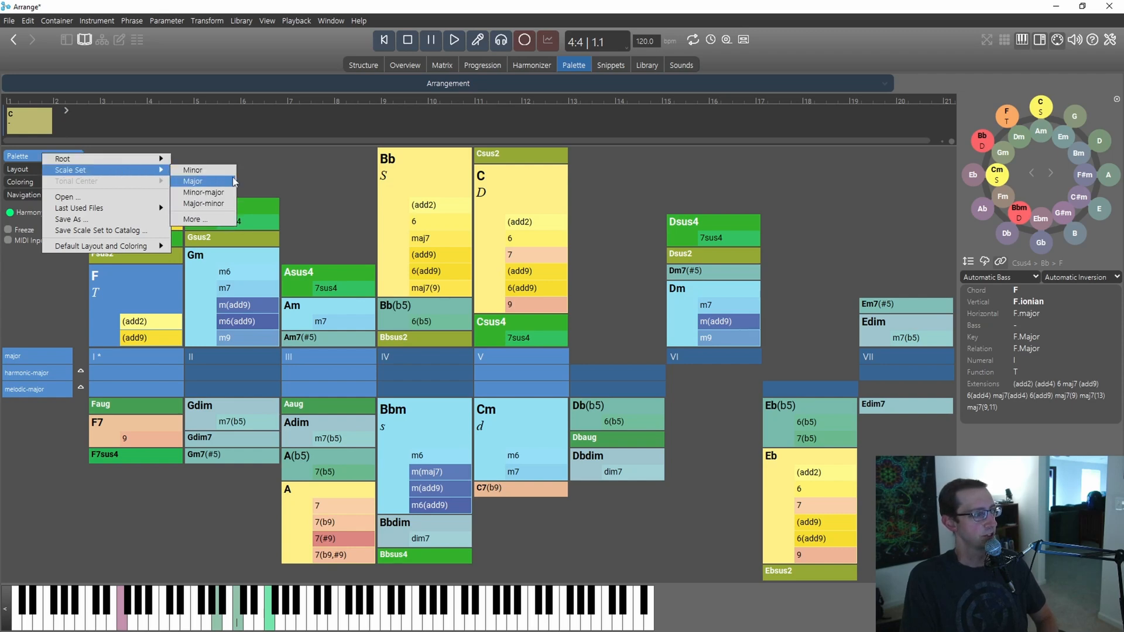
mouse_move(203, 219)
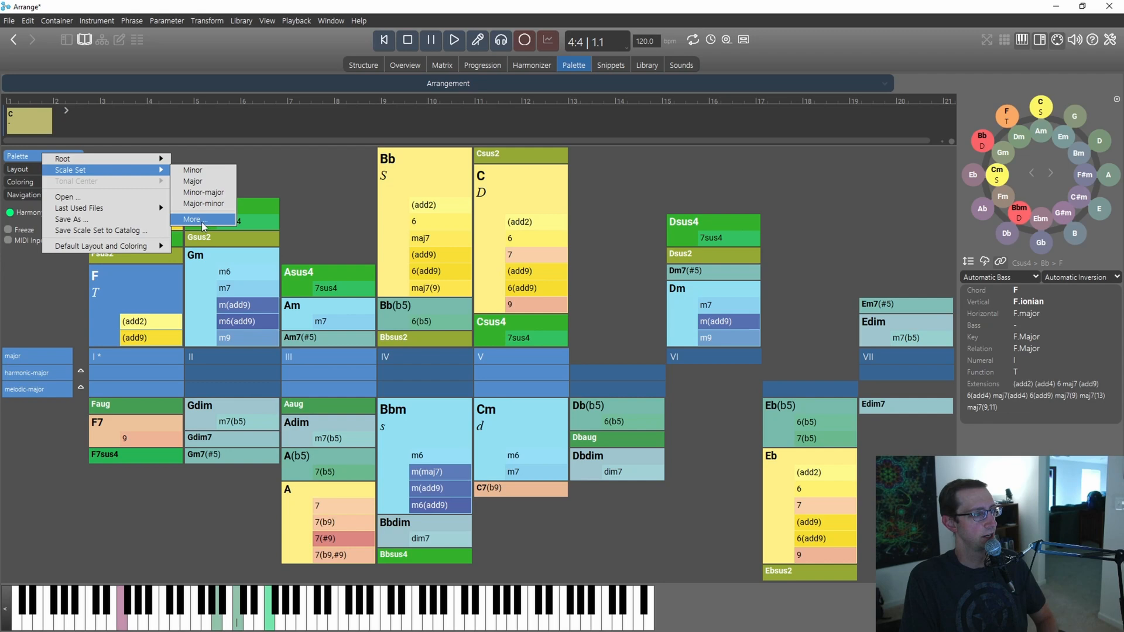
Browse the catalog's vertical scale list down to the phrygian scale.
left_click(193, 219)
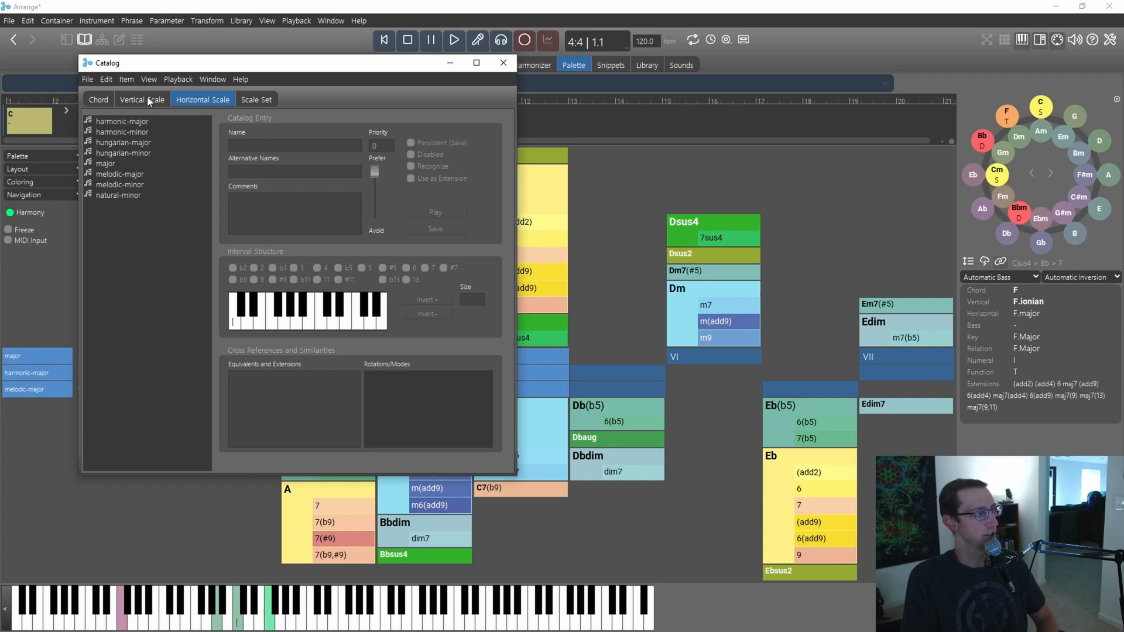
left_click(141, 98)
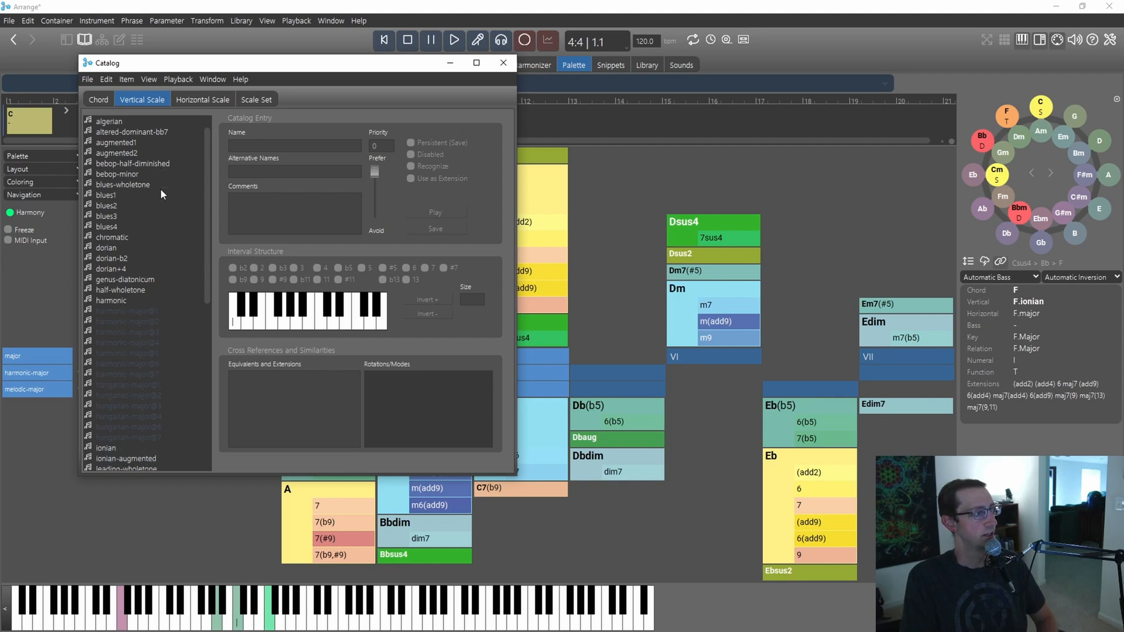
scroll("down", 3)
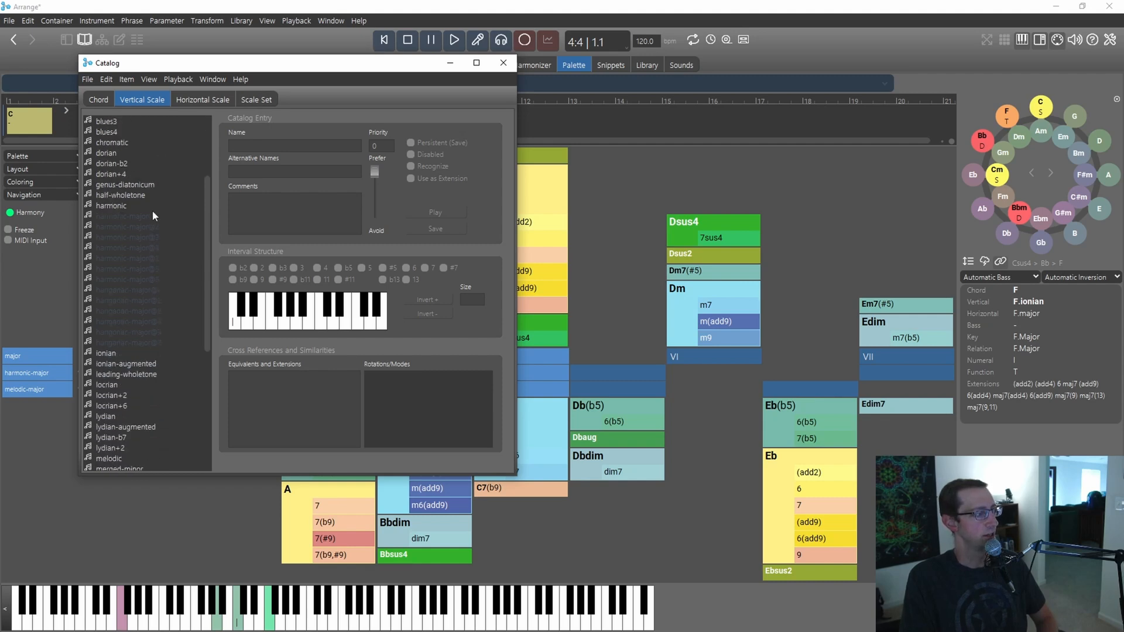
scroll("down", 3)
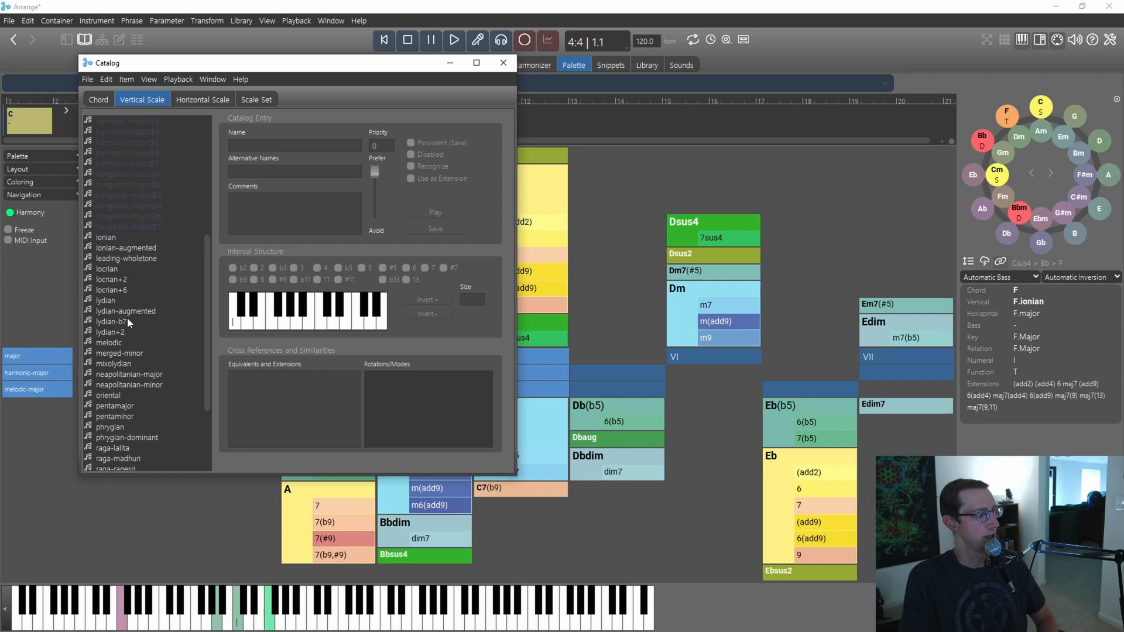
scroll("down", 3)
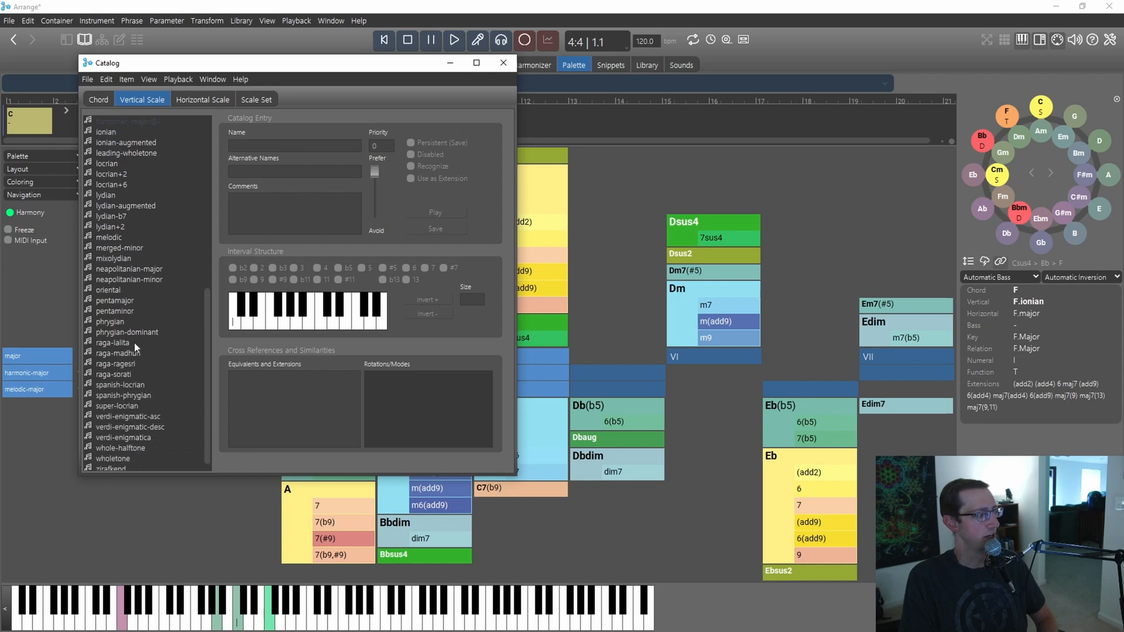
mouse_move(136, 349)
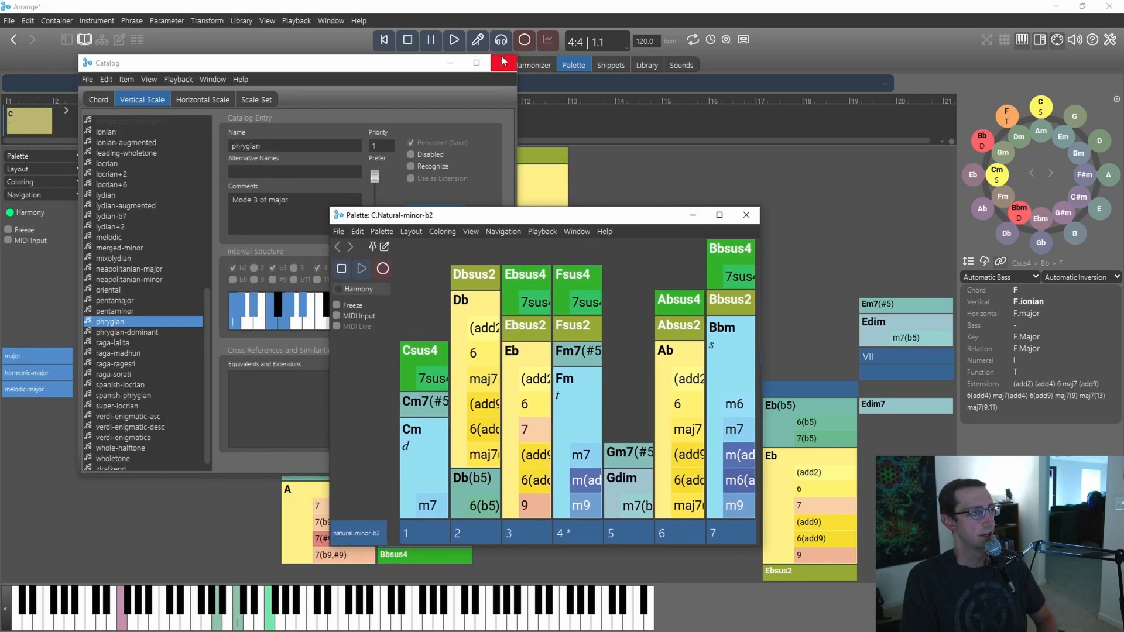
Close the catalog, maximize the palette window and show its Notepad scratch strip.
left_click(502, 62)
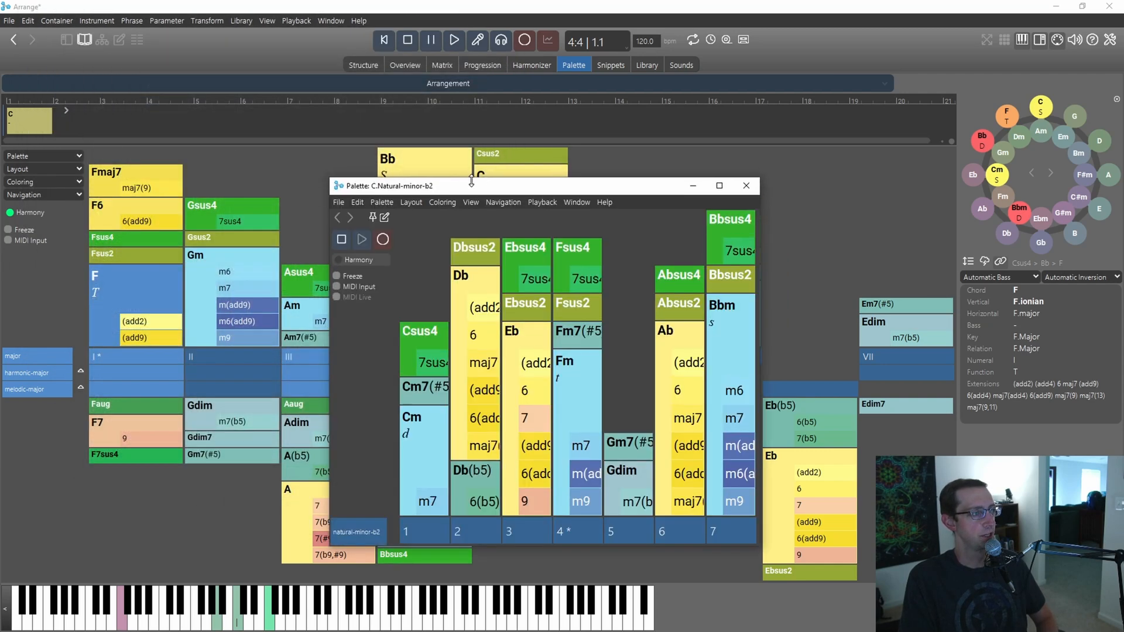
left_click(718, 186)
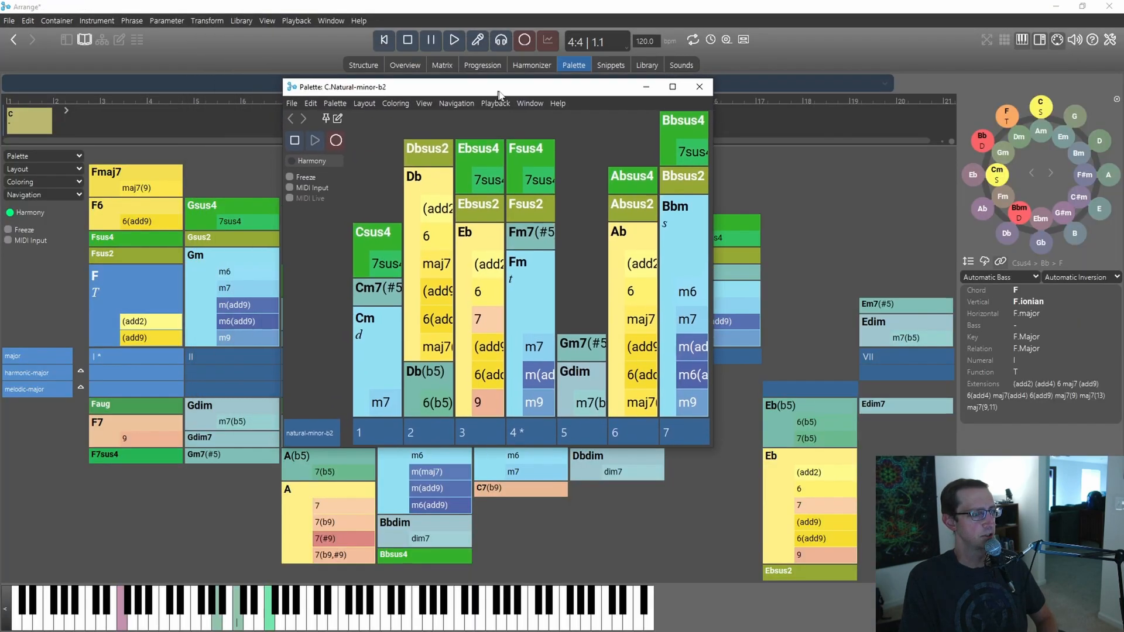
left_click_drag(499, 86, 523, 129)
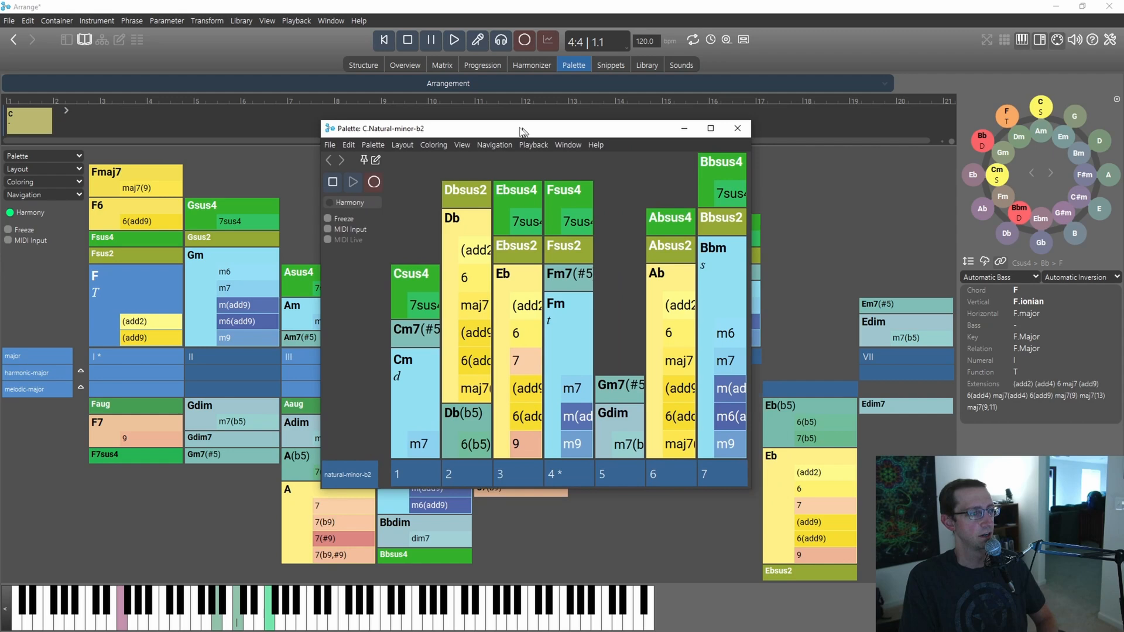
left_click(711, 129)
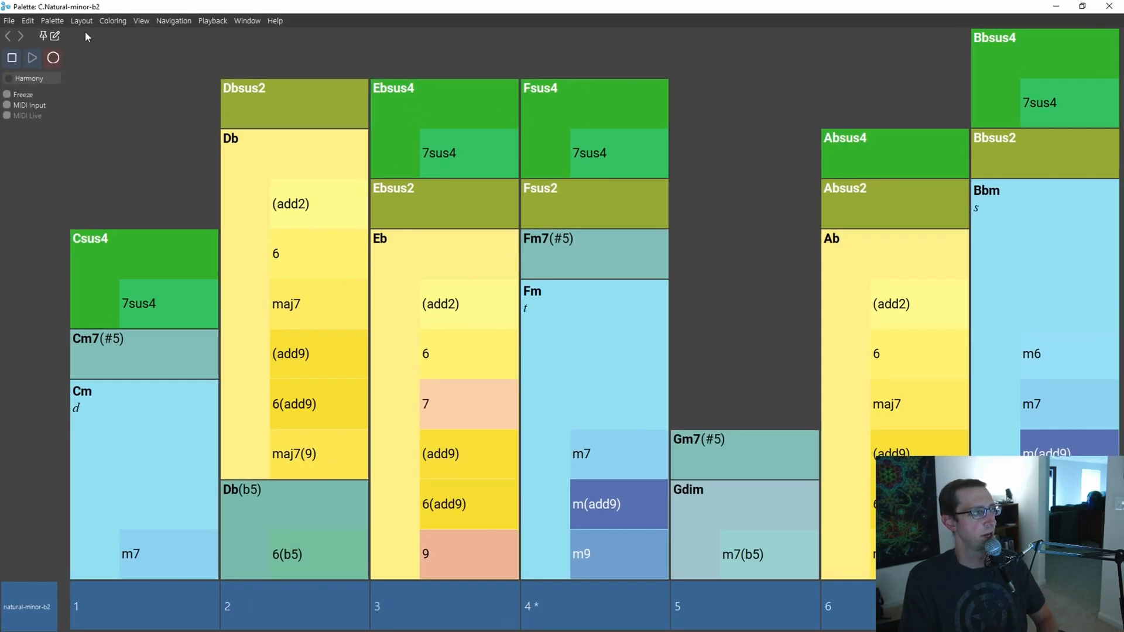
left_click(142, 20)
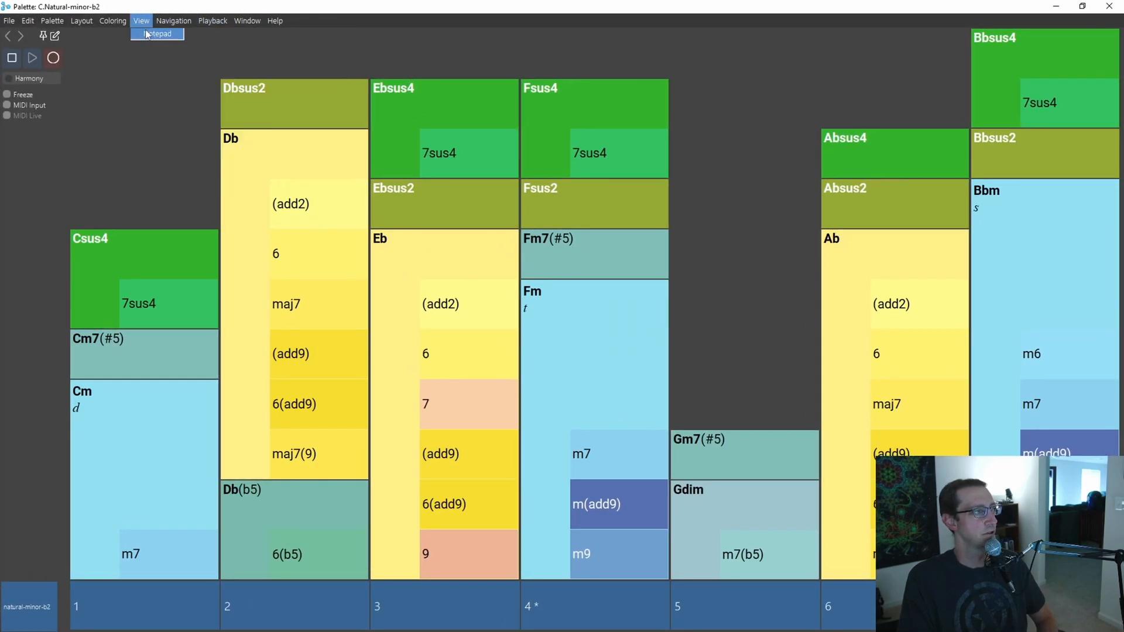
left_click(158, 34)
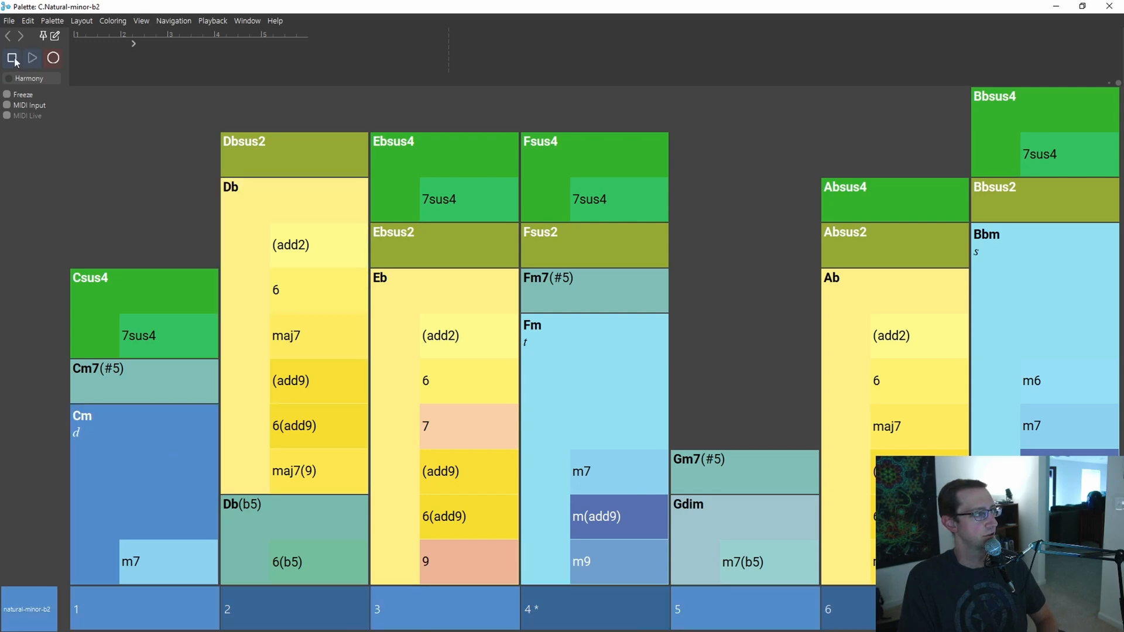
Sketch the Cm–Gdim–Fm–Db progression in the scratch strip and play it.
left_click(247, 20)
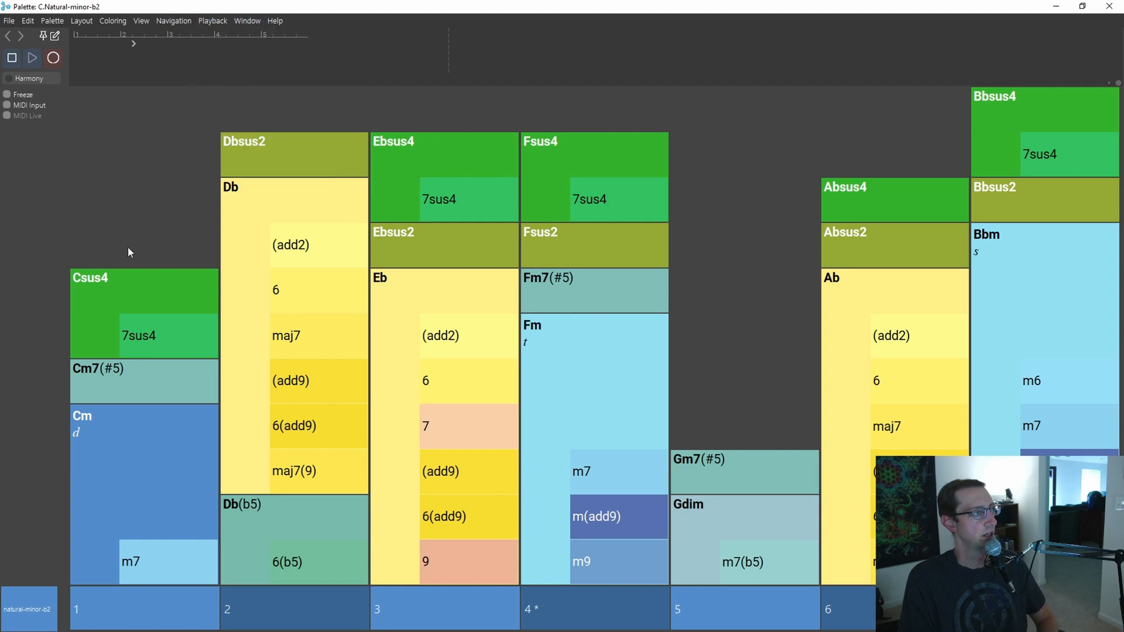
left_click(32, 58)
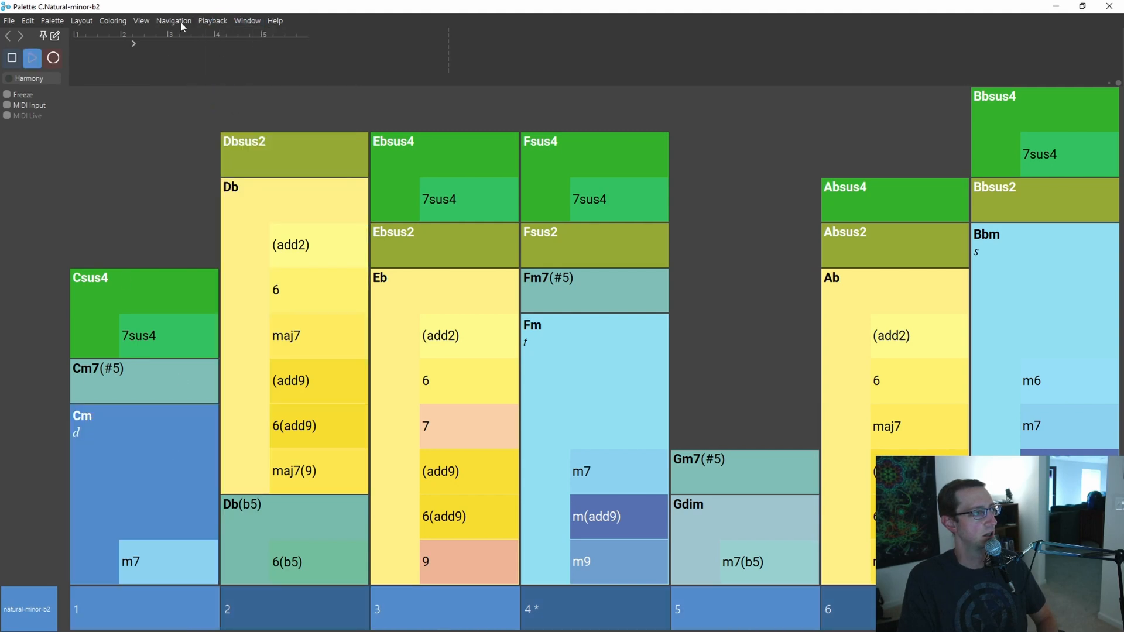
mouse_move(226, 112)
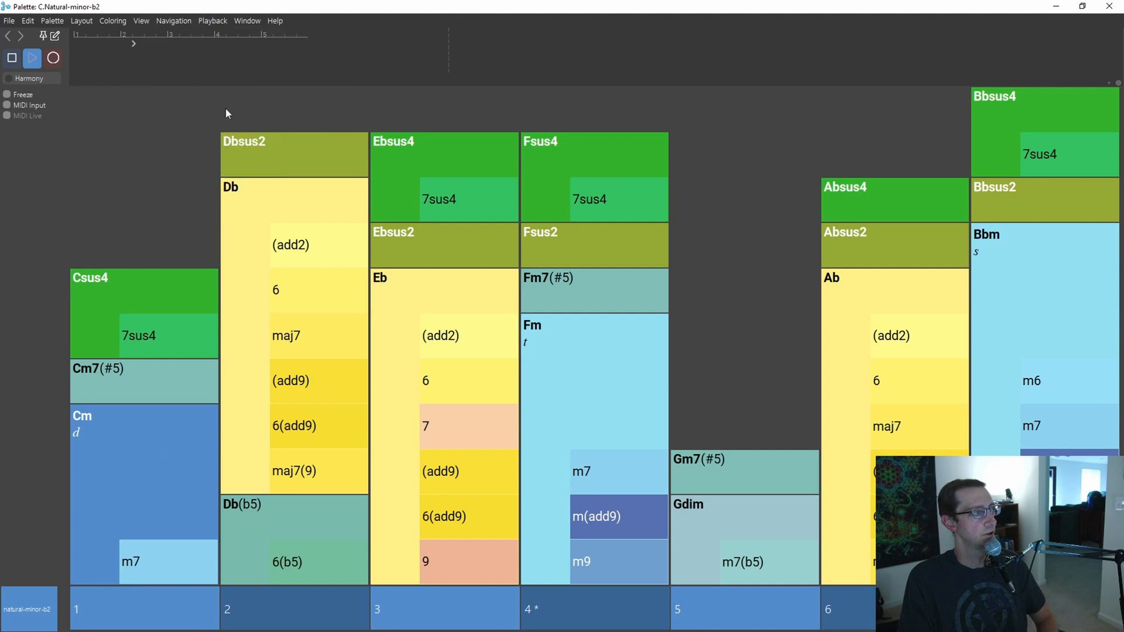
mouse_move(15, 44)
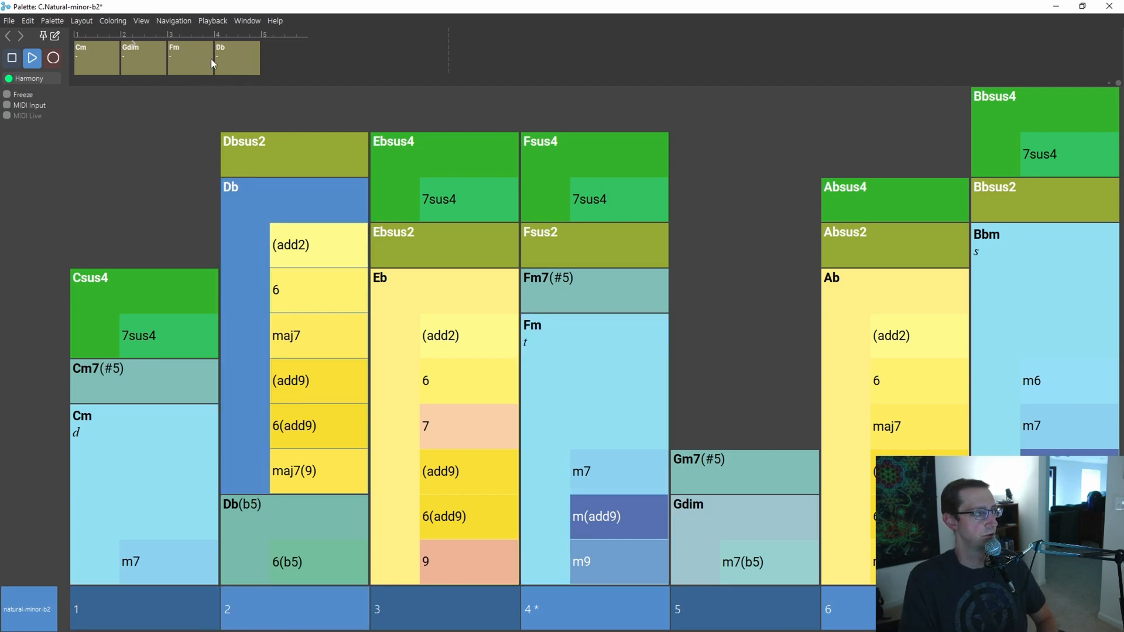
left_click(32, 59)
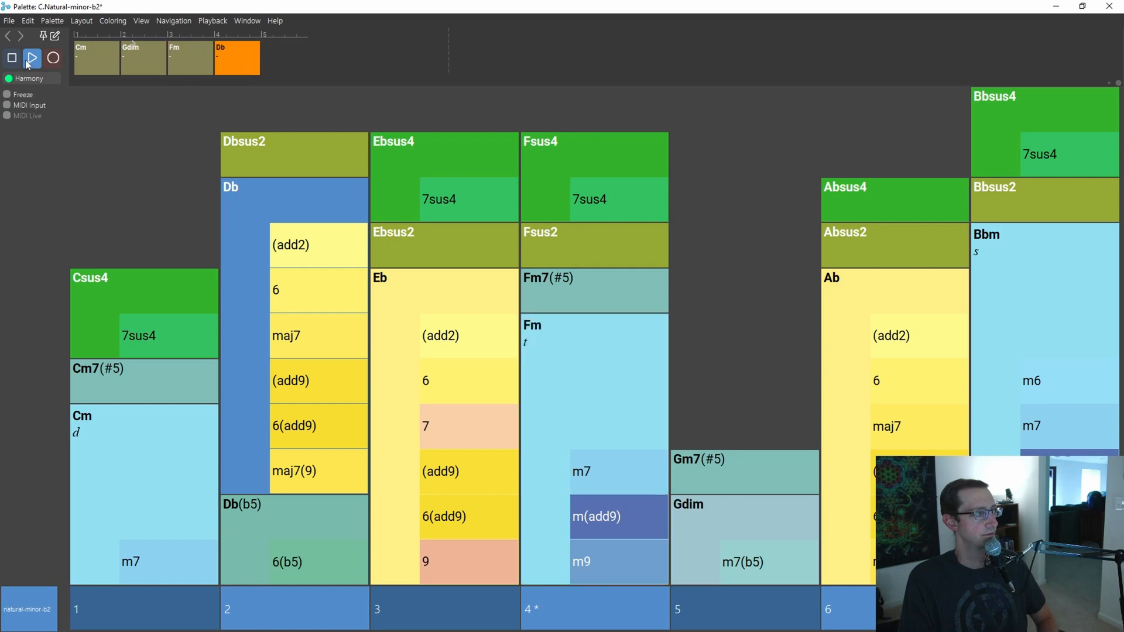
left_click(12, 59)
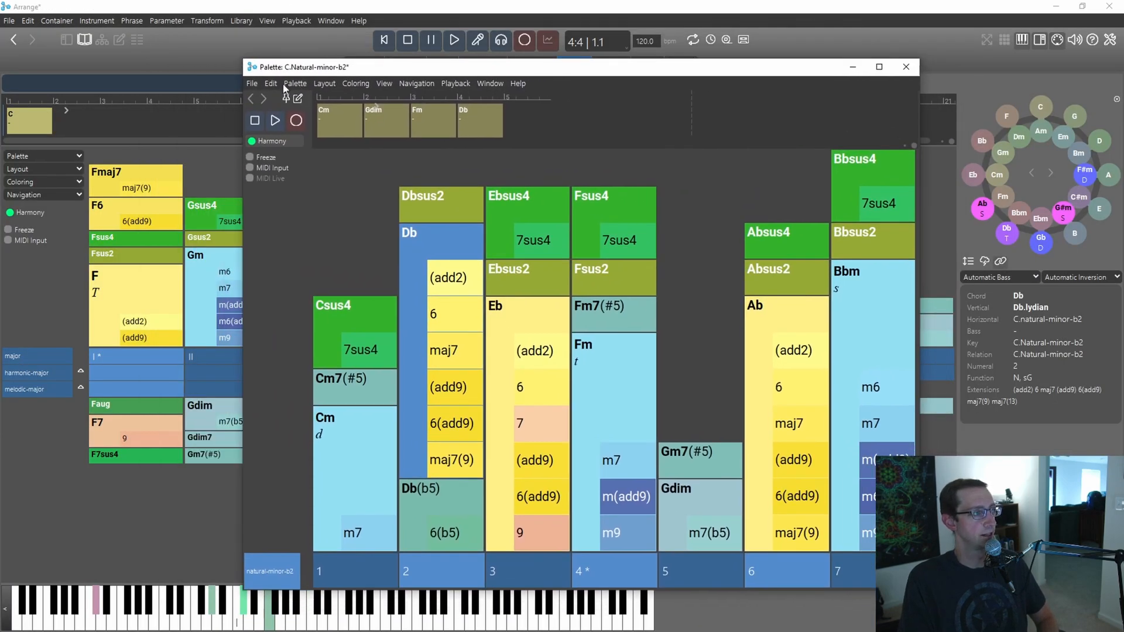
Cancel saving the palette as Phrygian.cogpal and close the palette window discarding changes.
left_click(252, 84)
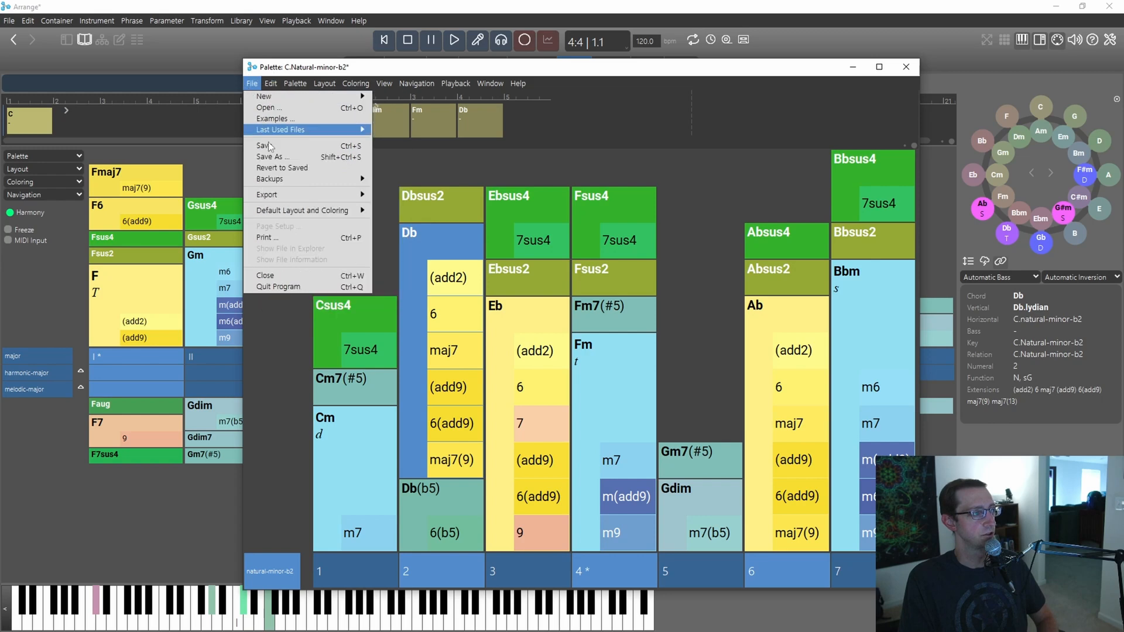
left_click(273, 157)
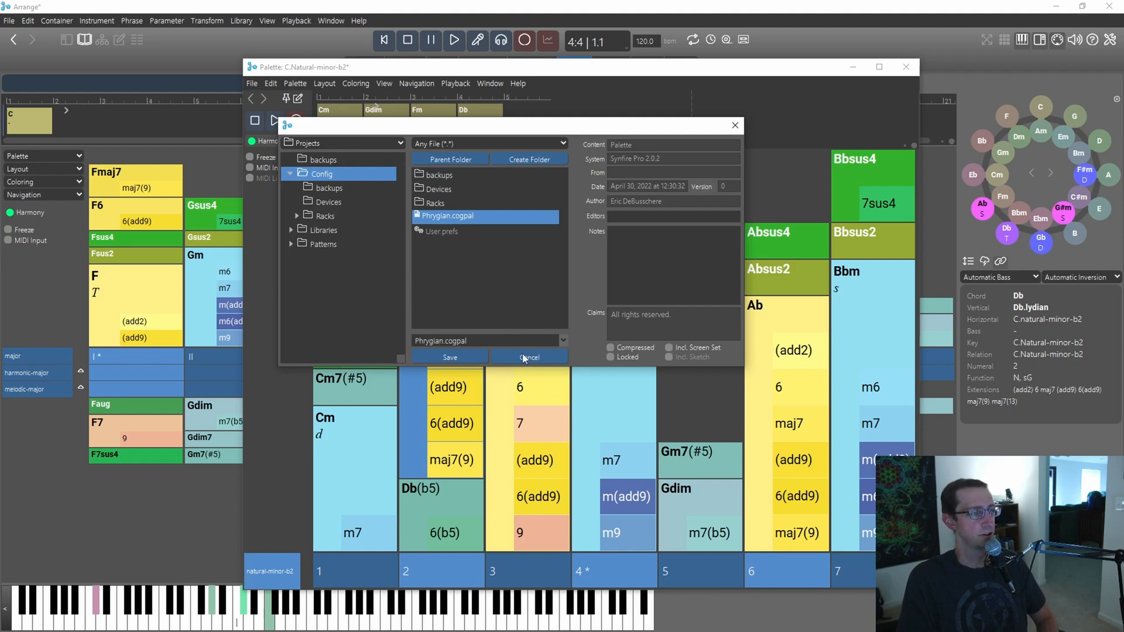
left_click(528, 357)
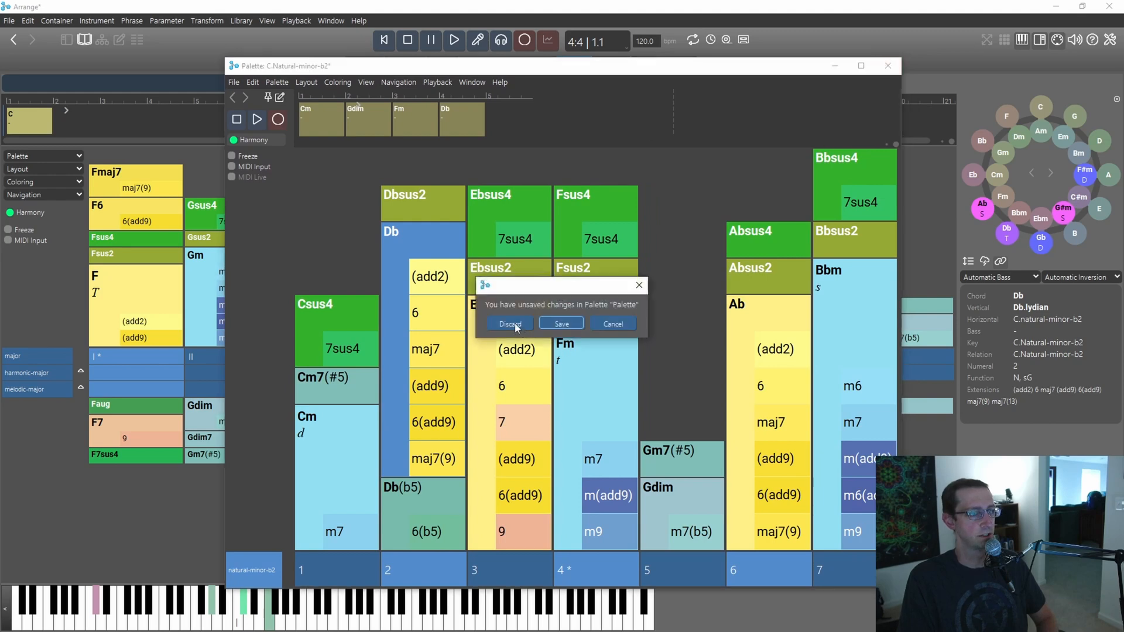
left_click(509, 323)
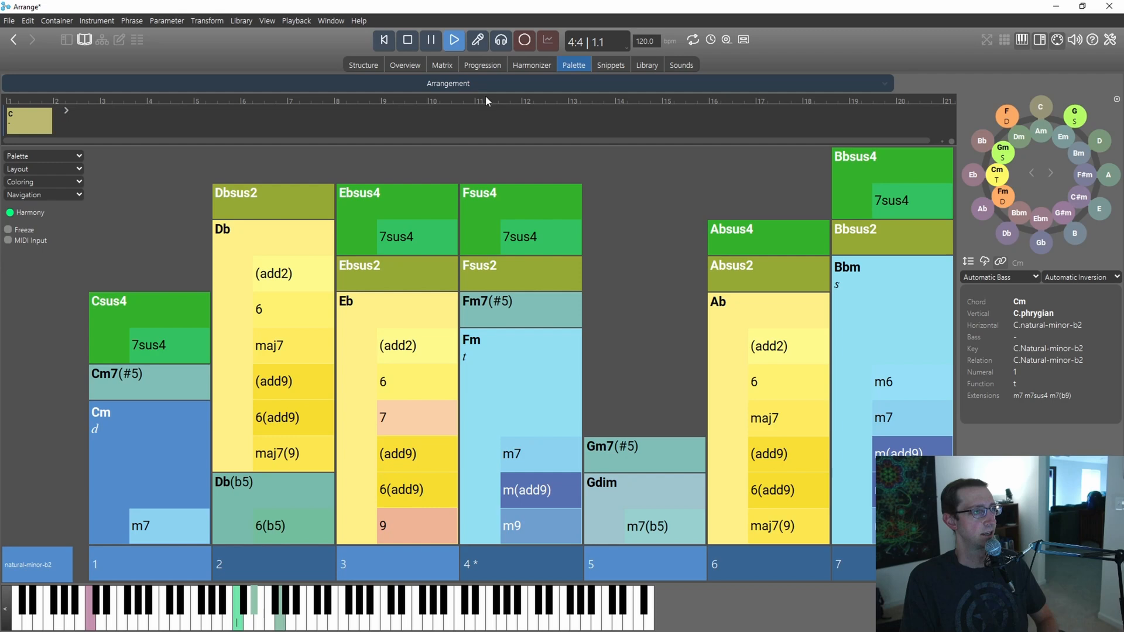
mouse_move(488, 101)
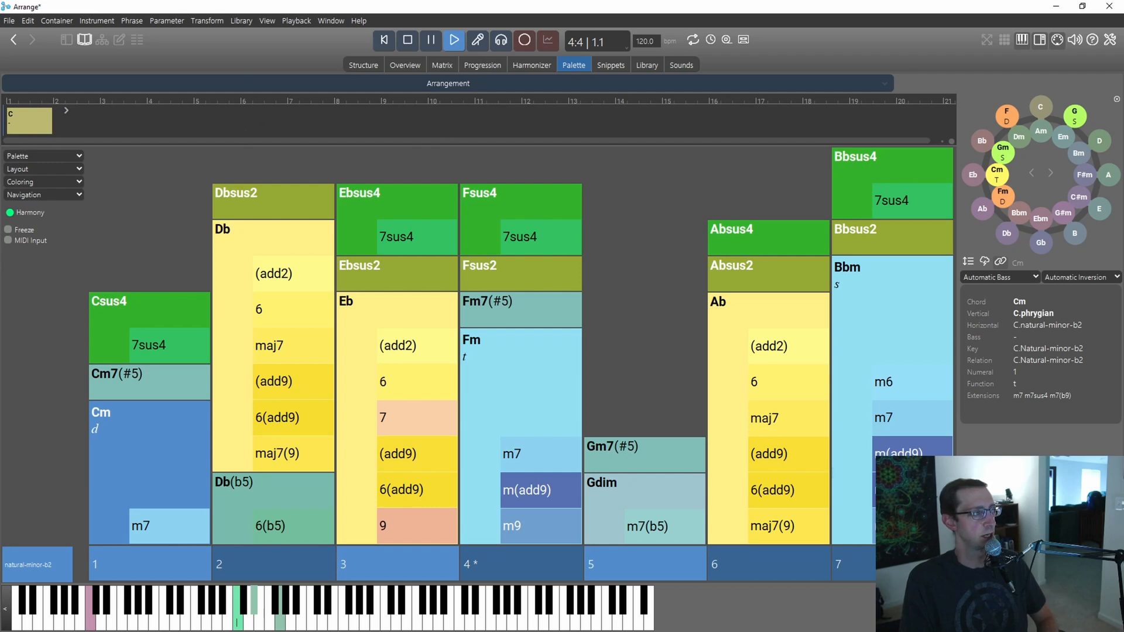
Fill the arrangement's progression with Cm, Gdim, Fm, Db and play it from Cm.
left_click(407, 39)
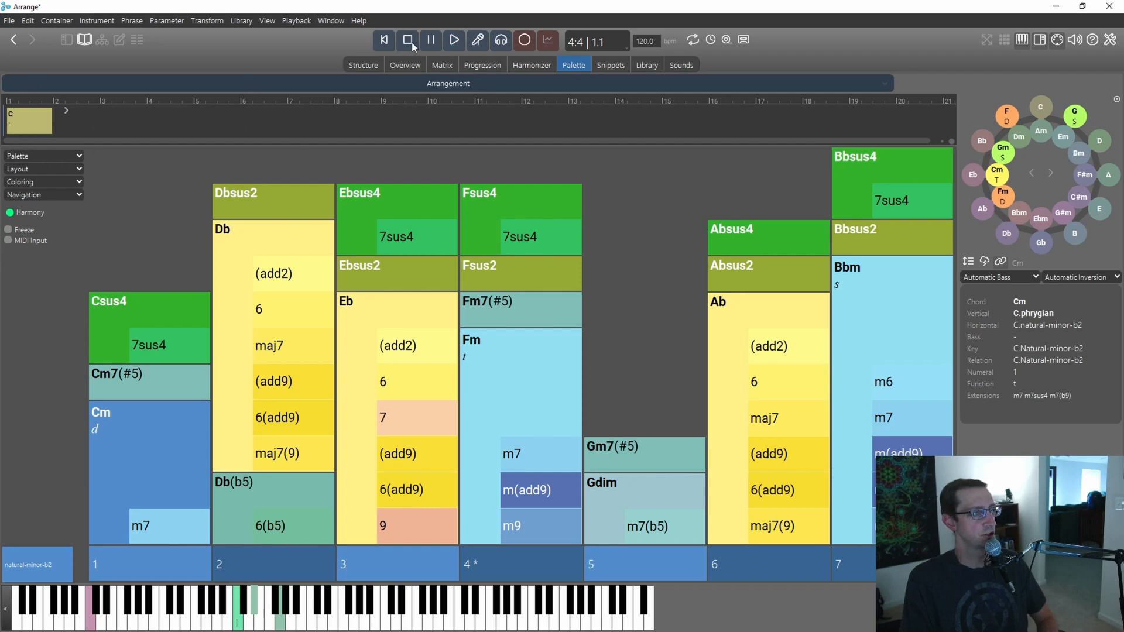
left_click(453, 40)
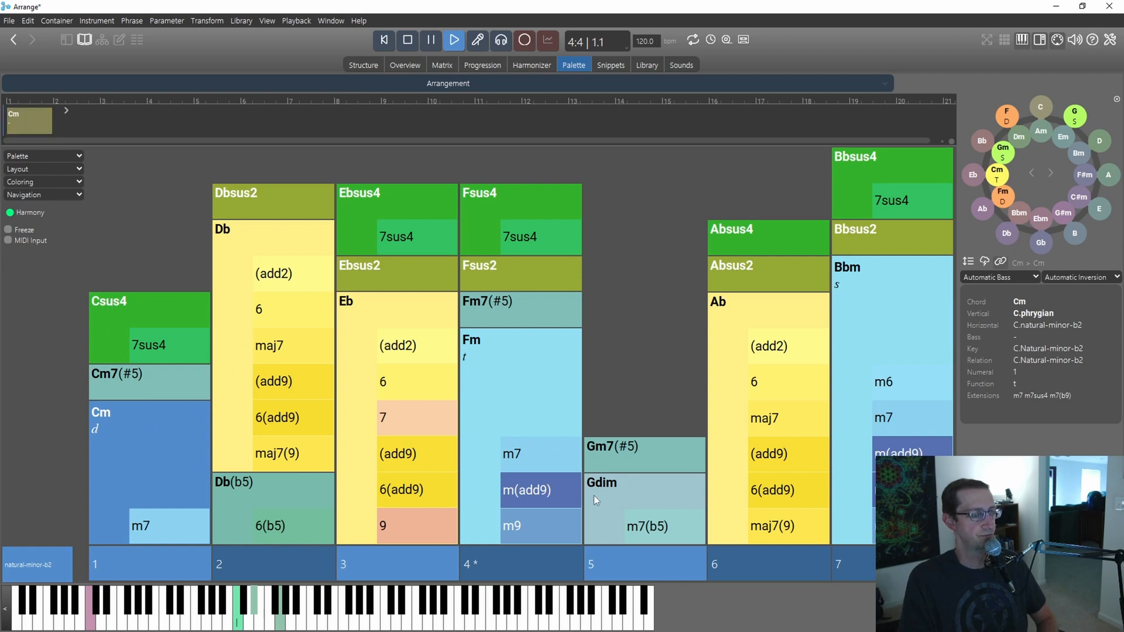
left_click(600, 483)
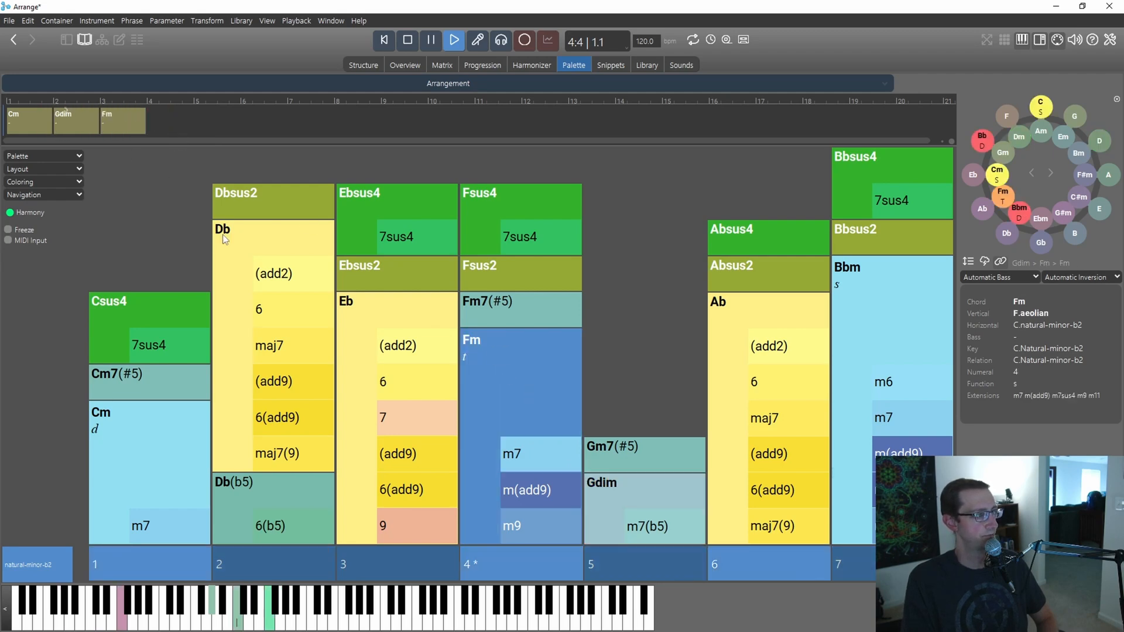
left_click(224, 240)
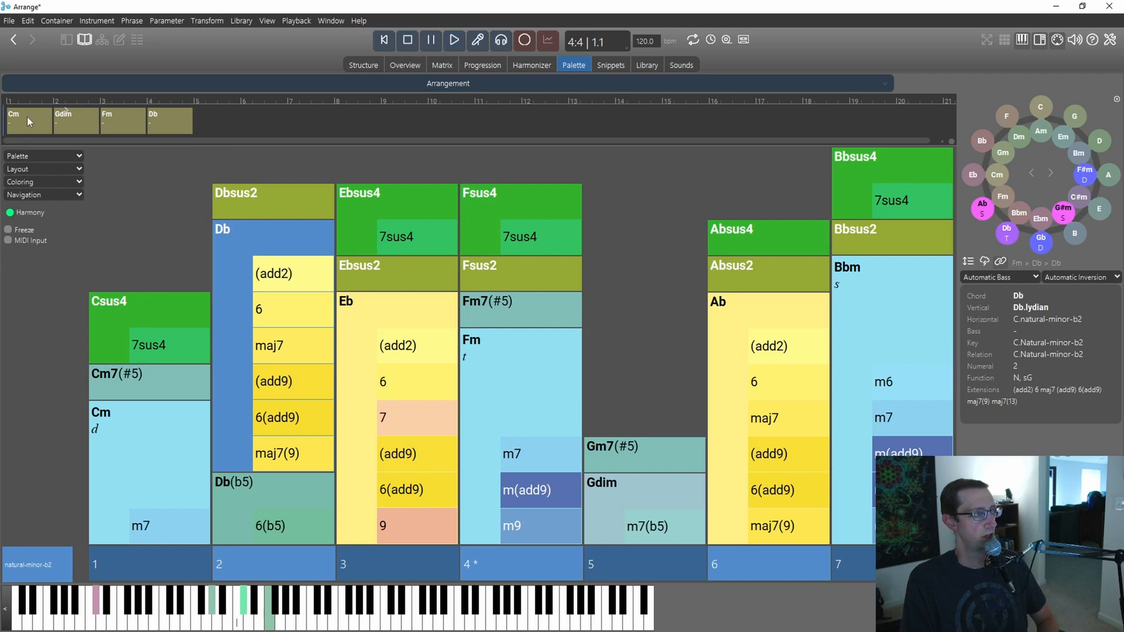
left_click(122, 119)
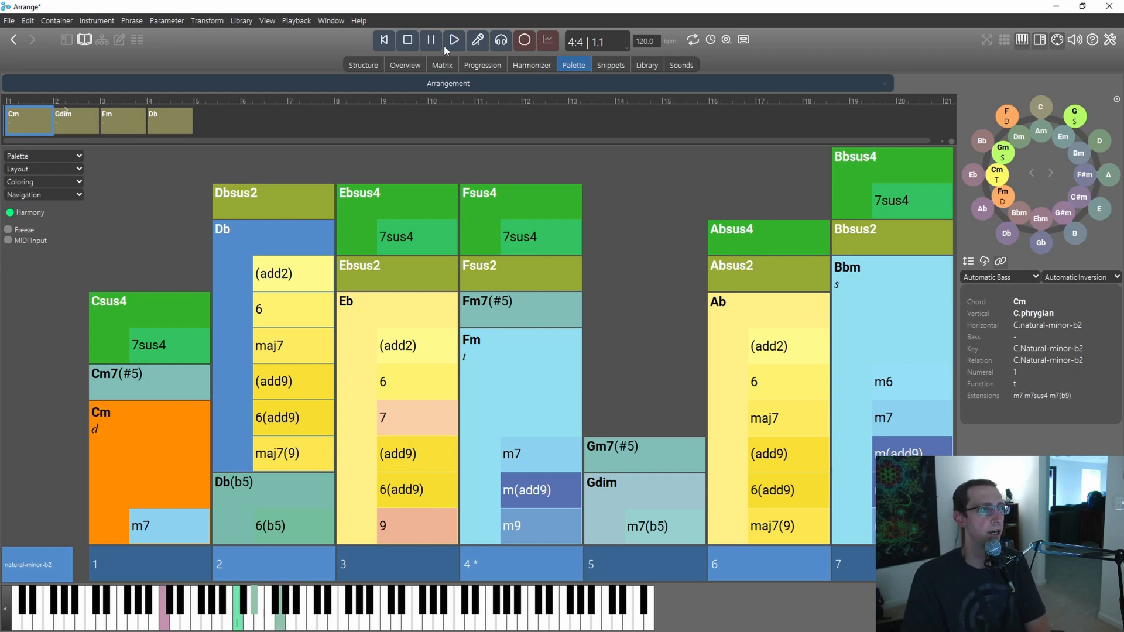
left_click(454, 40)
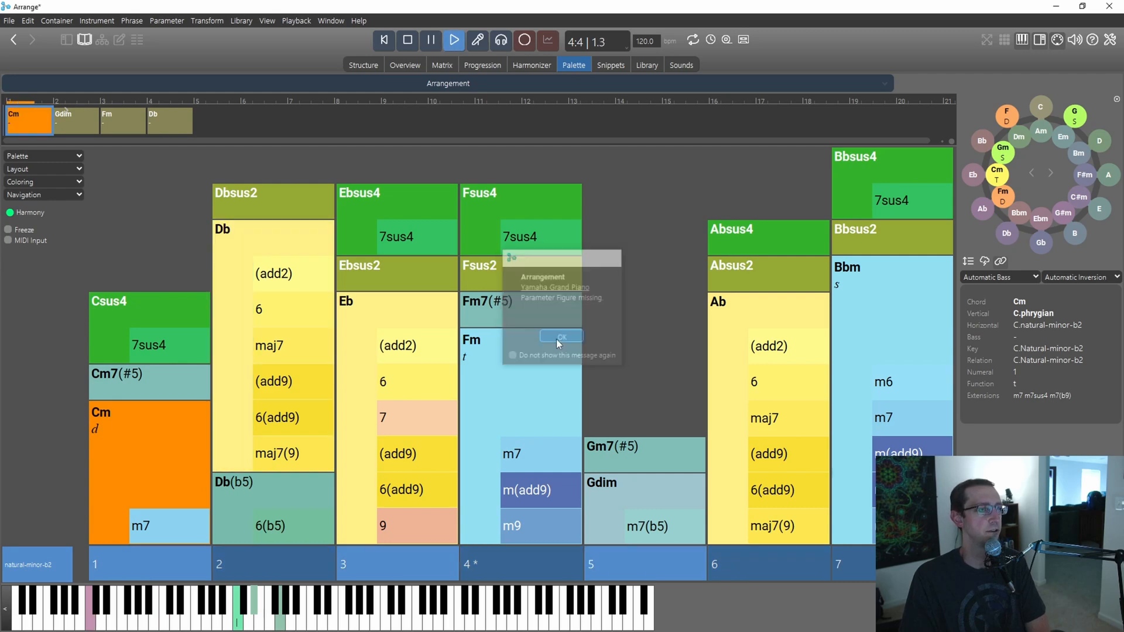
left_click(363, 64)
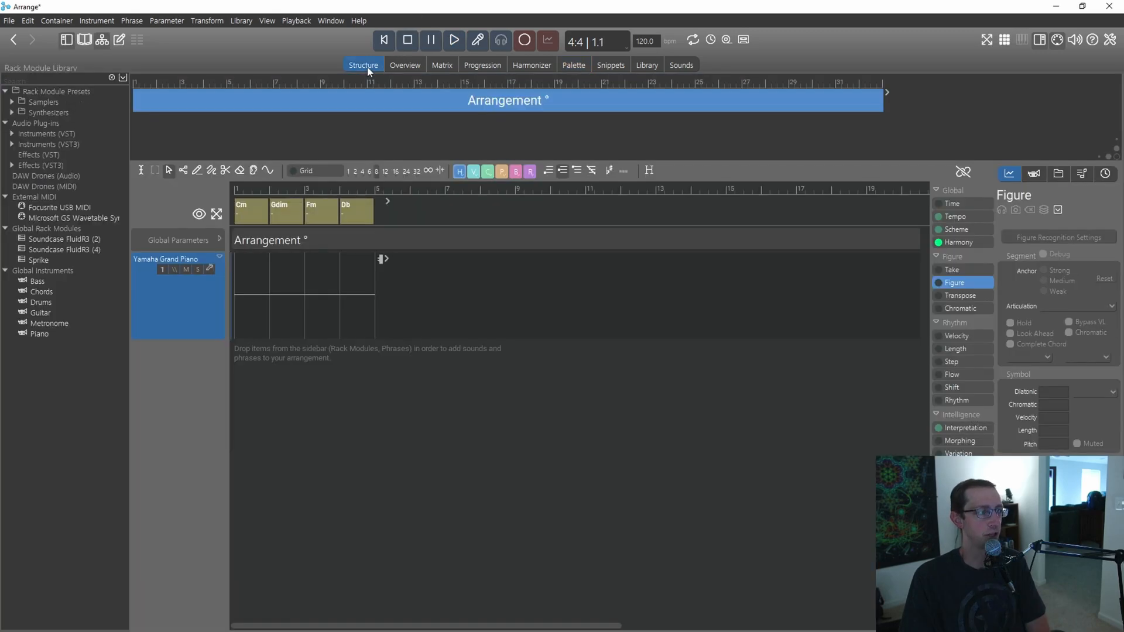
mouse_move(578, 72)
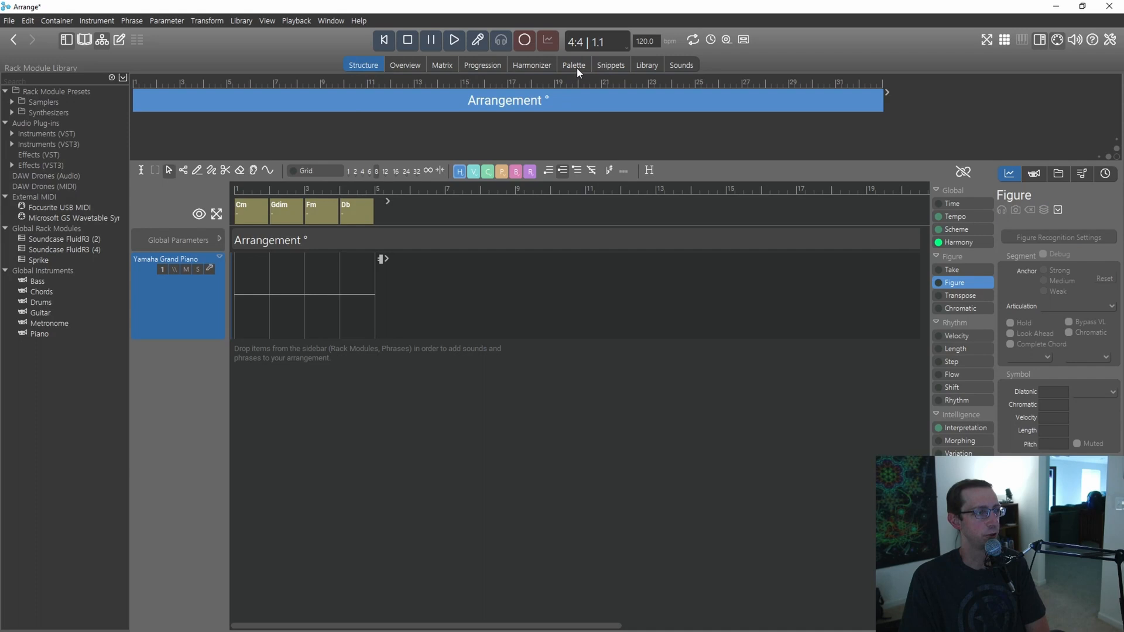
left_click(573, 65)
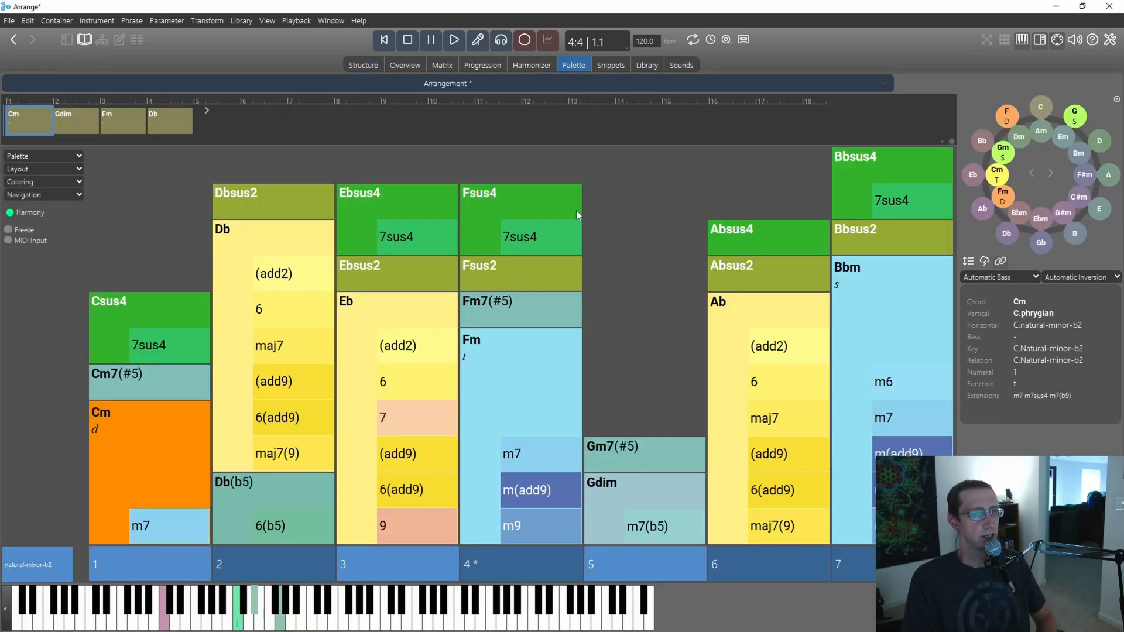
mouse_move(165, 193)
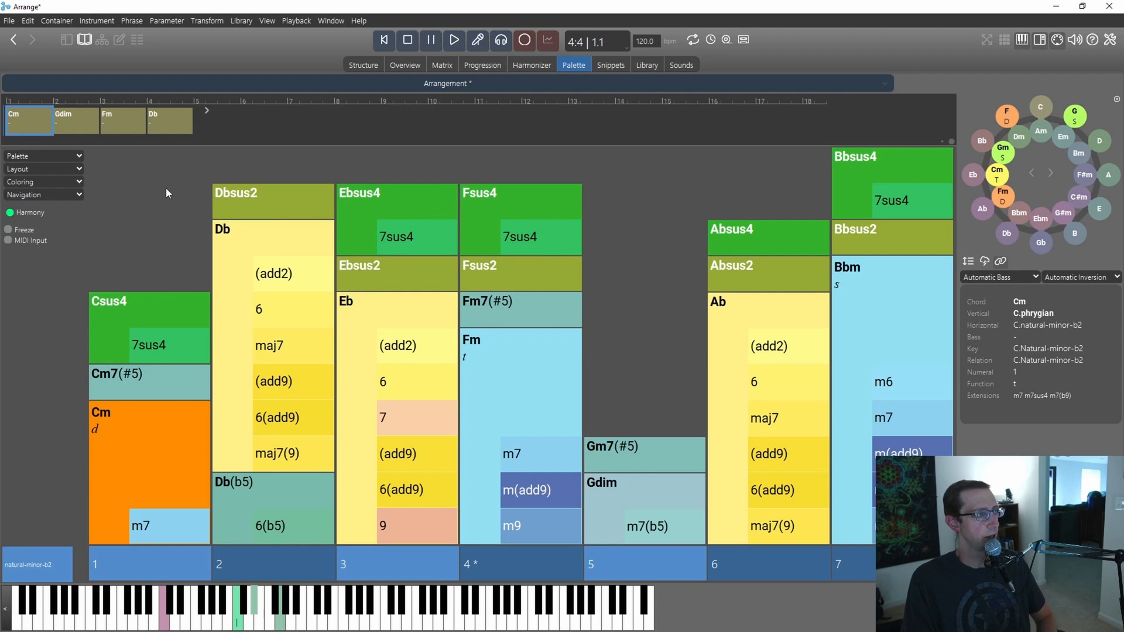
mouse_move(645, 174)
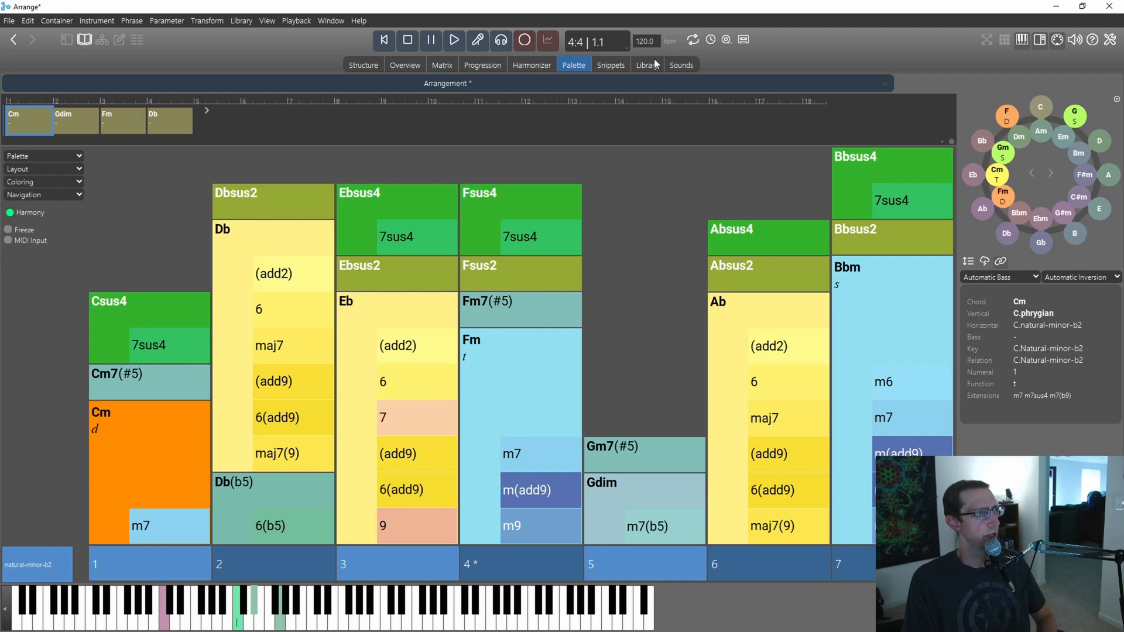
Load the Synfire v2 Intro.coglib example library on the Library page.
left_click(646, 65)
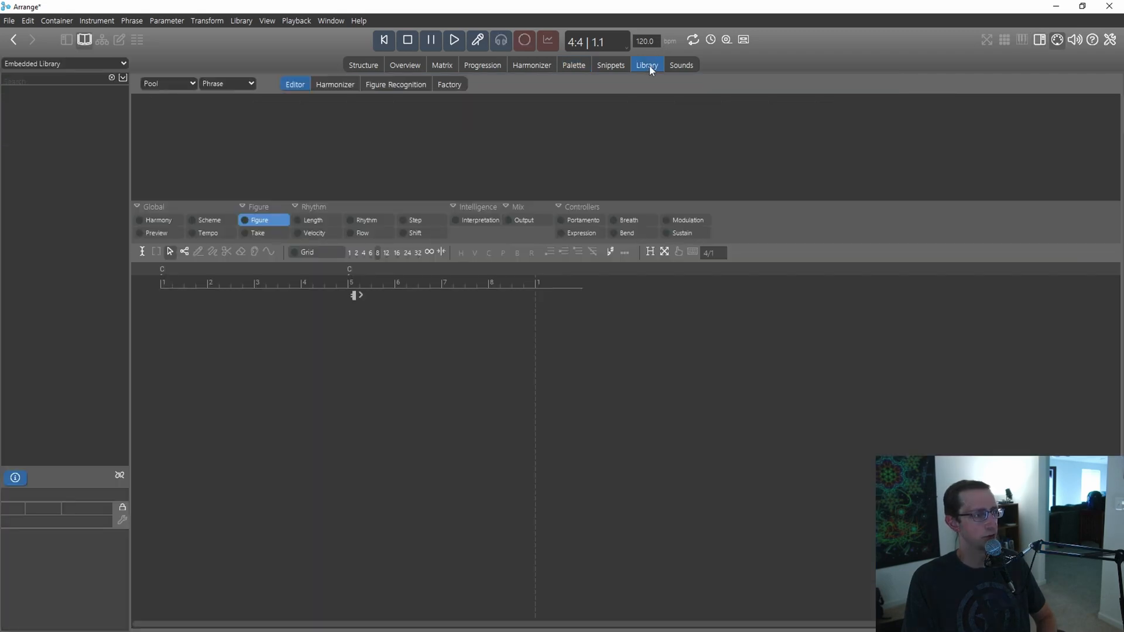
left_click(63, 64)
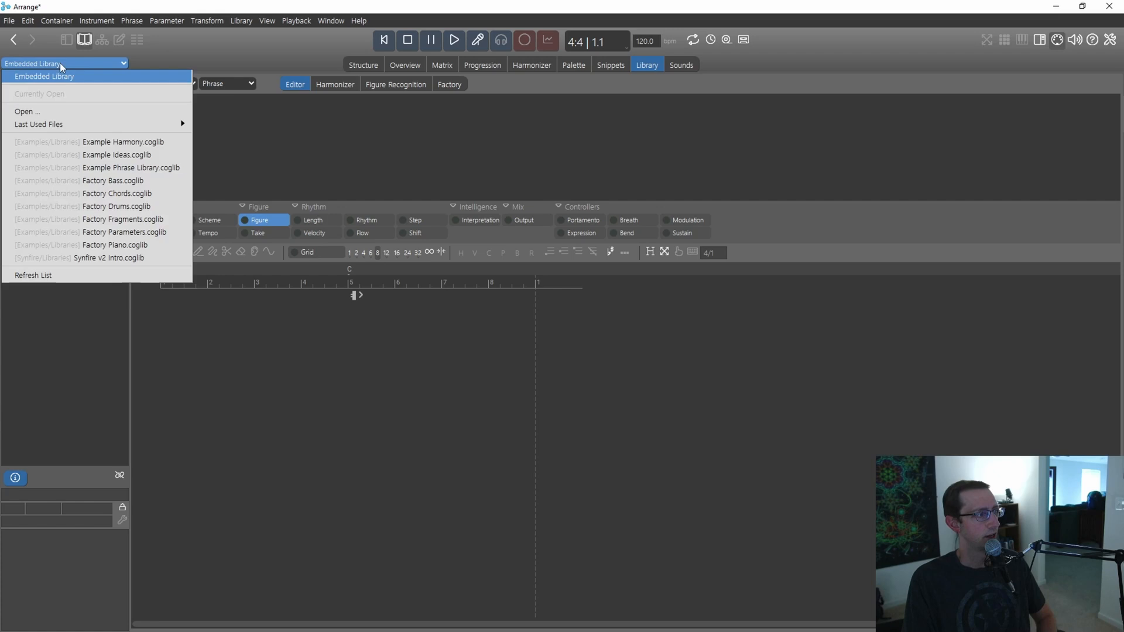
left_click(27, 111)
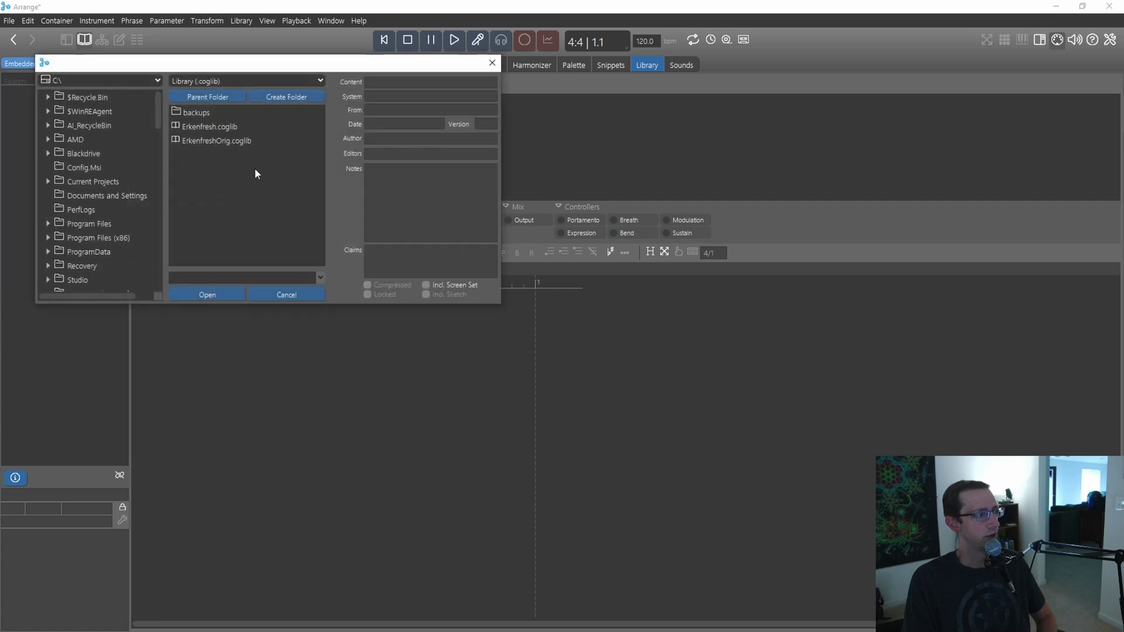
mouse_move(281, 292)
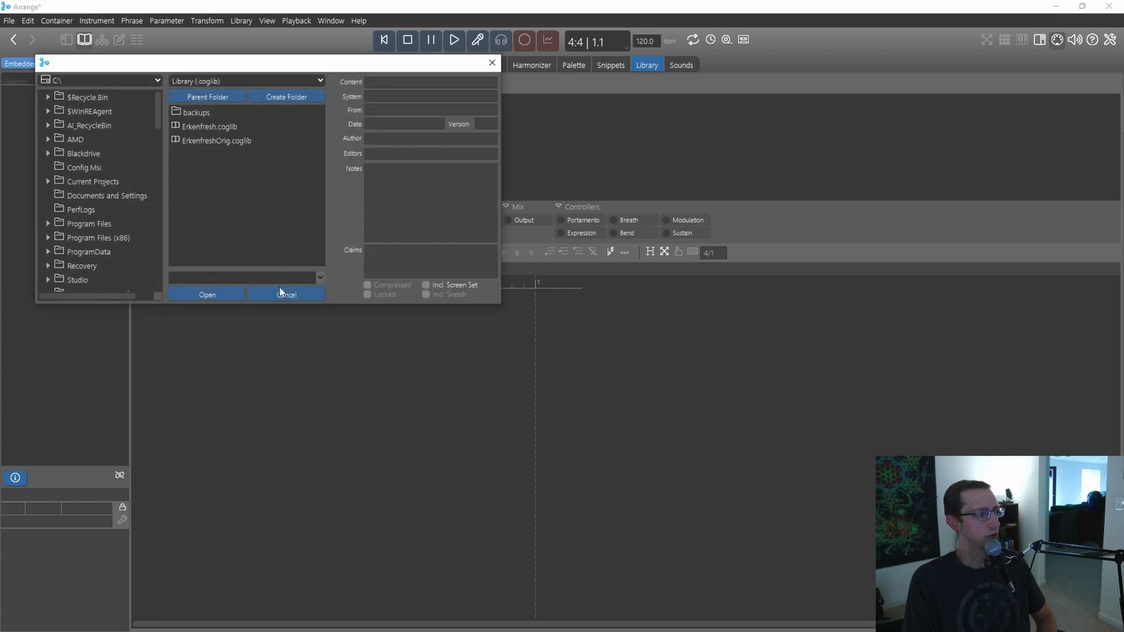
left_click(285, 294)
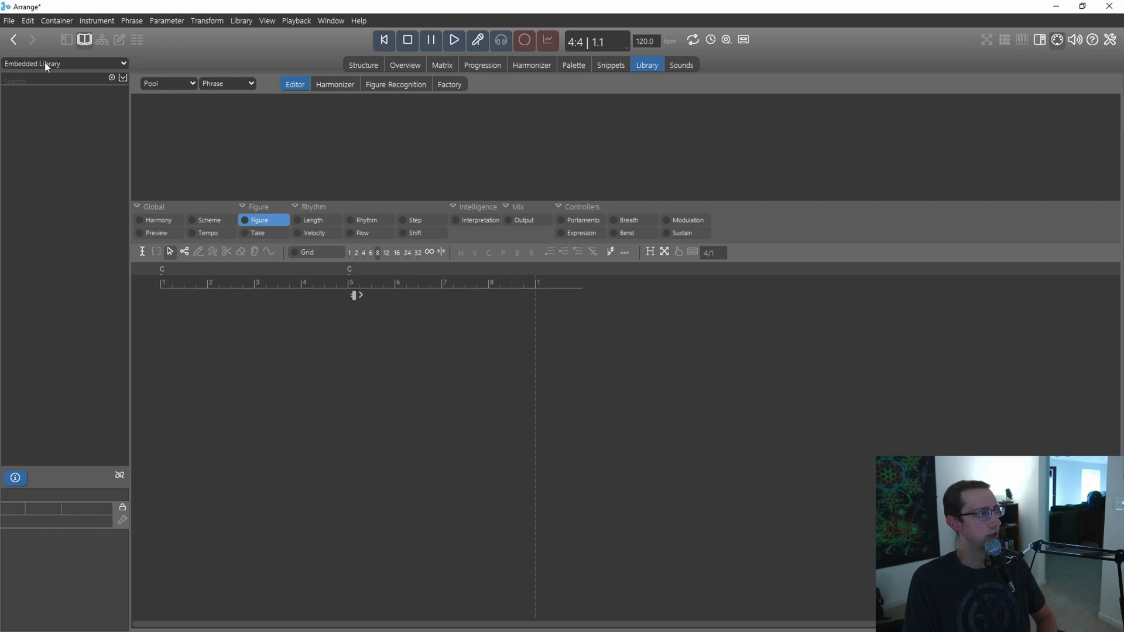
left_click(63, 63)
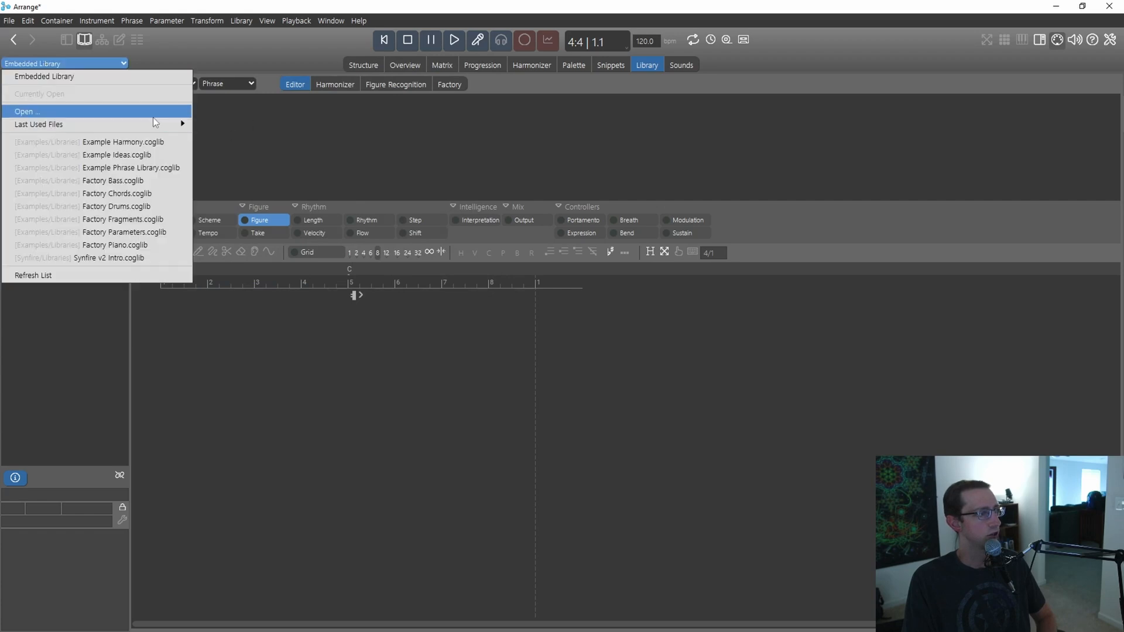
left_click(116, 257)
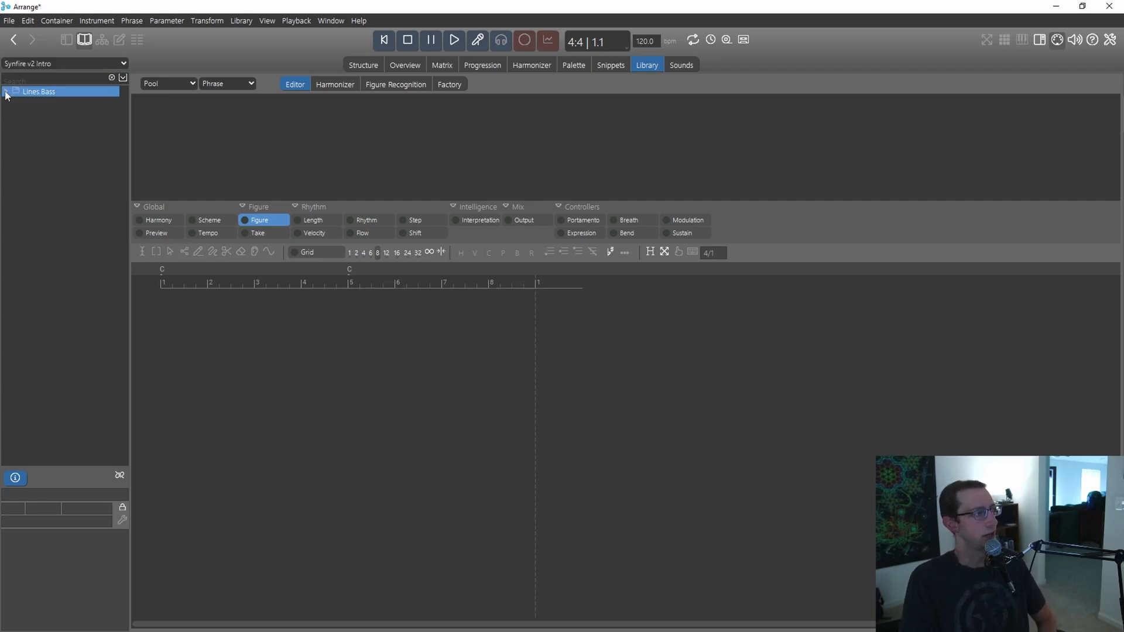
Expand the library's folder tree to the Piano Right Hand phrases.
left_click(7, 91)
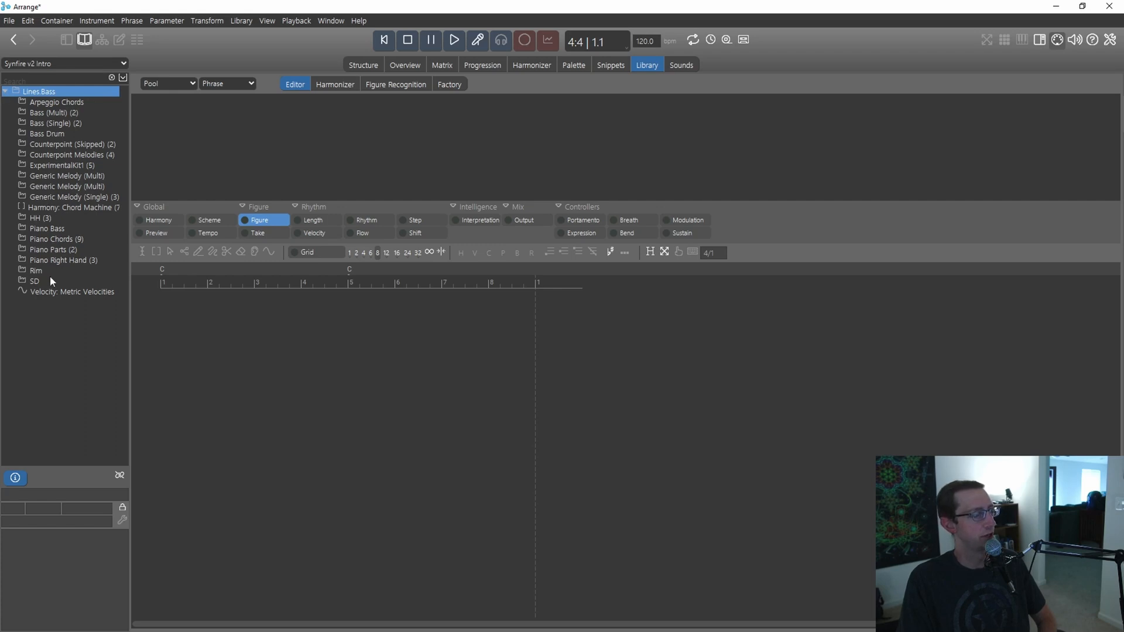
left_click(63, 259)
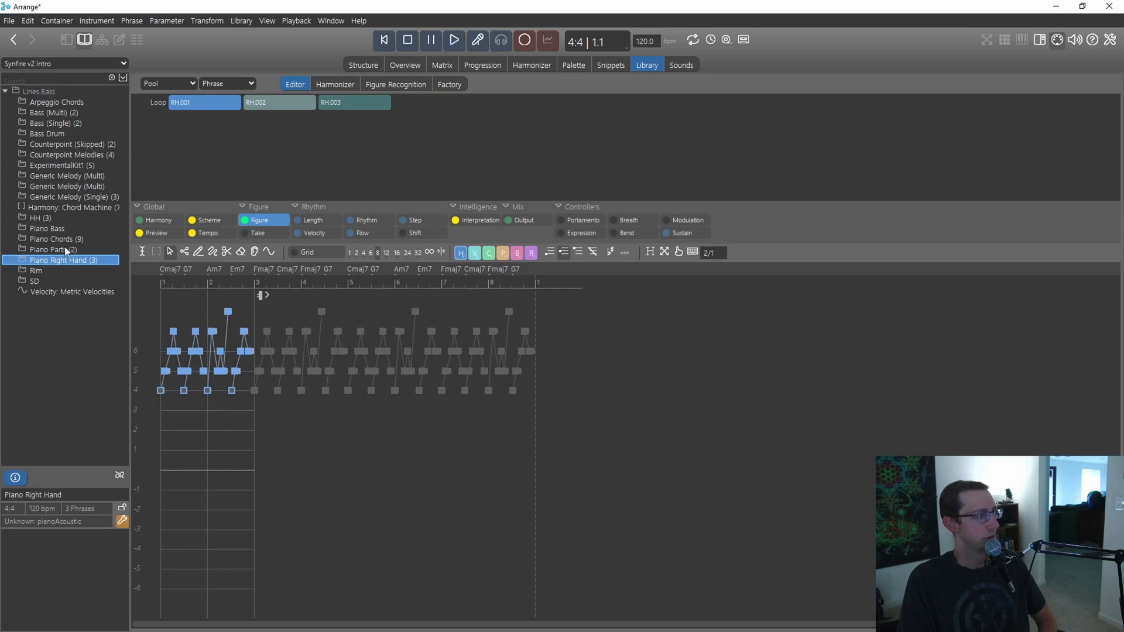
Link the Piano Parts (2) phrase to the arrangement's harmony and piano, audition it, then stop.
left_click(54, 249)
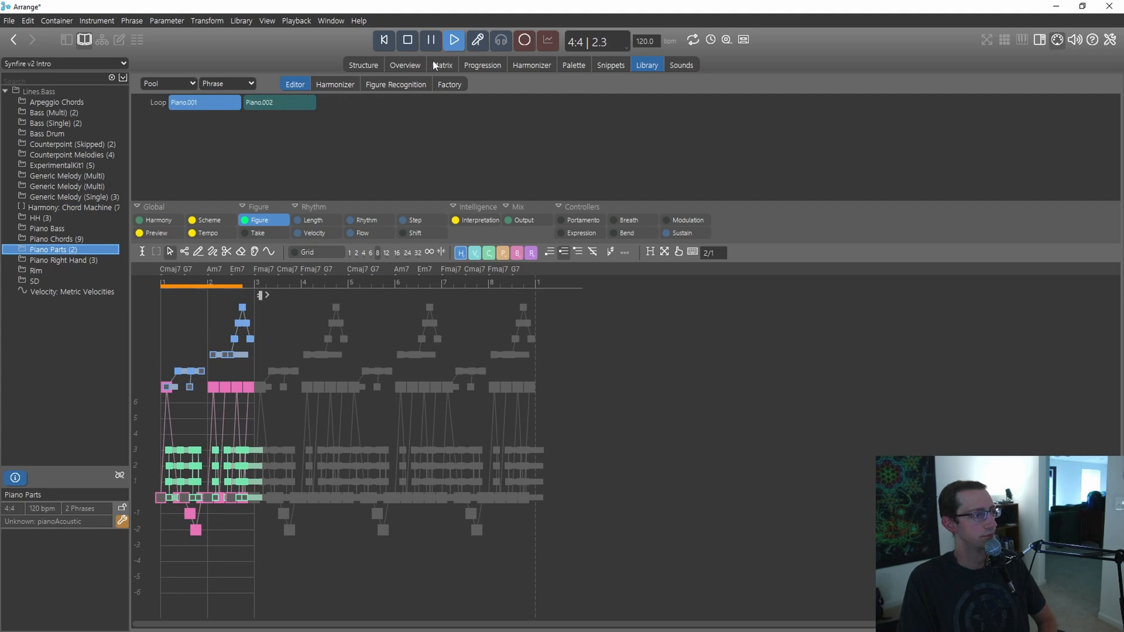
left_click(407, 39)
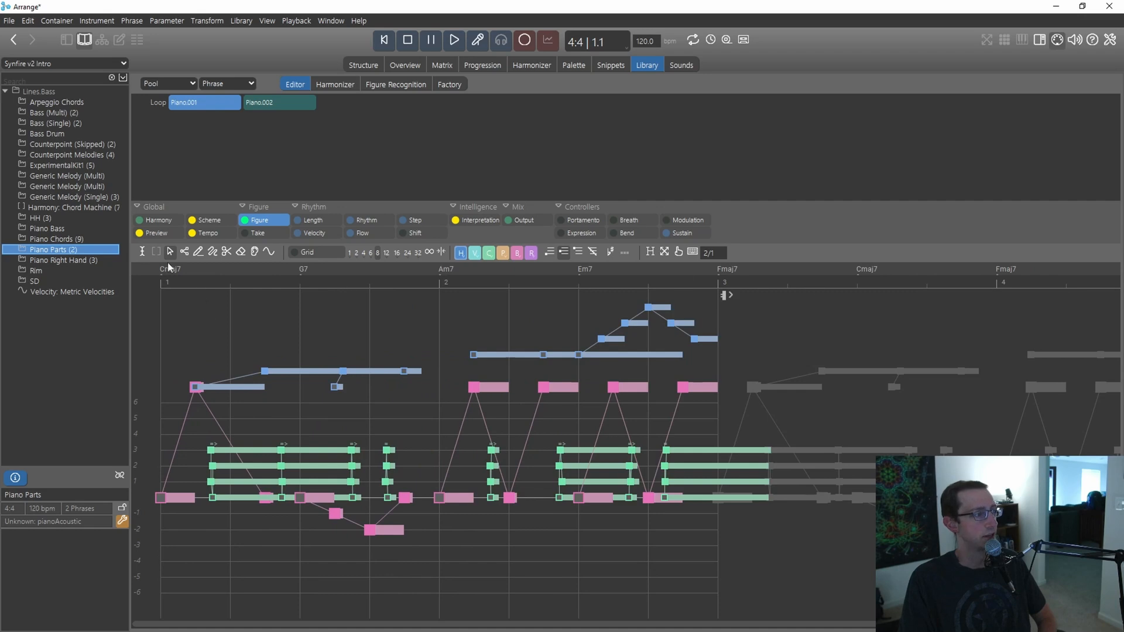
mouse_move(473, 287)
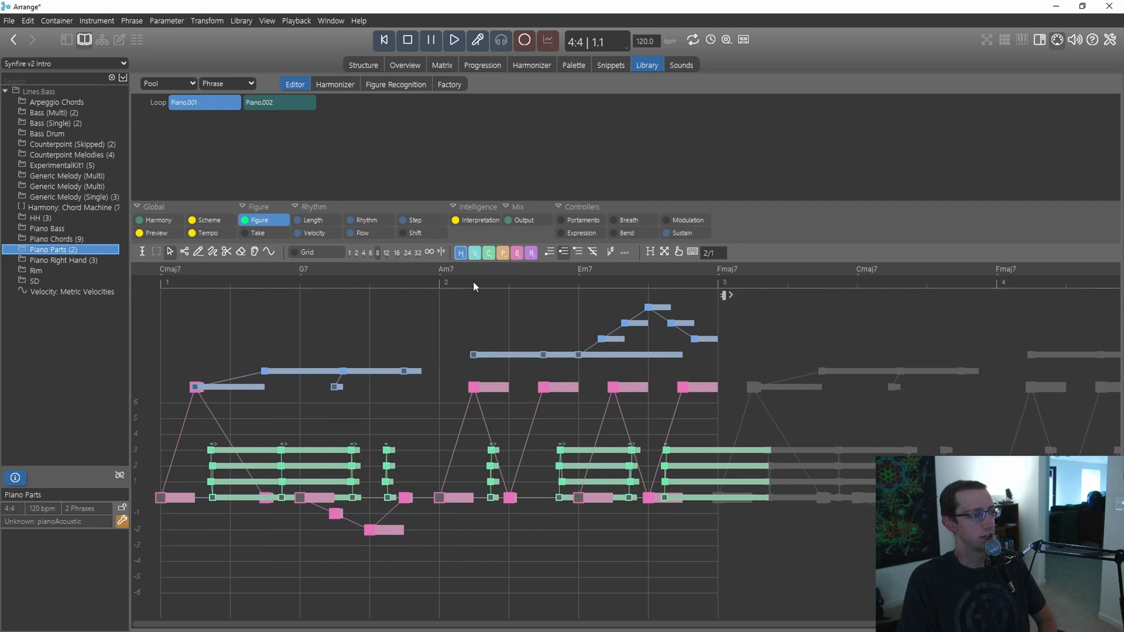
mouse_move(135, 308)
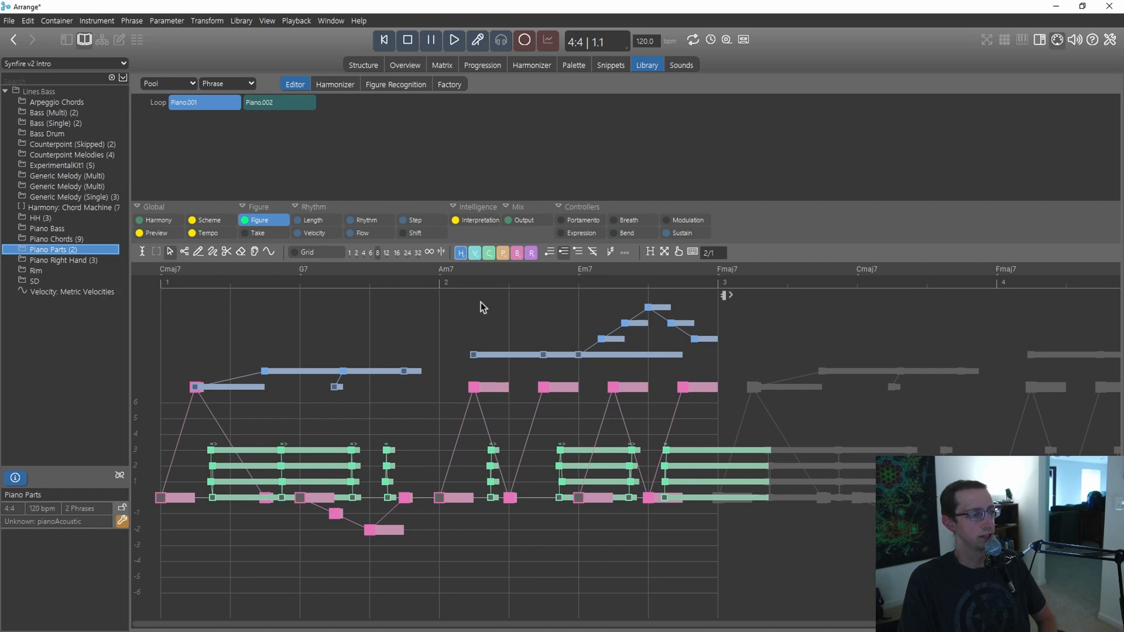
mouse_move(486, 293)
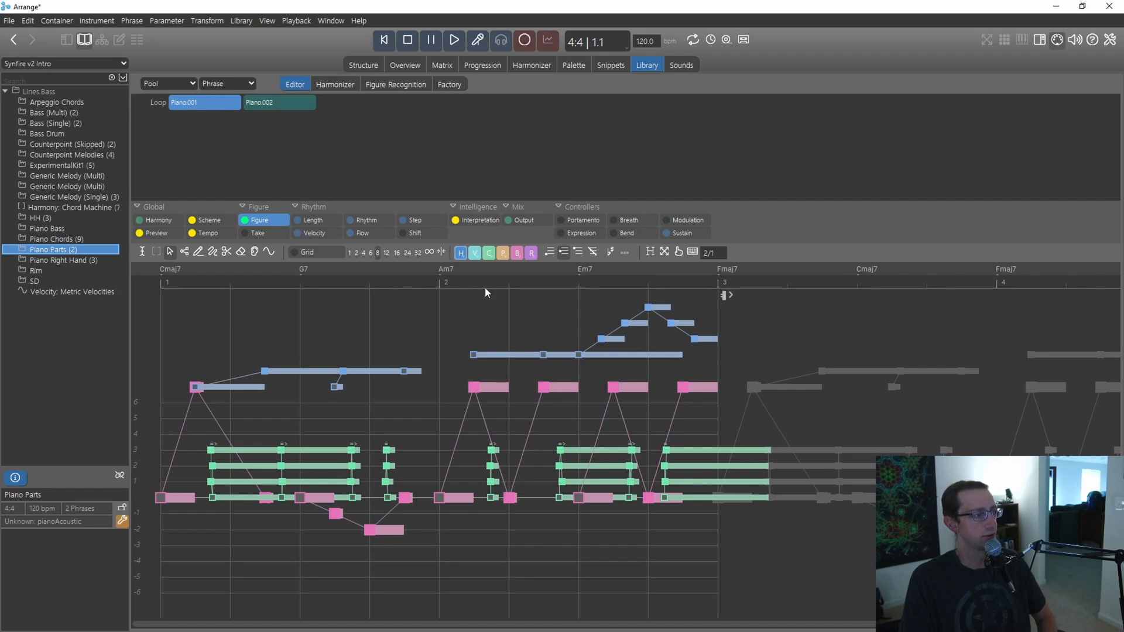
mouse_move(291, 320)
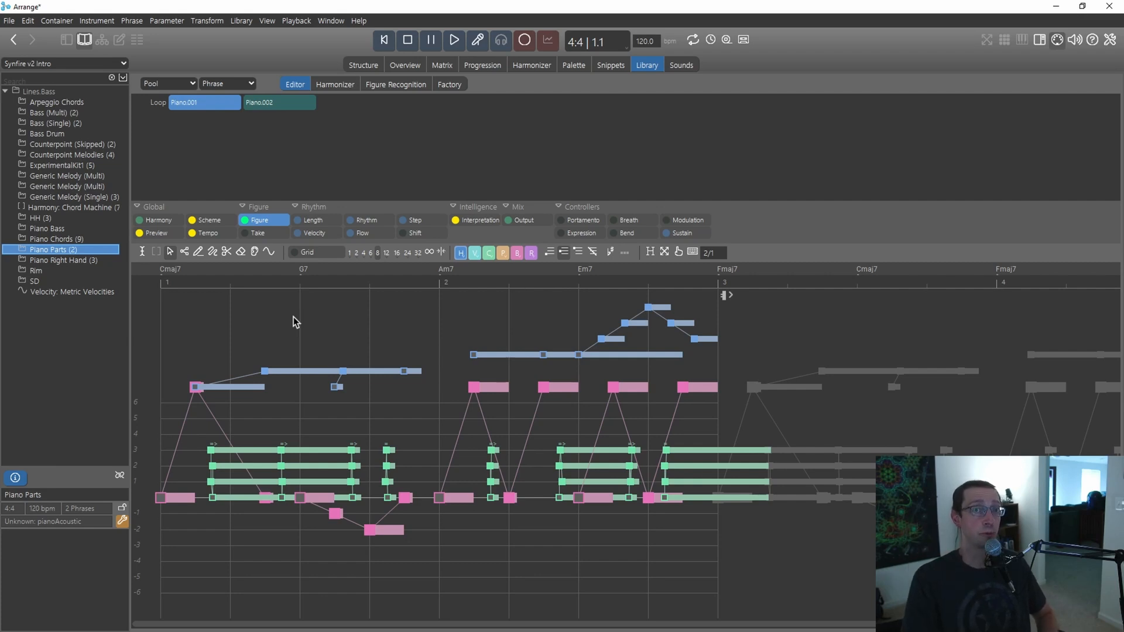
mouse_move(77, 347)
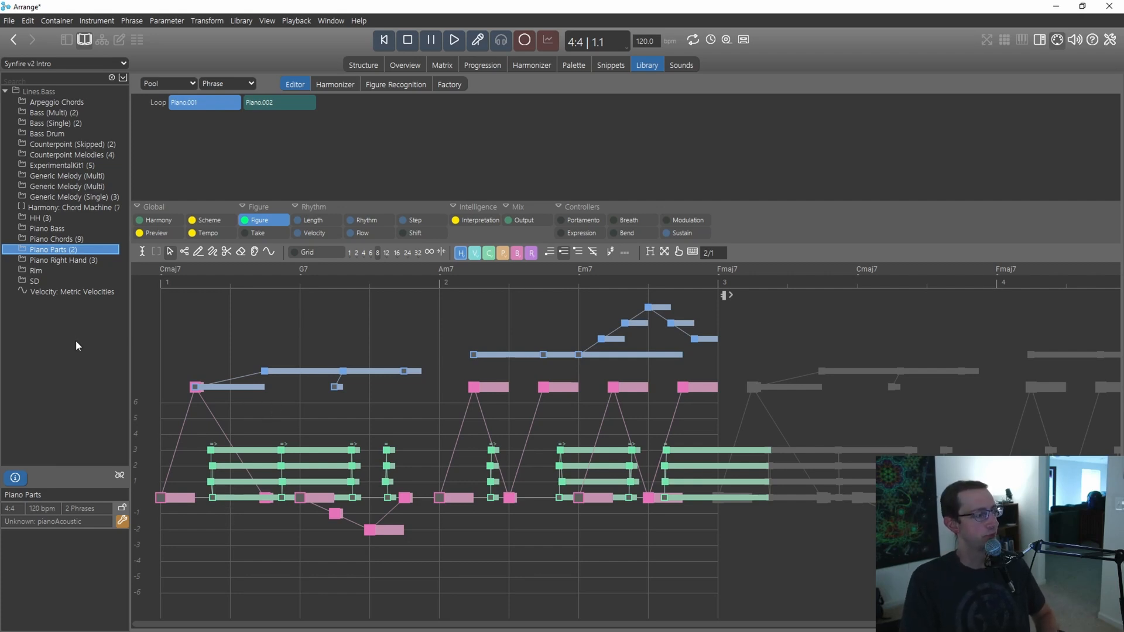
mouse_move(121, 477)
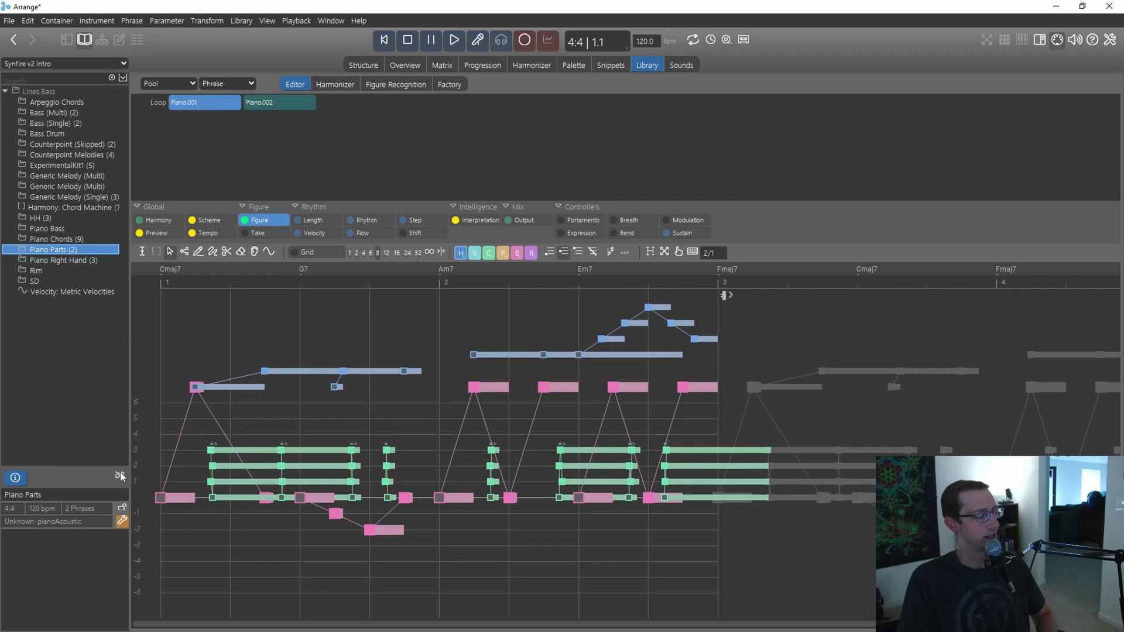
left_click(330, 20)
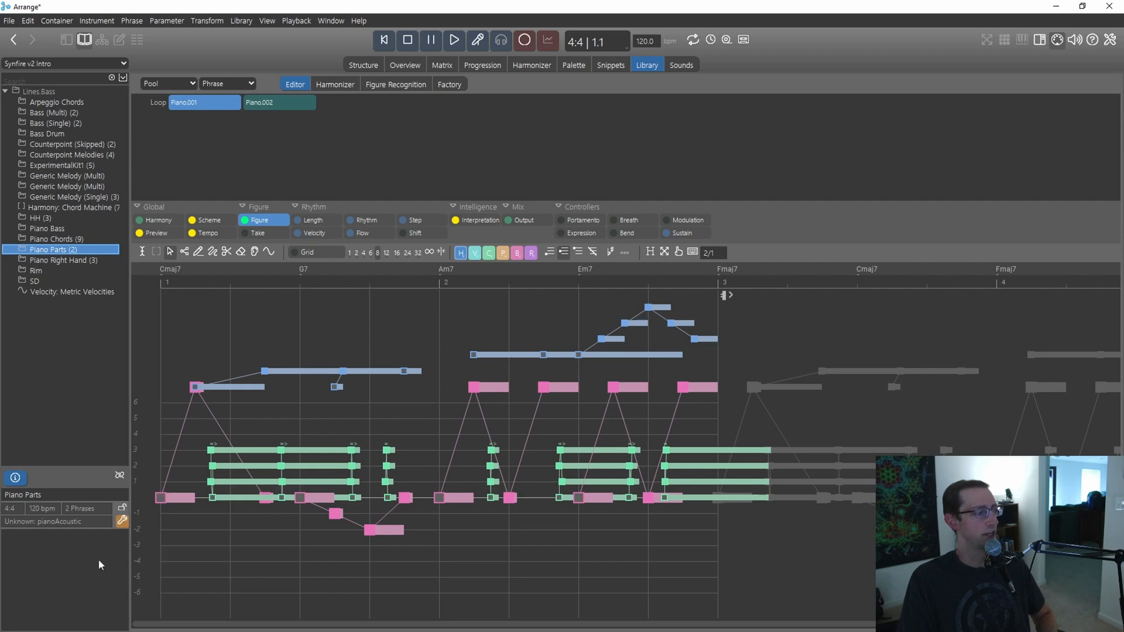
left_click(453, 40)
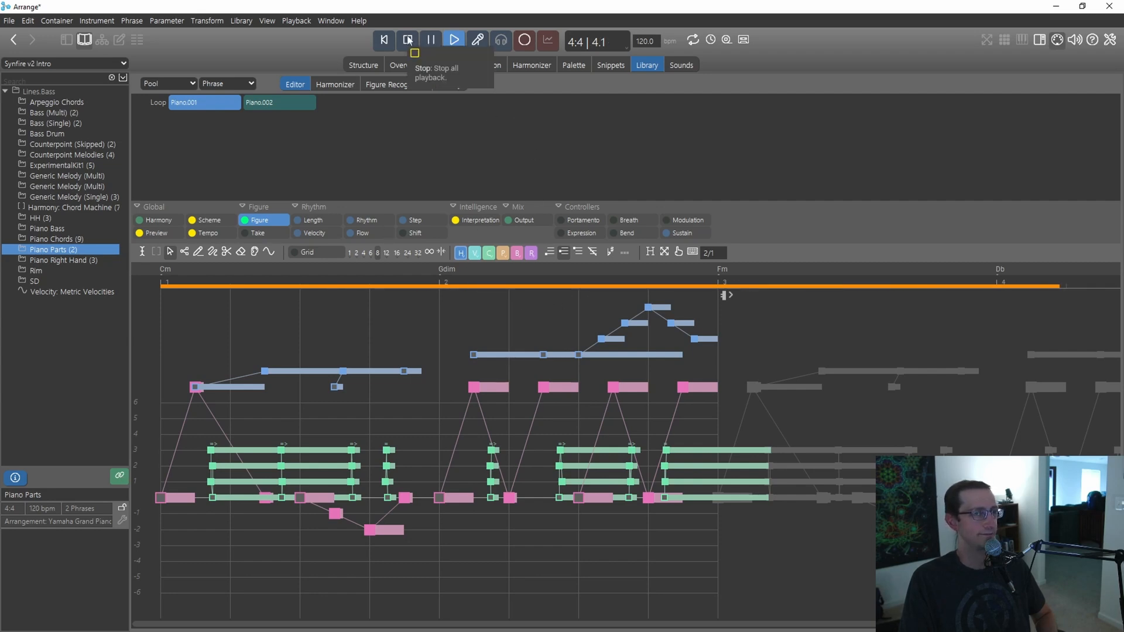
left_click(408, 40)
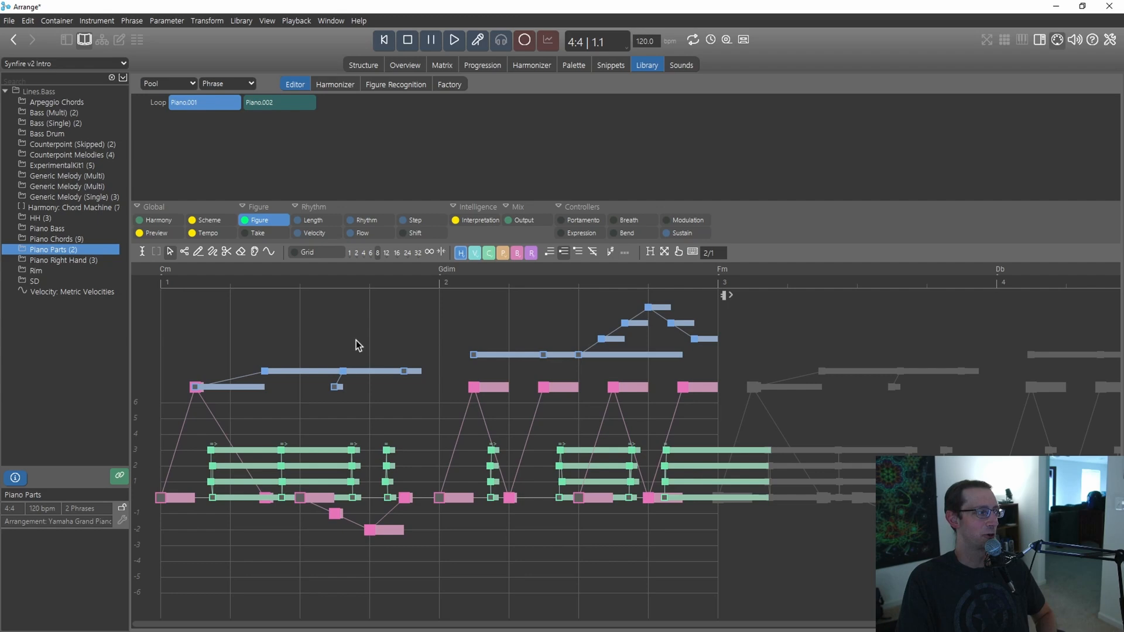
mouse_move(198, 310)
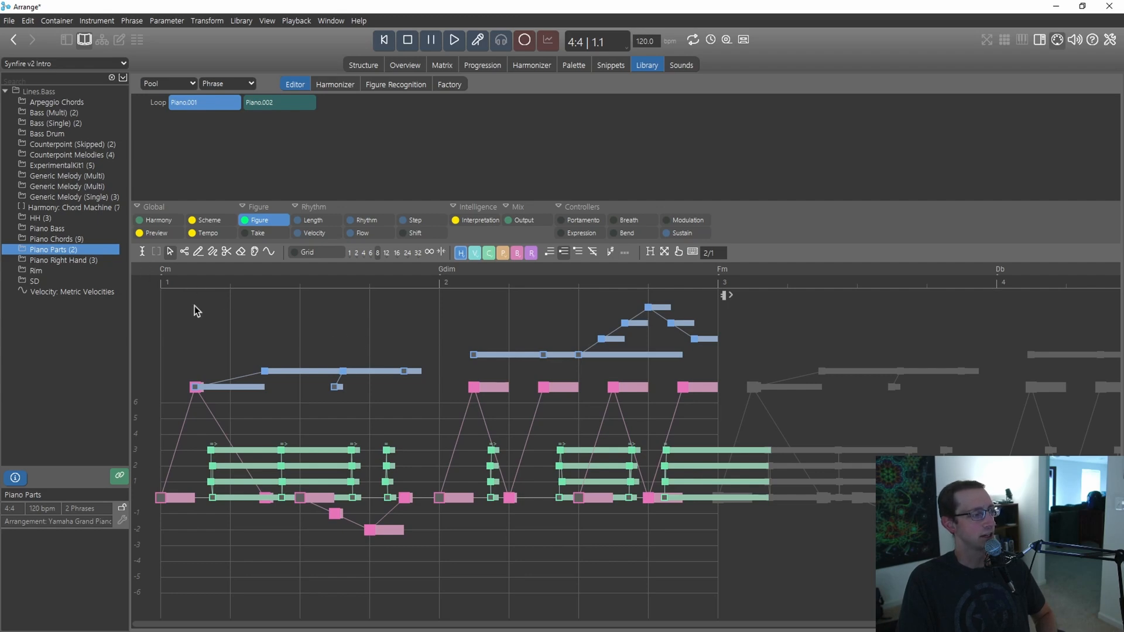
mouse_move(161, 273)
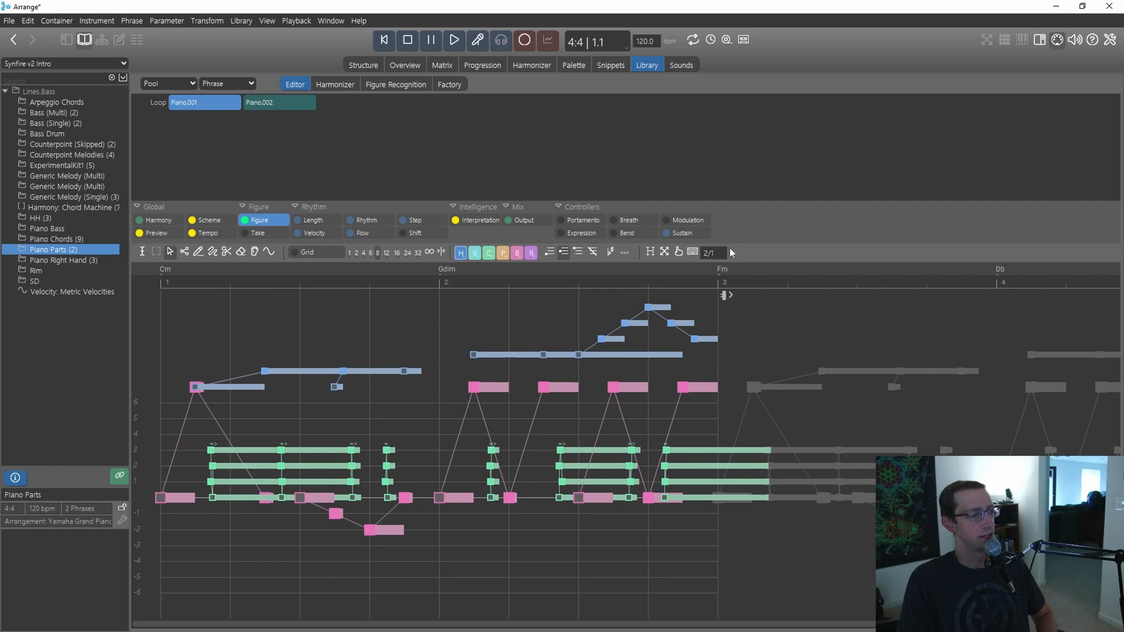
mouse_move(988, 279)
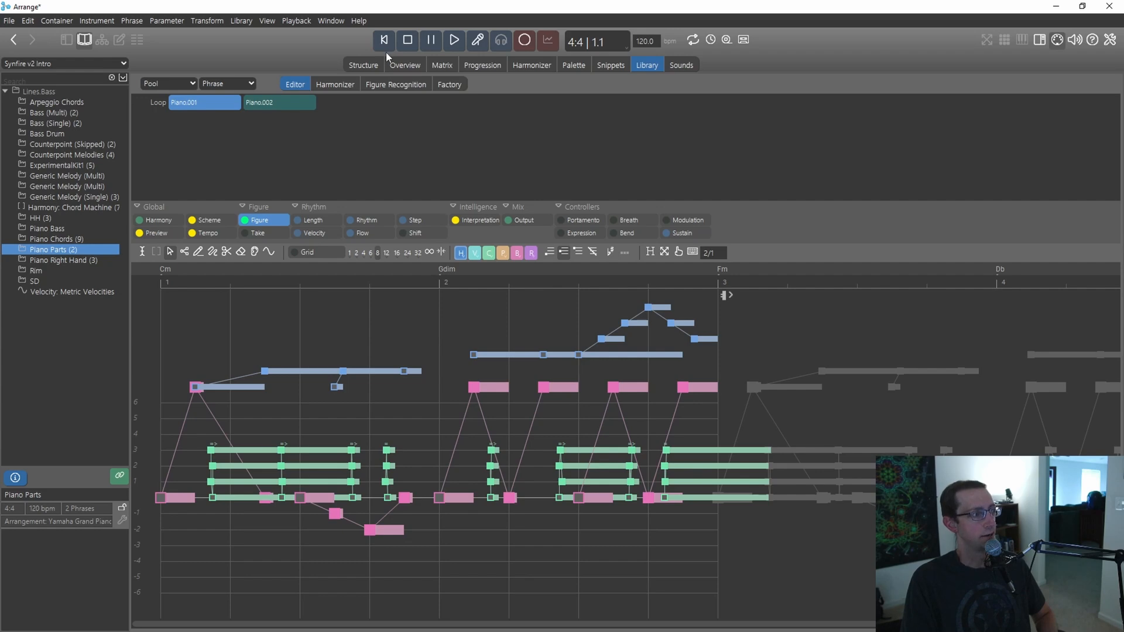
Transpose the progression container so the chords read Fm, Cdim, Bbm, Gb.
left_click(363, 66)
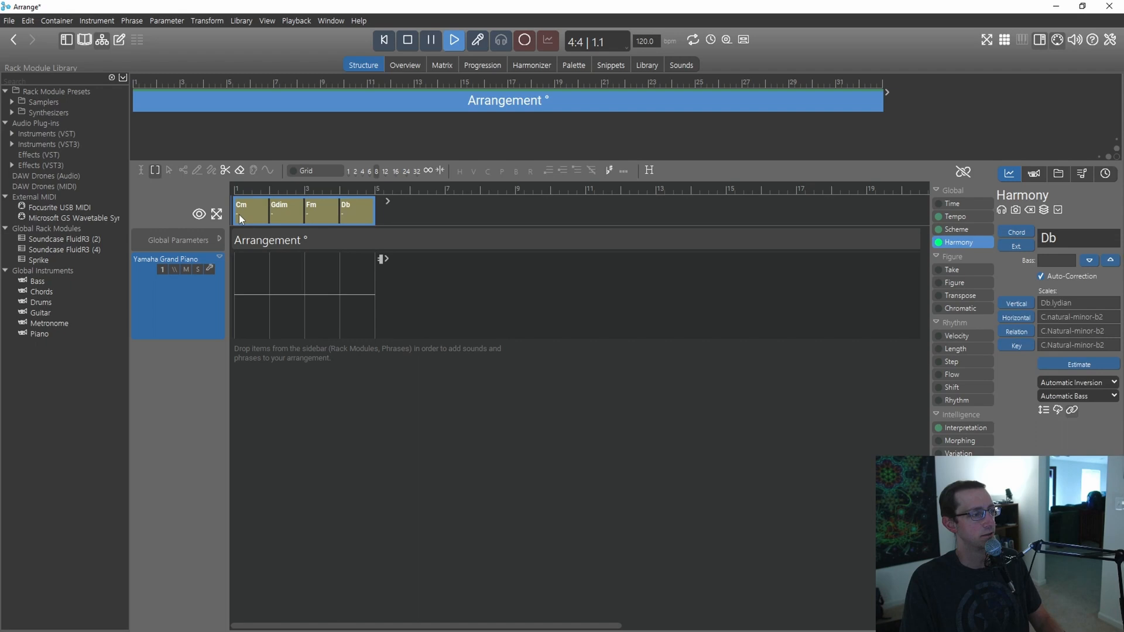
left_click(251, 209)
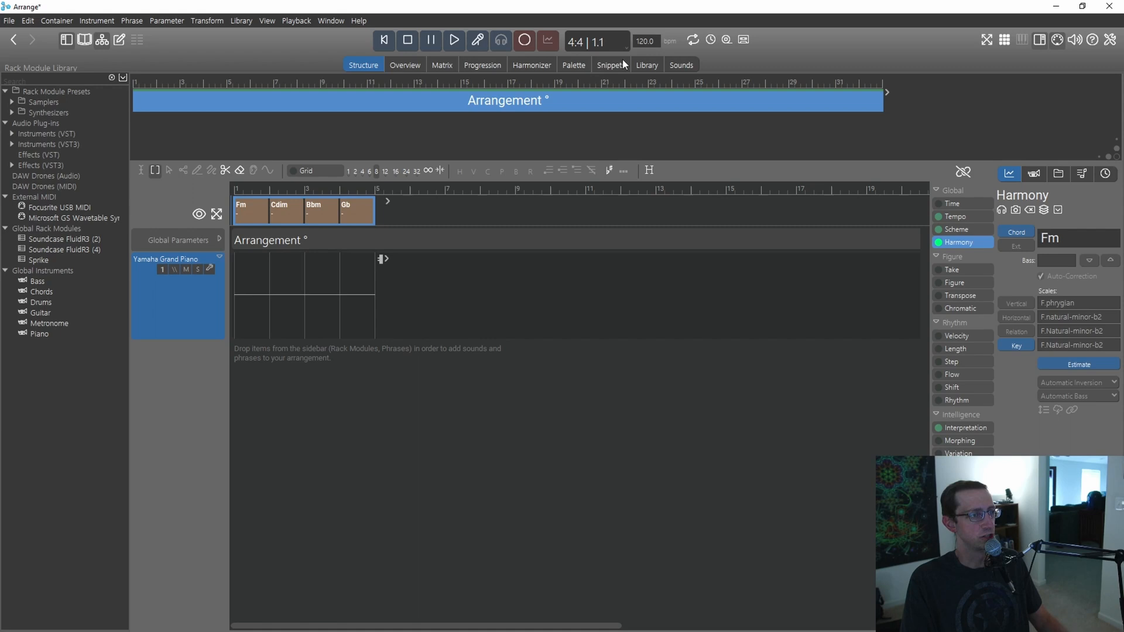
Audition Piano.001 and Piano.002 from the library over Fm-Cdim-Bbm-Gb, then show the Factory settings.
left_click(646, 65)
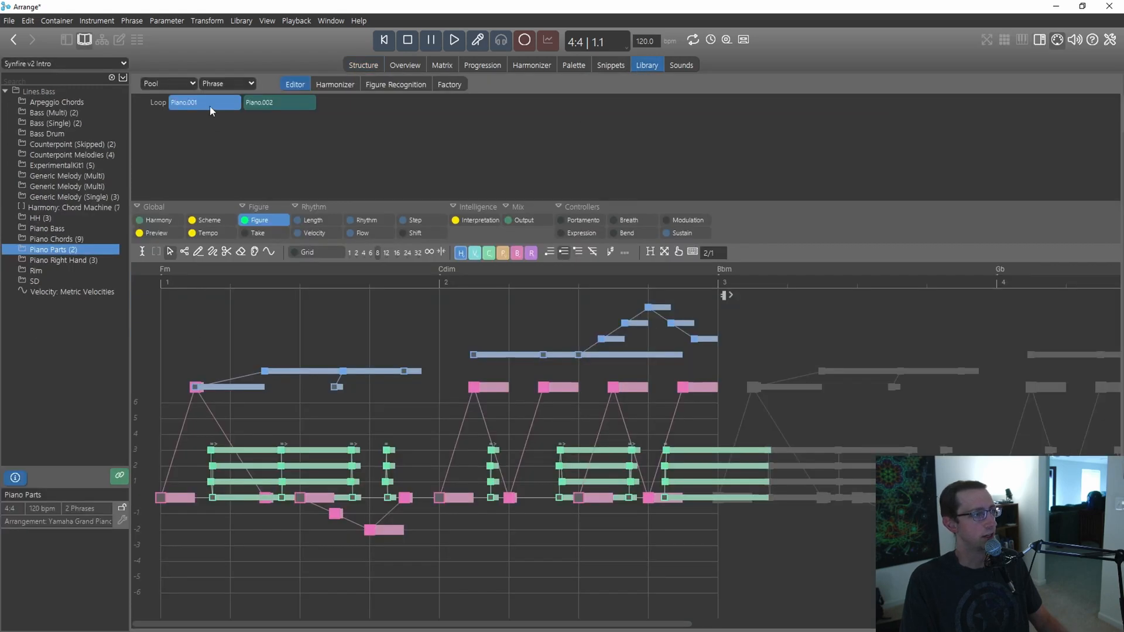
left_click(455, 40)
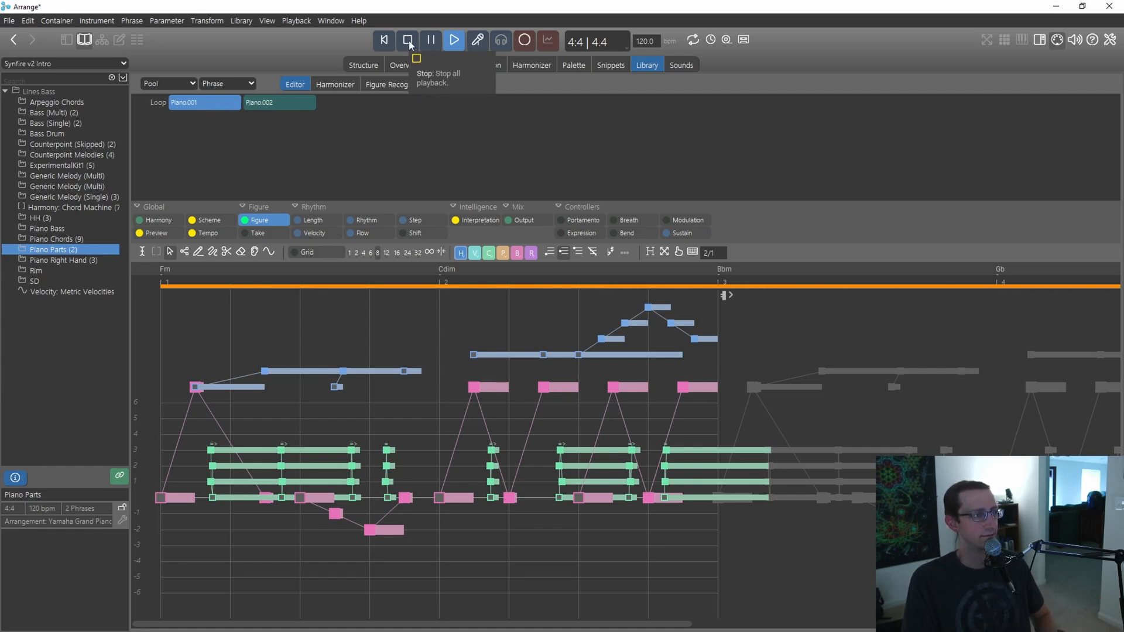
left_click(408, 40)
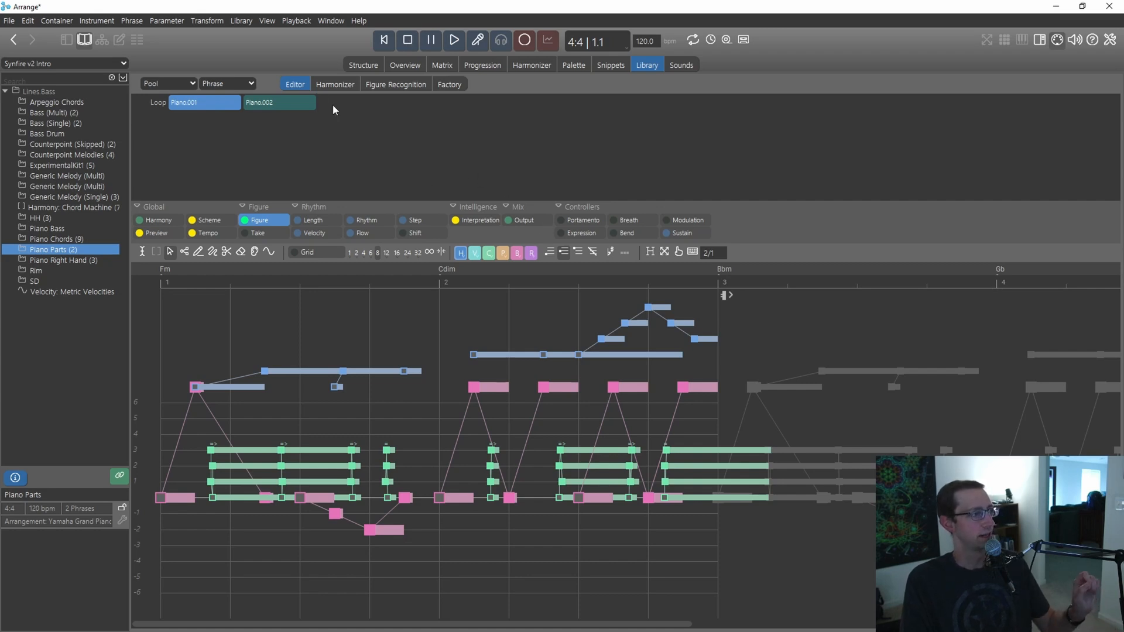
left_click(454, 39)
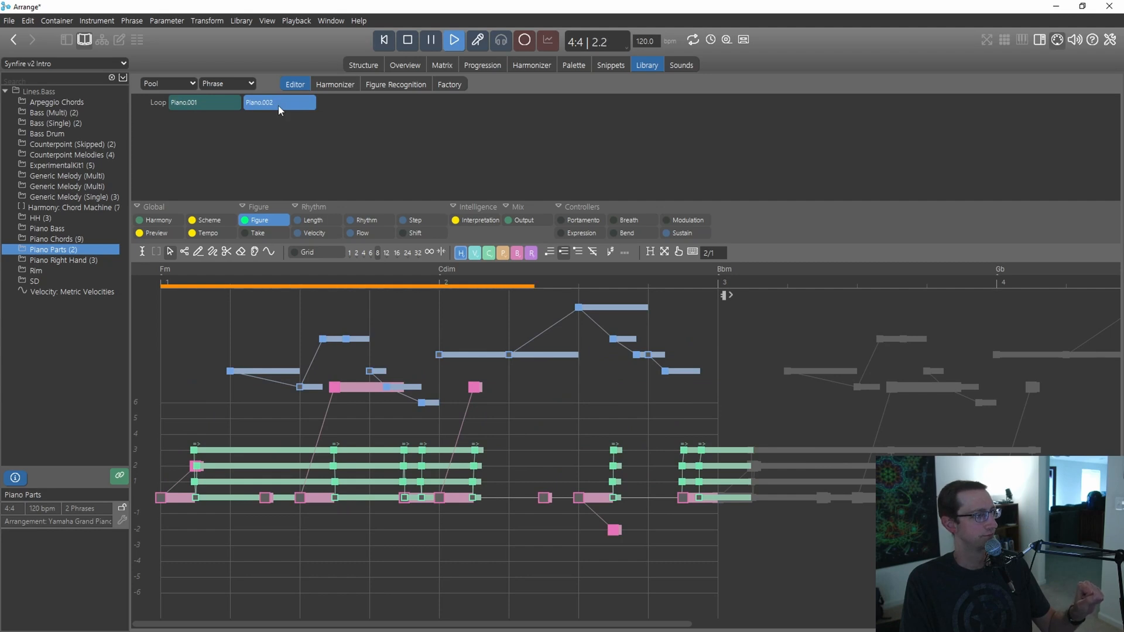
mouse_move(408, 40)
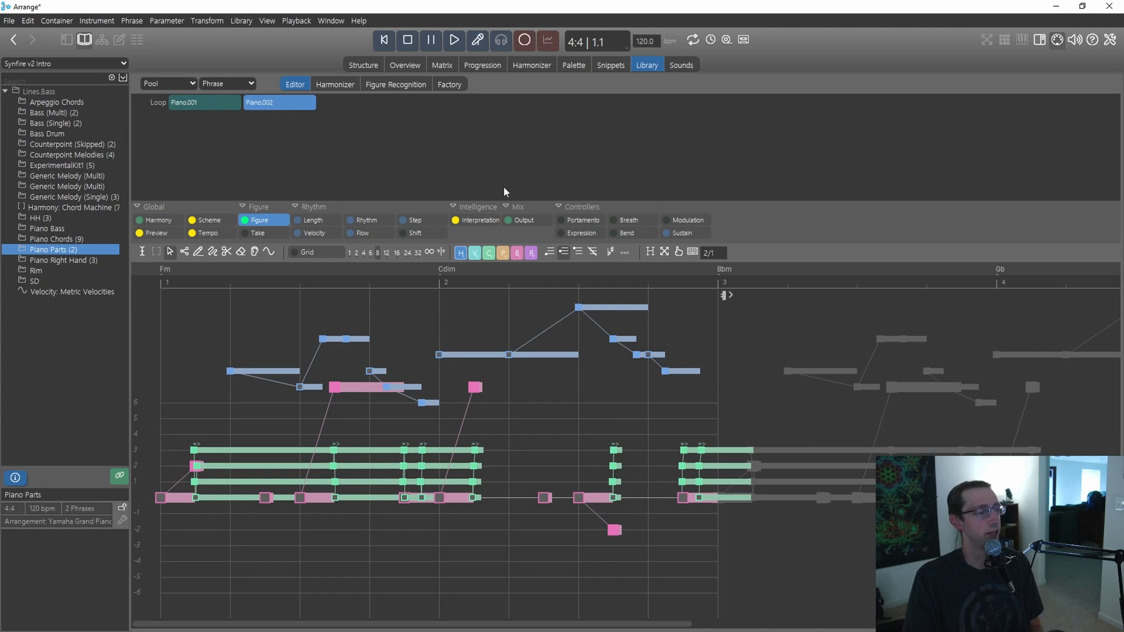
left_click(449, 84)
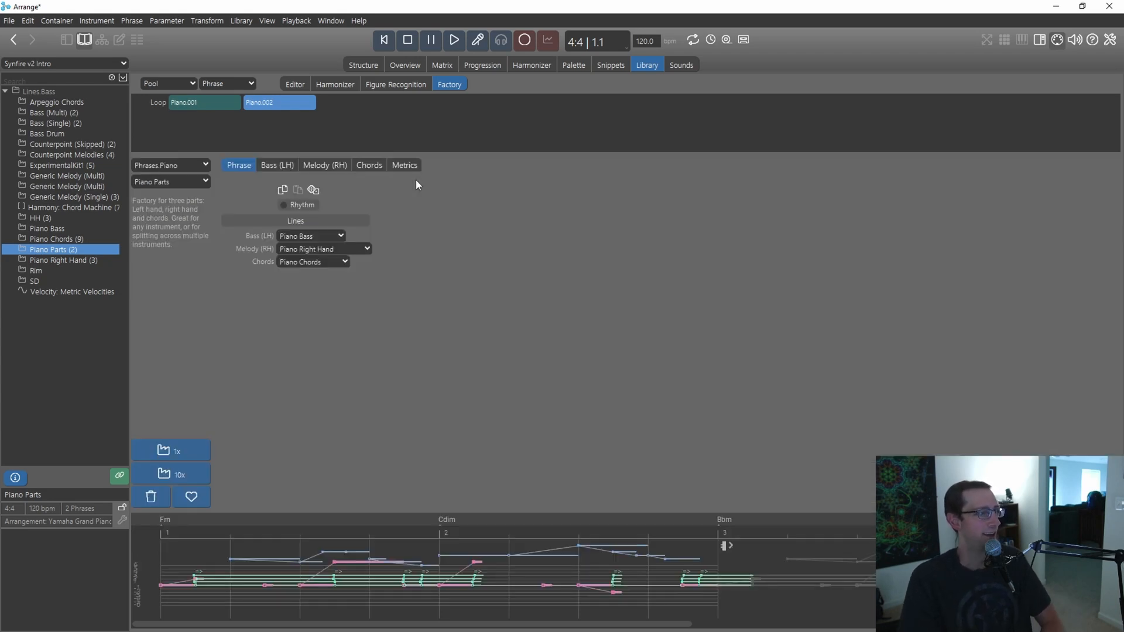
Switch the Factory to Chord Machine and select the Harmony: Chord Machine entry showing B-Em-Am-Fmaj7.
left_click(170, 166)
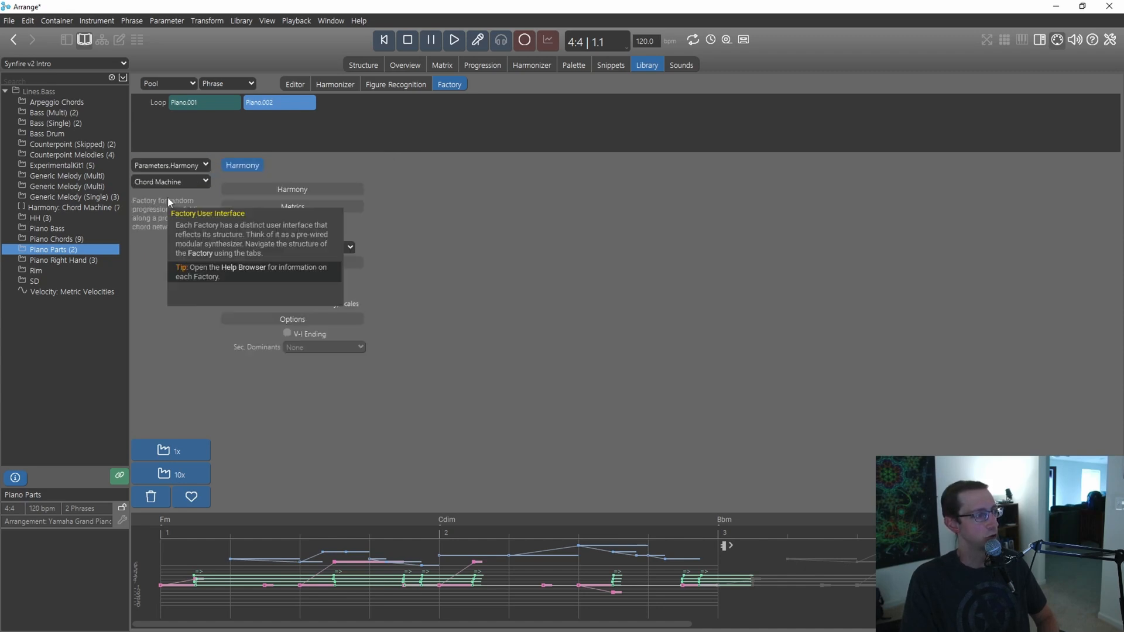
left_click(330, 20)
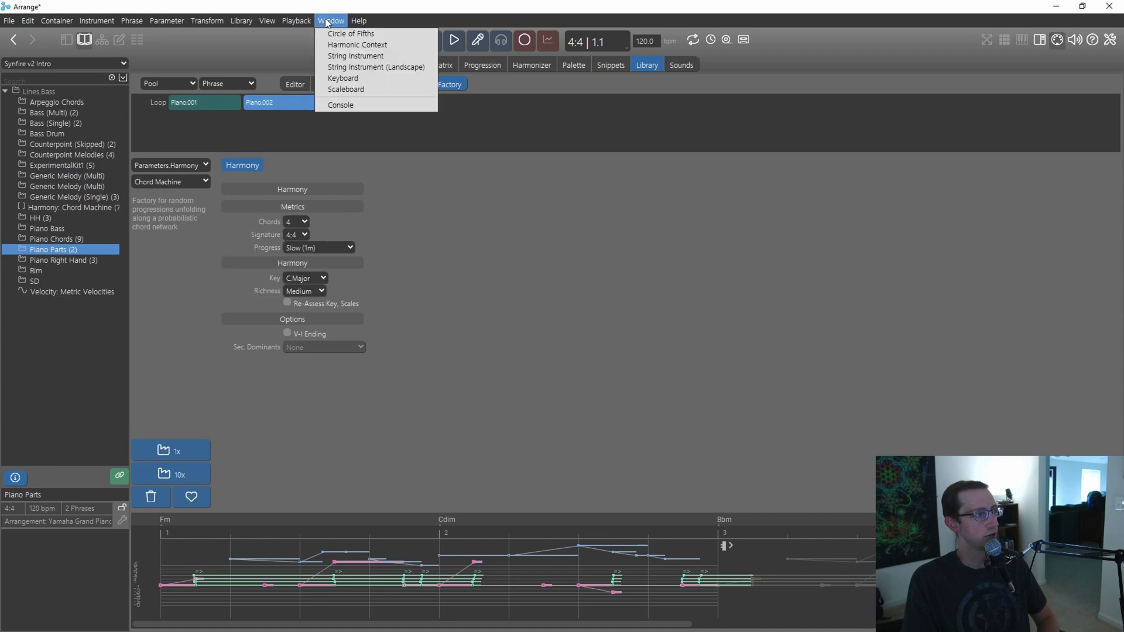
left_click(371, 396)
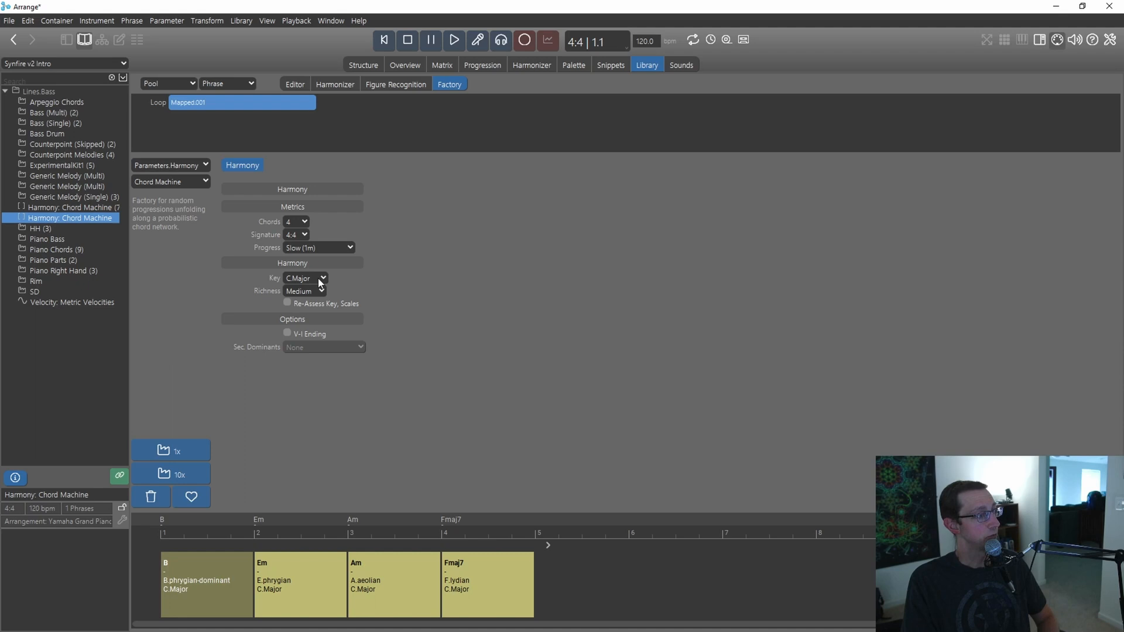
mouse_move(222, 571)
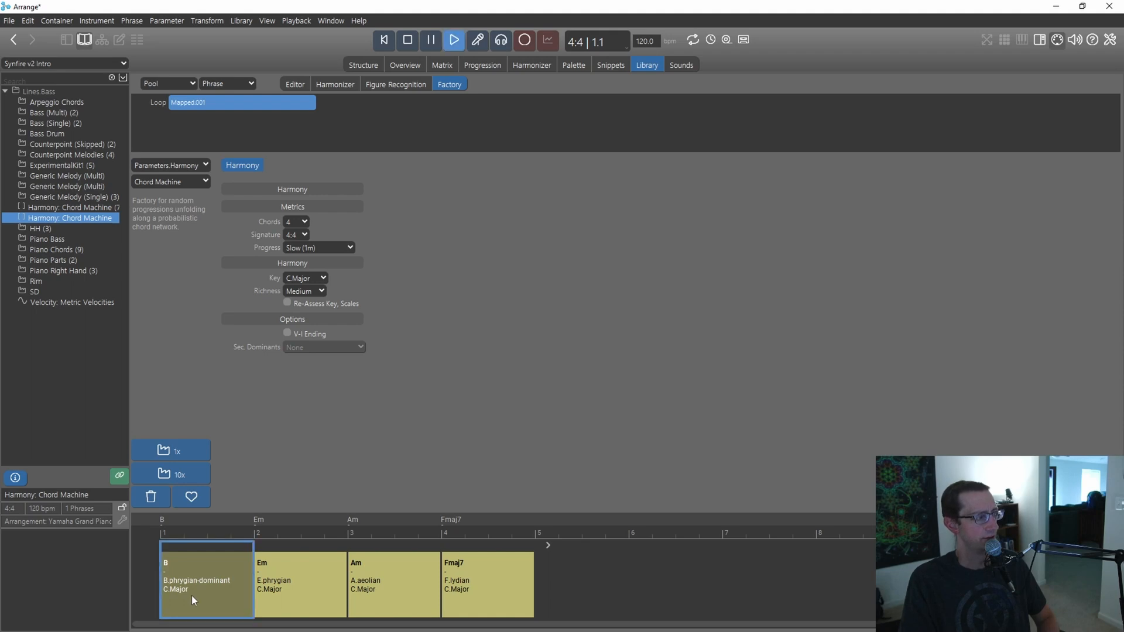
mouse_move(317, 26)
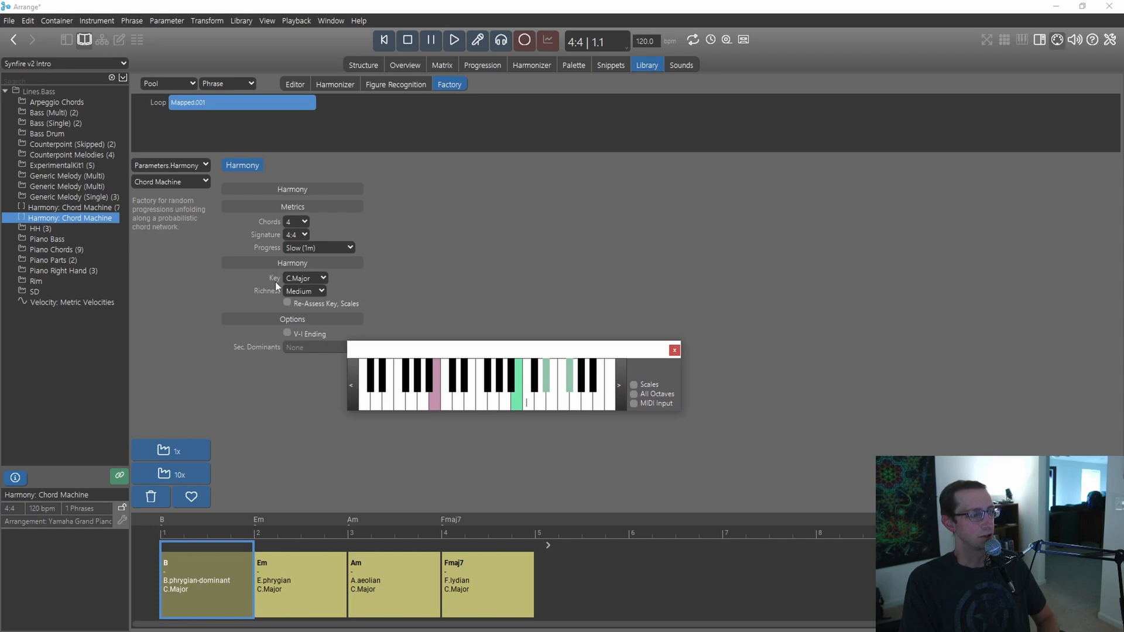
mouse_move(226, 574)
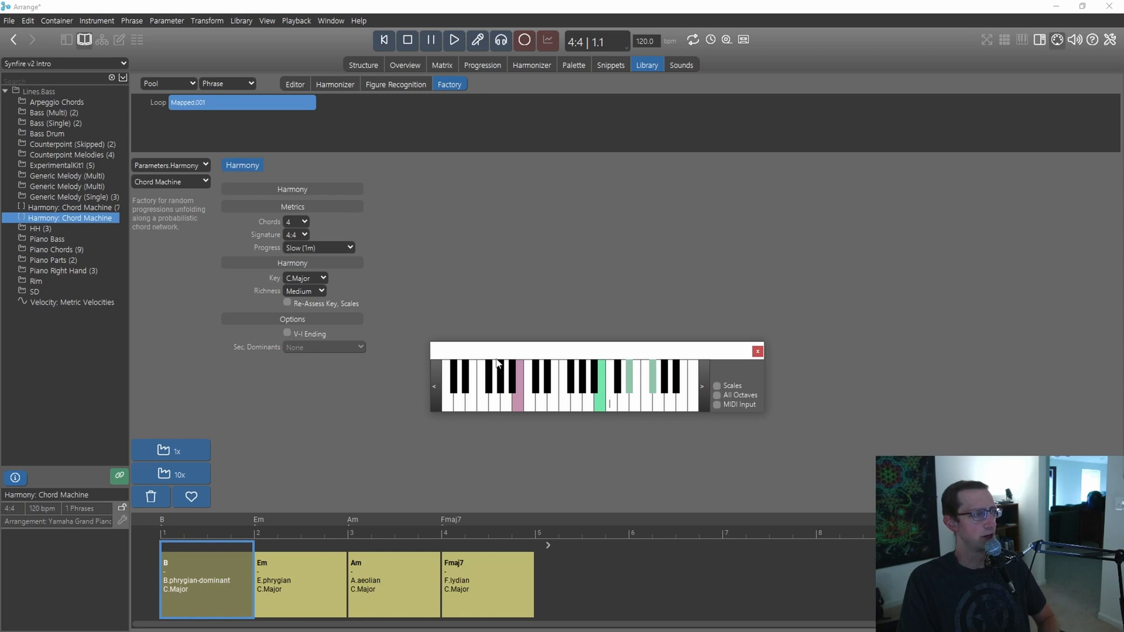
mouse_move(207, 221)
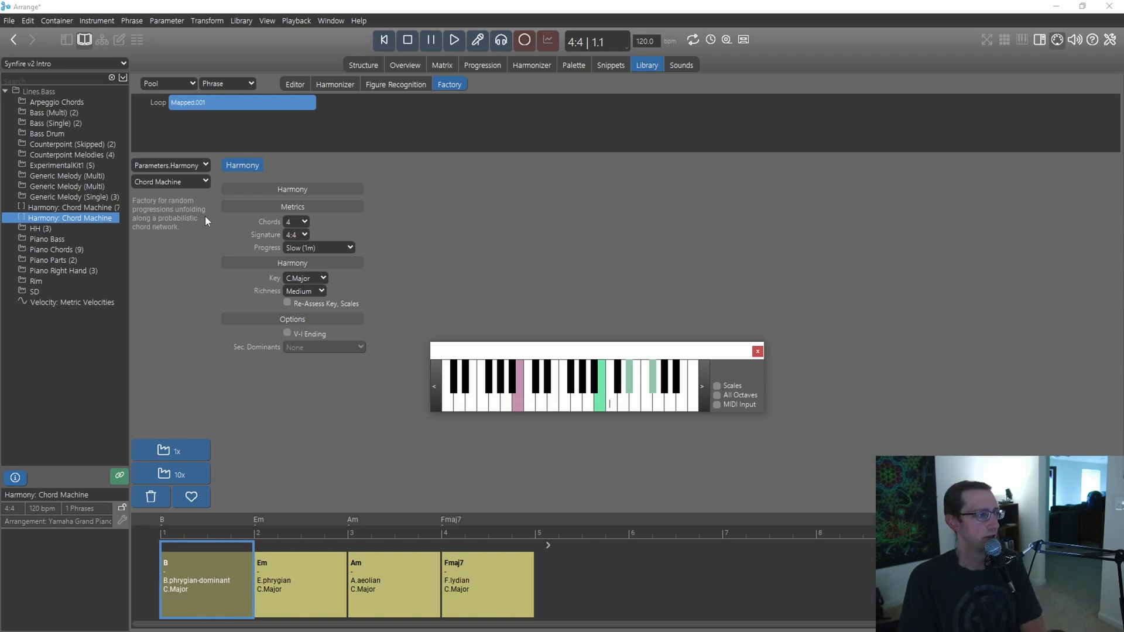
mouse_move(184, 256)
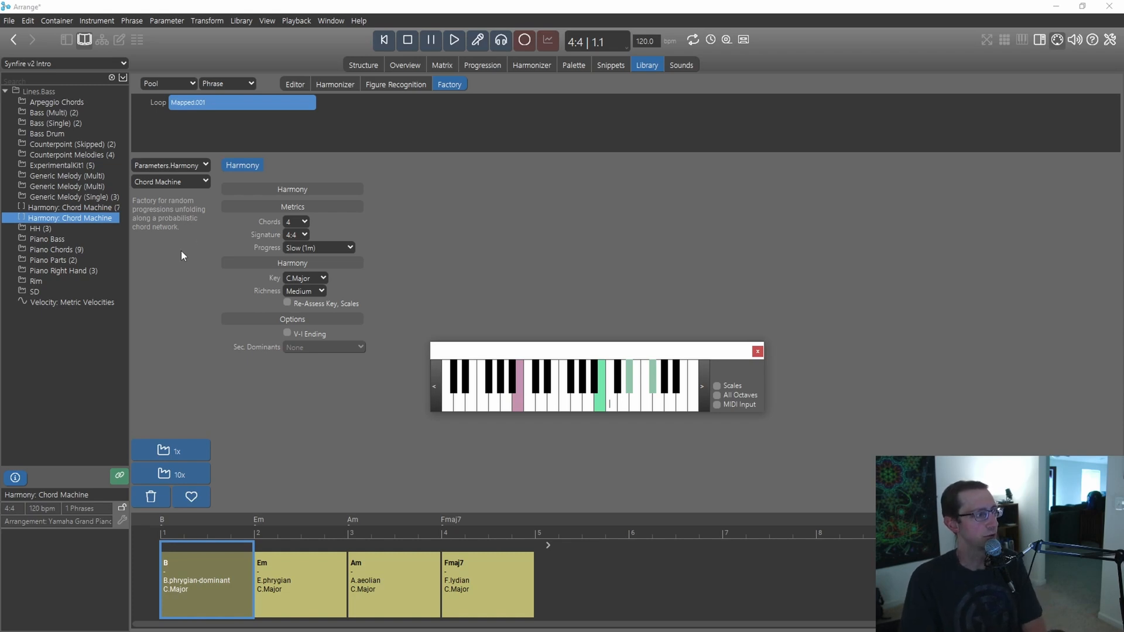
mouse_move(283, 311)
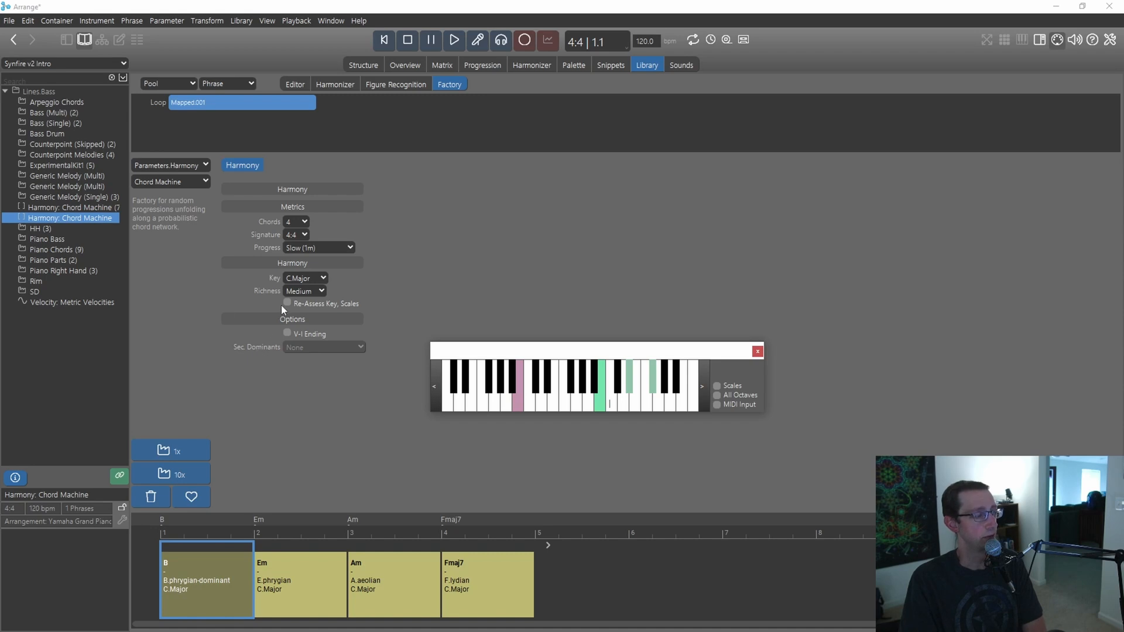
Enable Re-Assess Key, Scales and generate a new 1x progression, inspecting the D#dim7 chord.
left_click(287, 303)
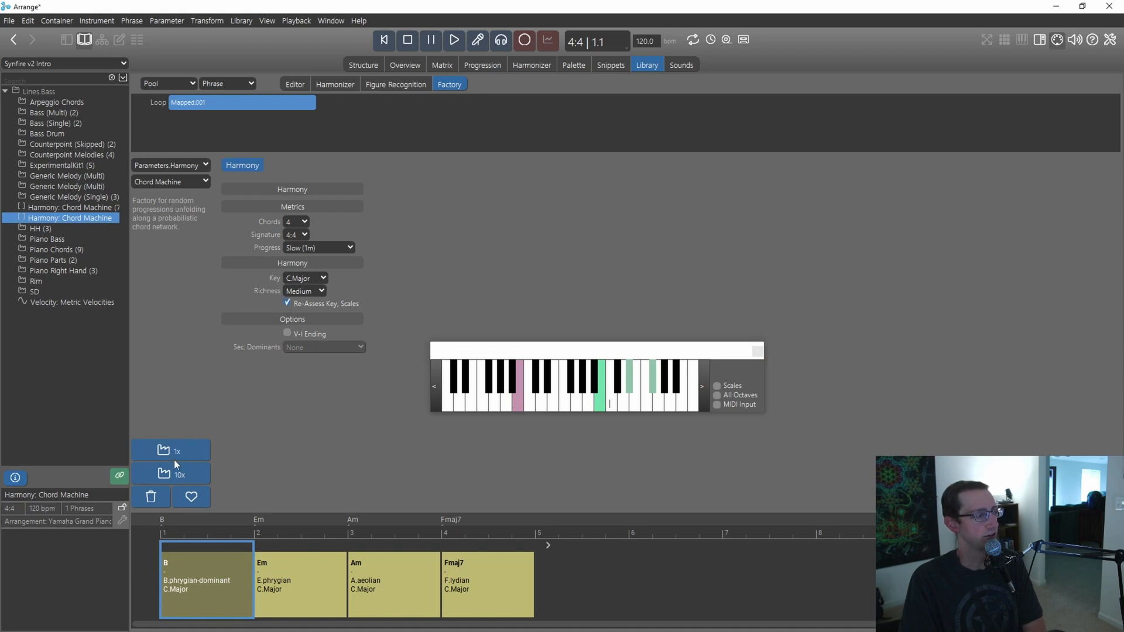
left_click(171, 449)
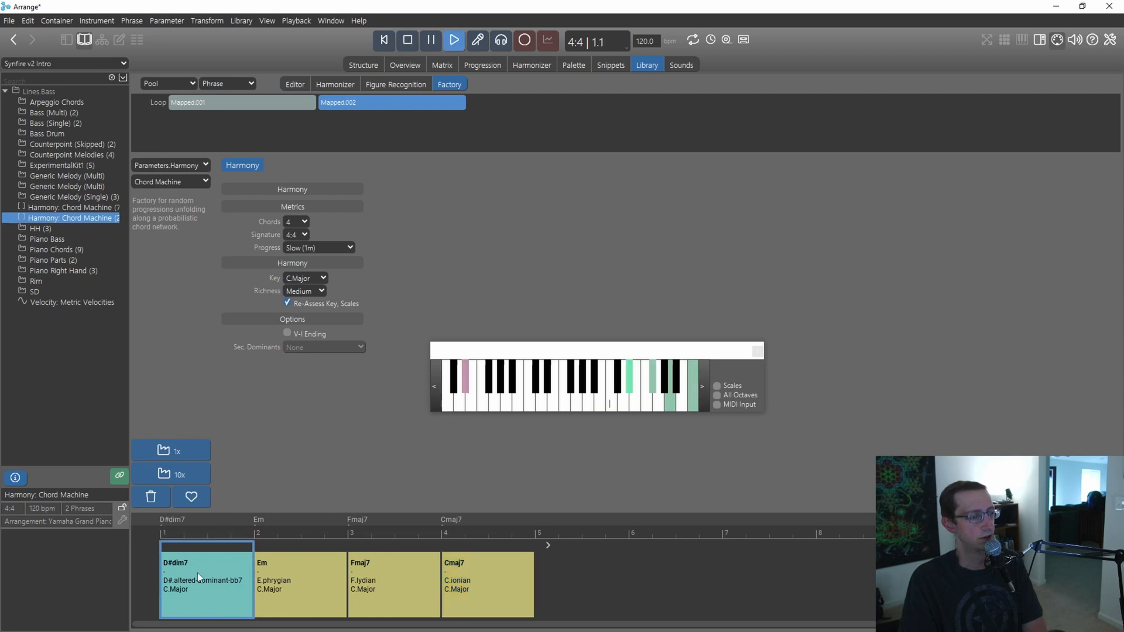
left_click(408, 40)
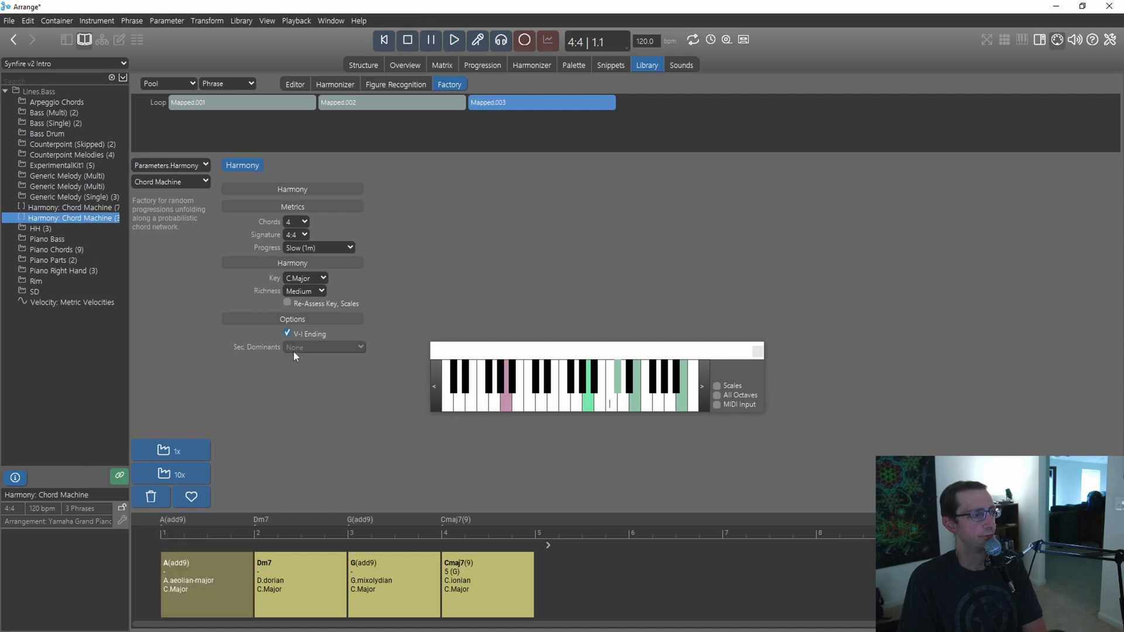
mouse_move(372, 282)
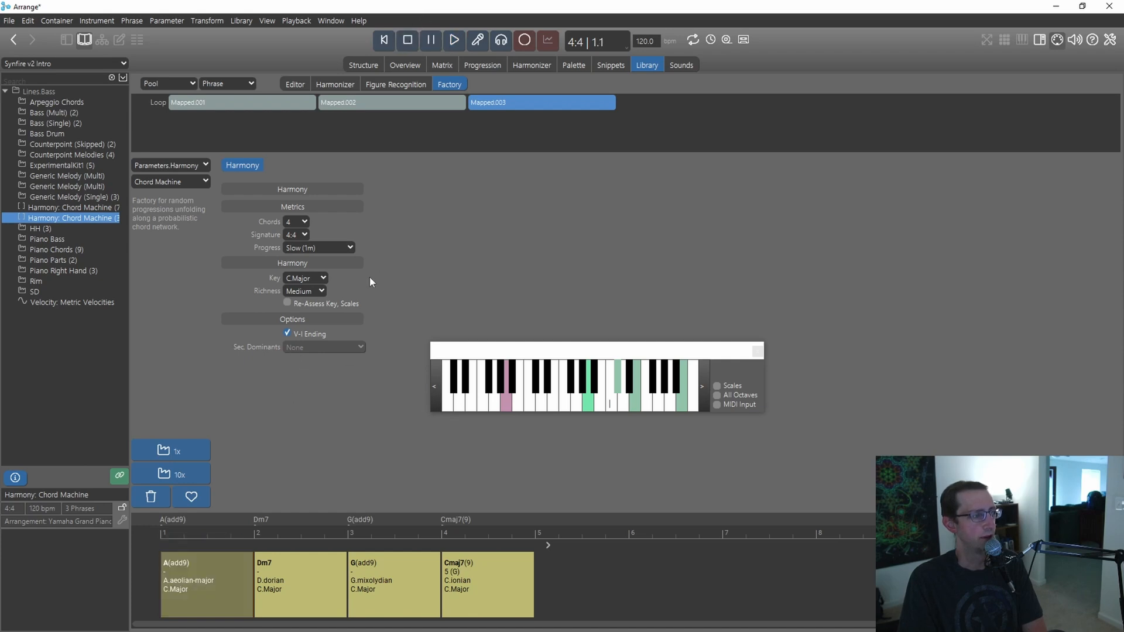
mouse_move(459, 267)
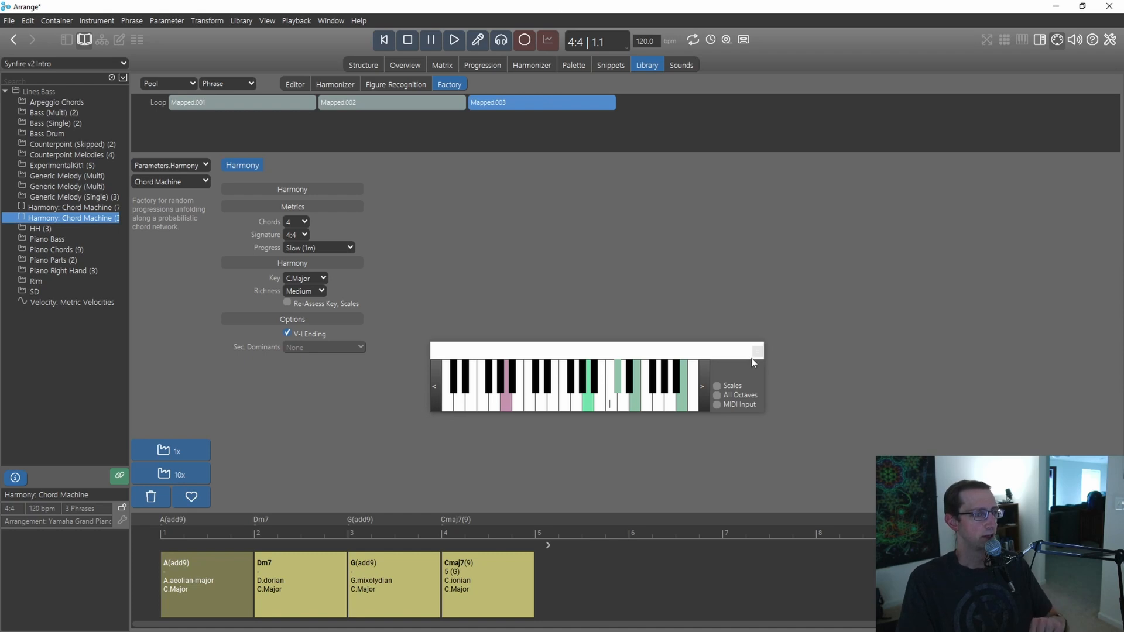
Close the floating keyboard to return toward the harmony palette.
left_click(574, 64)
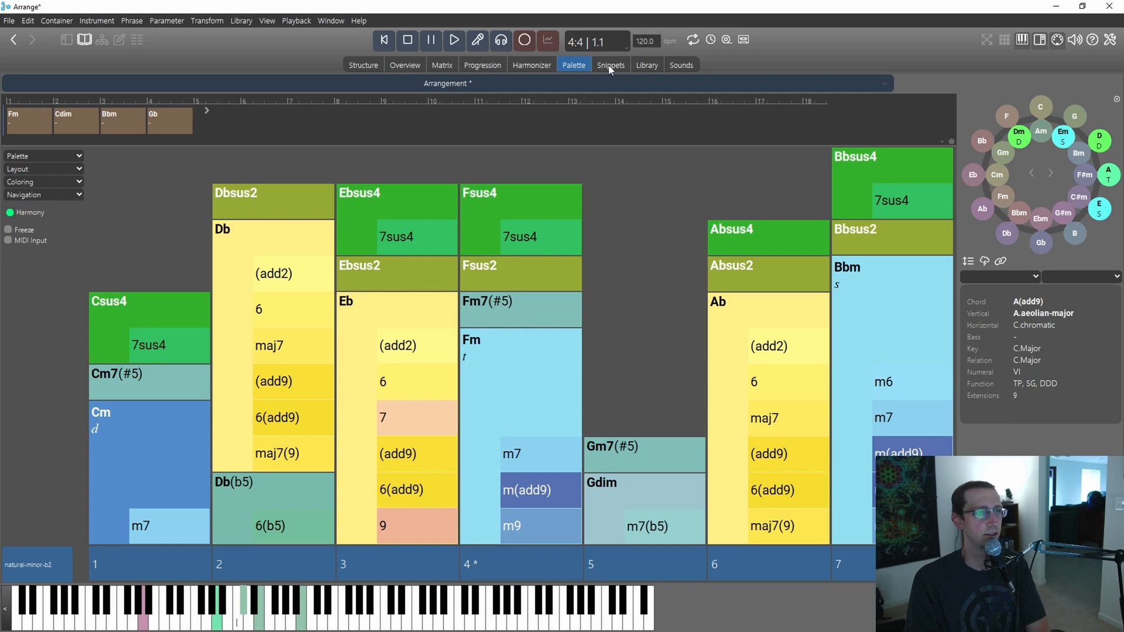
mouse_move(612, 183)
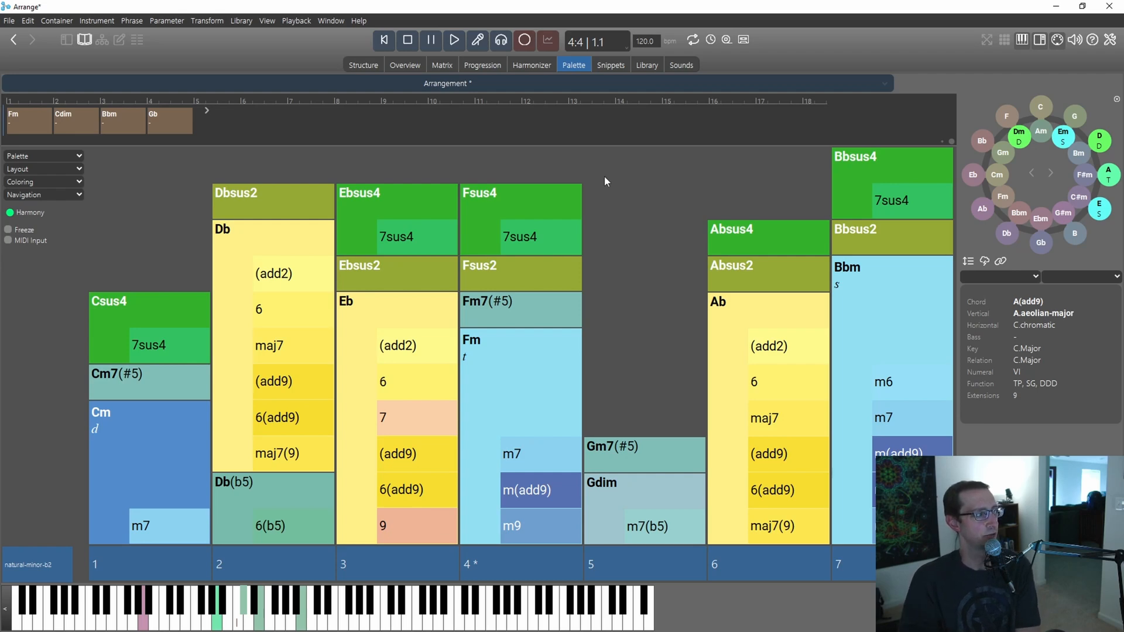
mouse_move(606, 188)
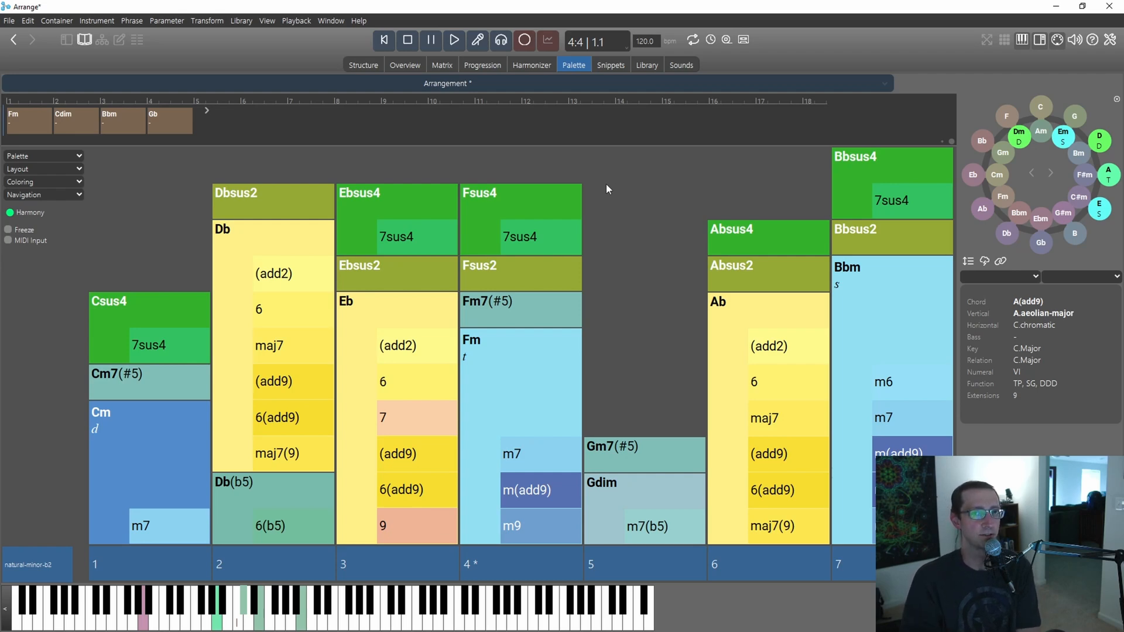